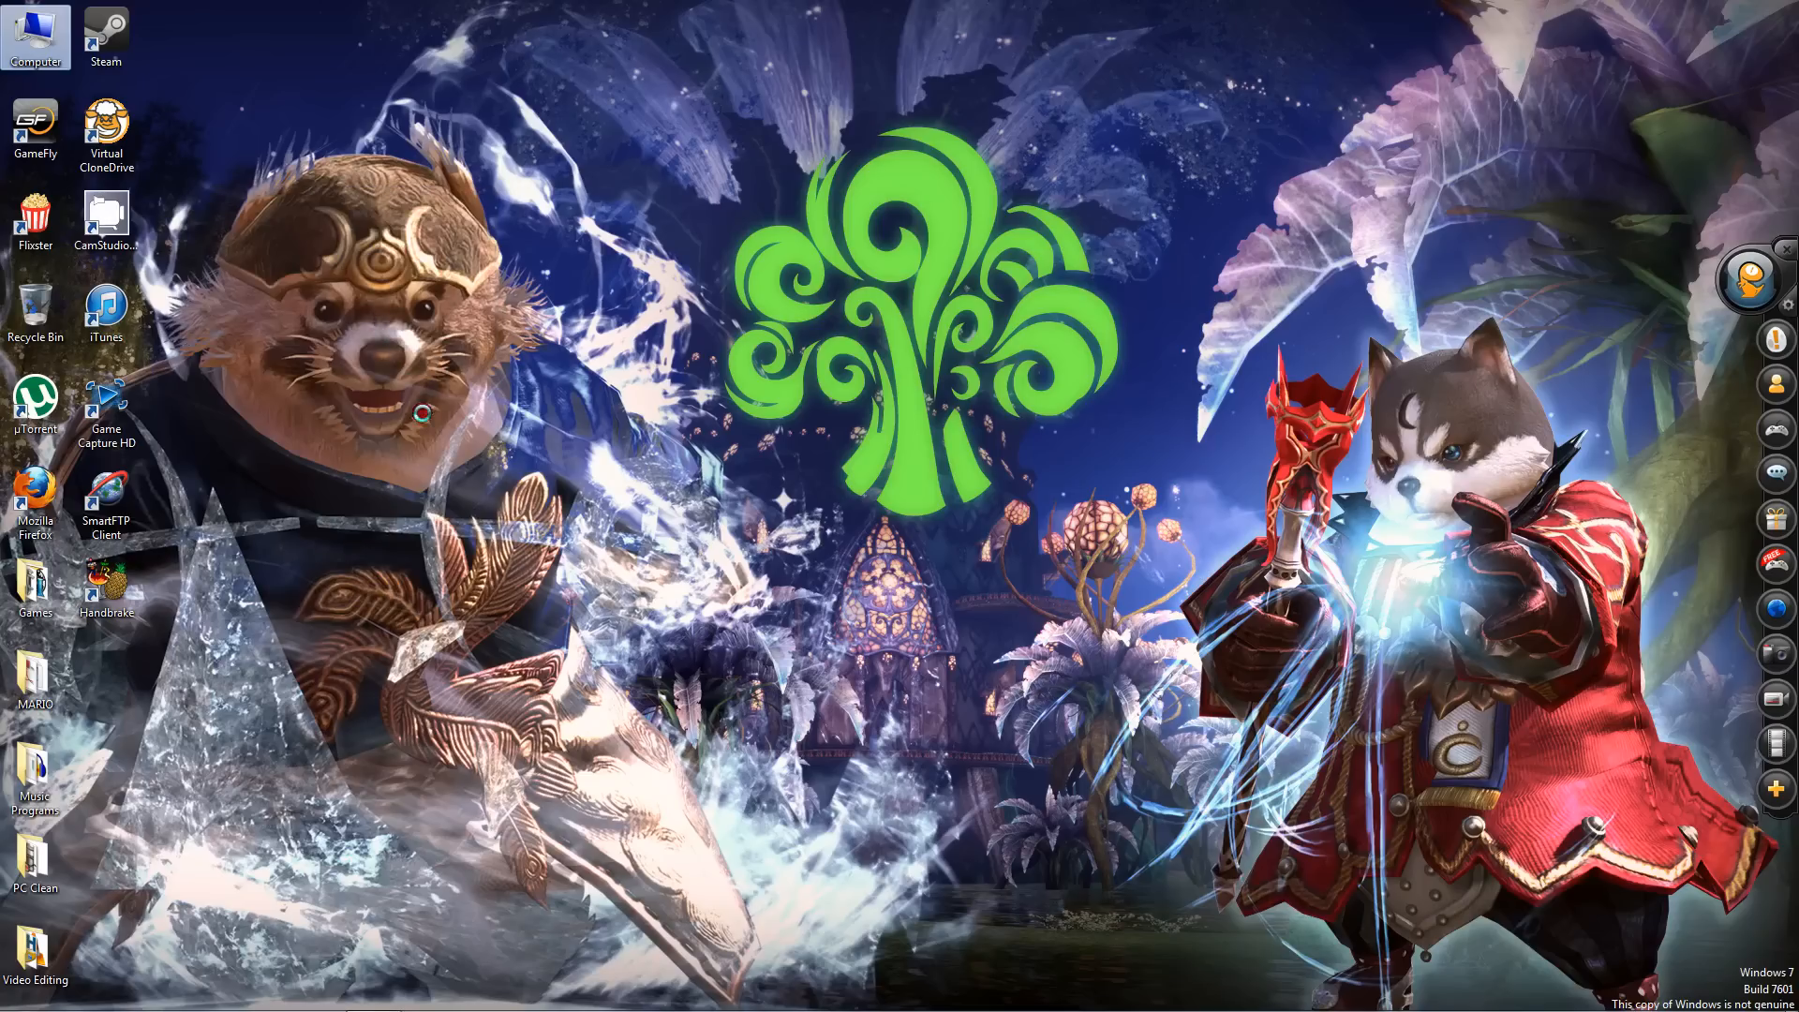
mouse_move(456, 529)
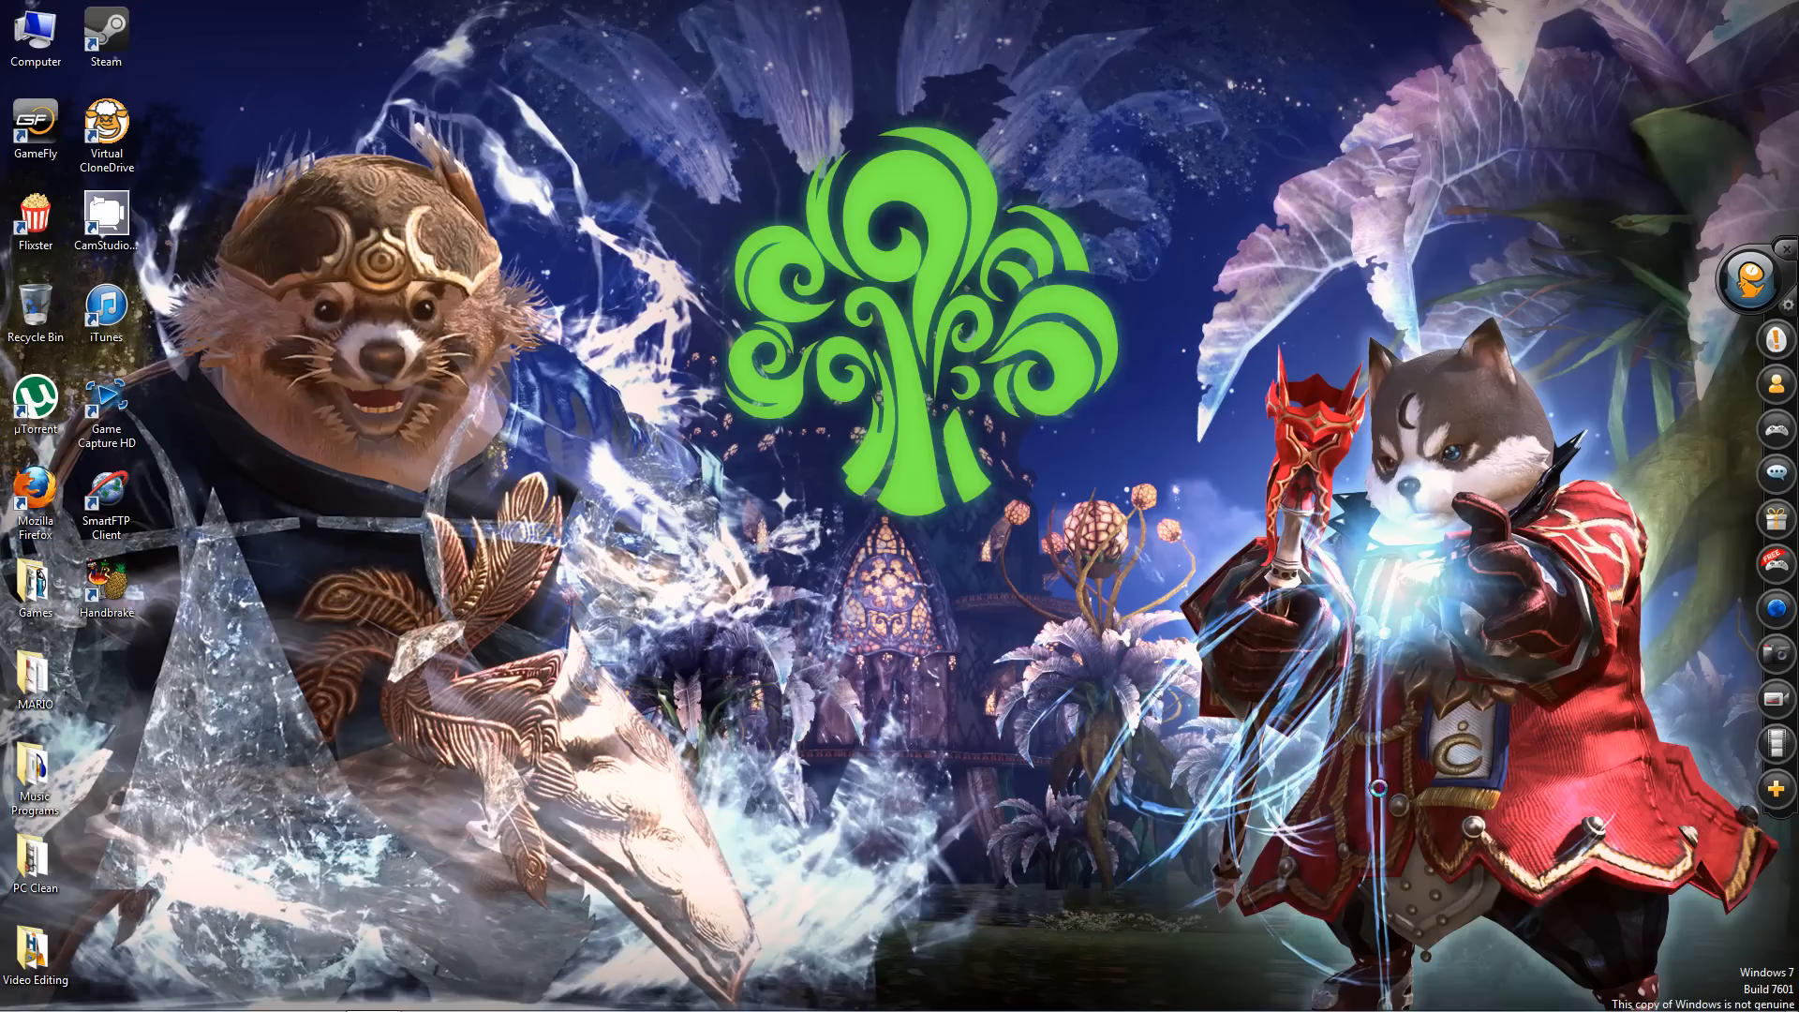
Launch Firefox, search Google for 'handbreak' and open the official HandBrake site result
double_click(34, 483)
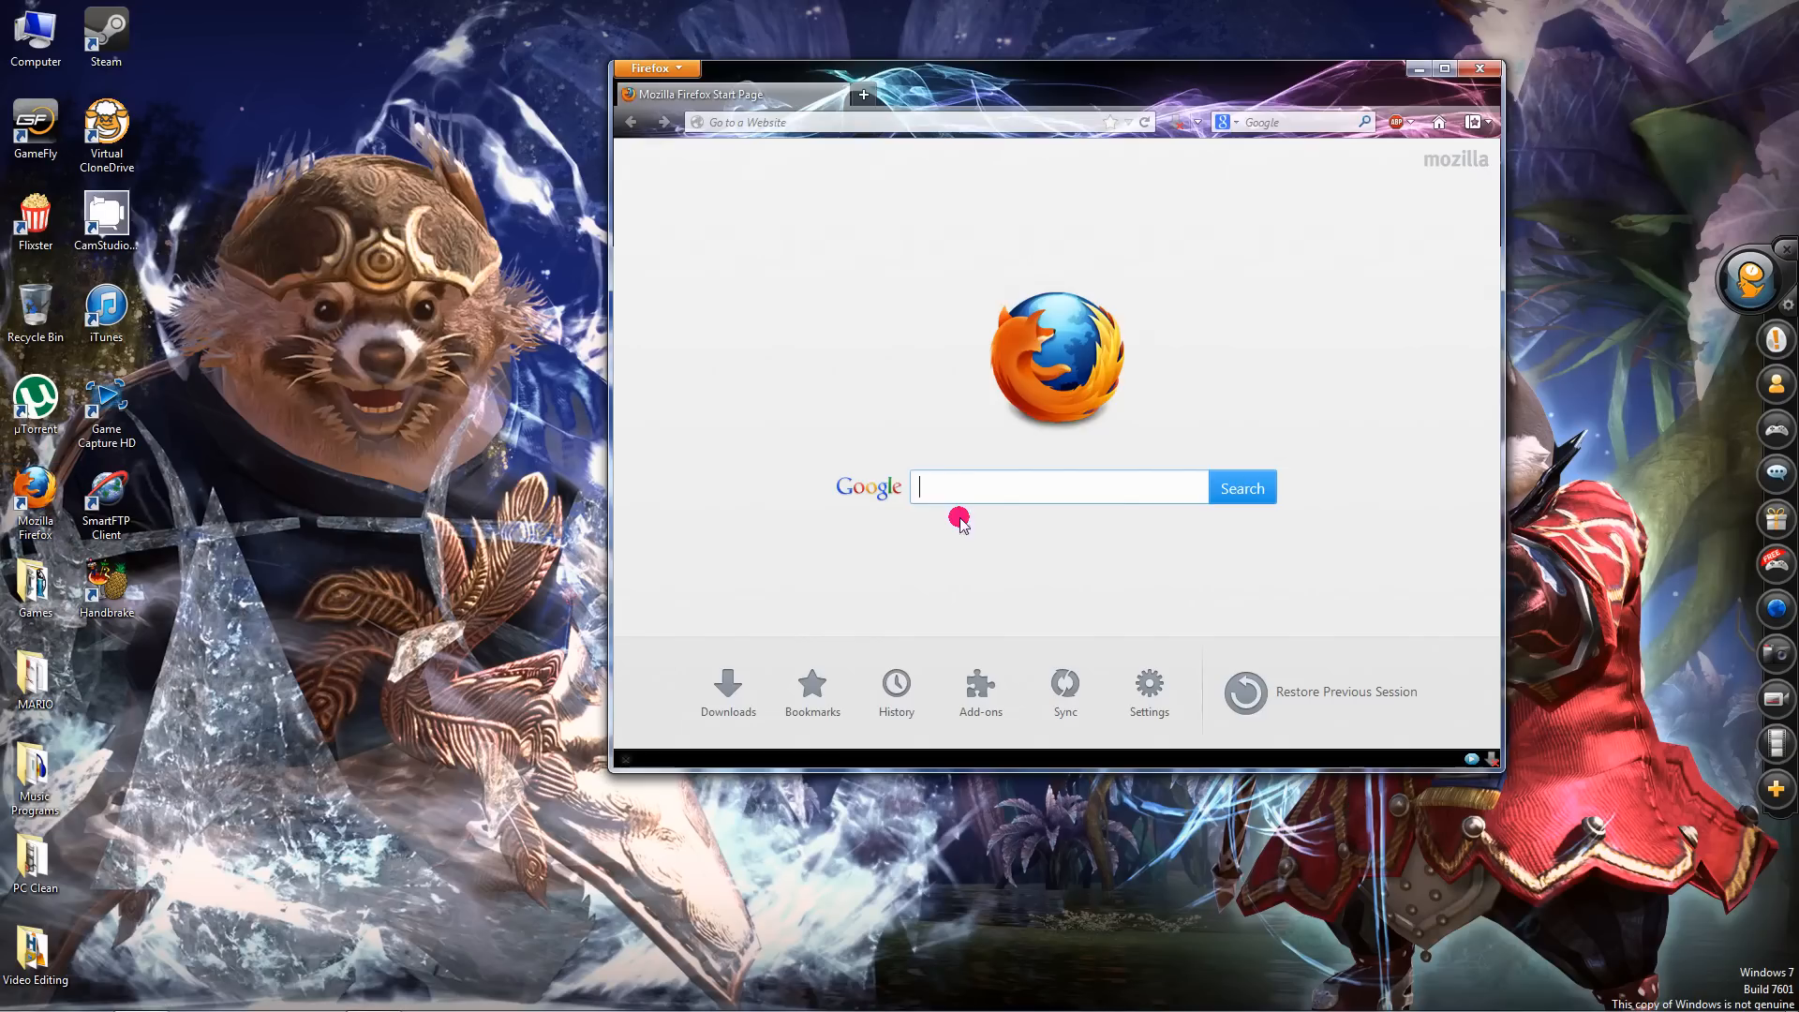
left_click(1057, 487)
type("handbreak")
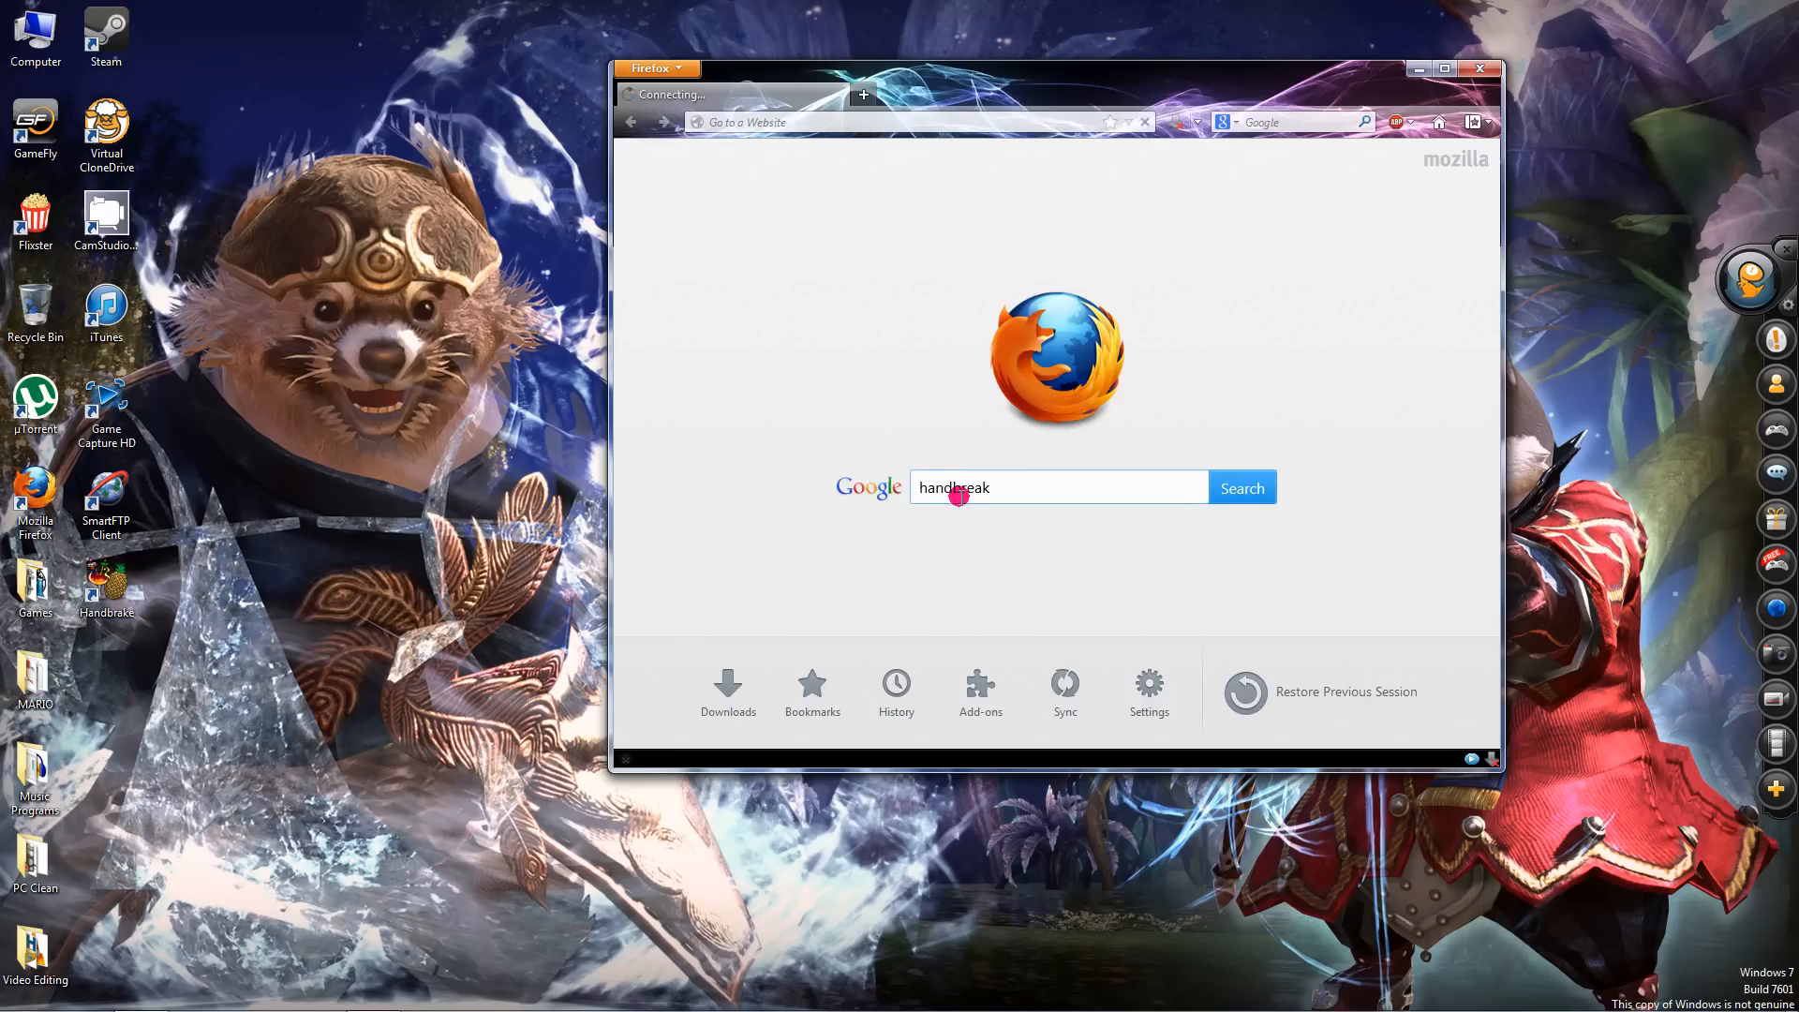
left_click(1241, 487)
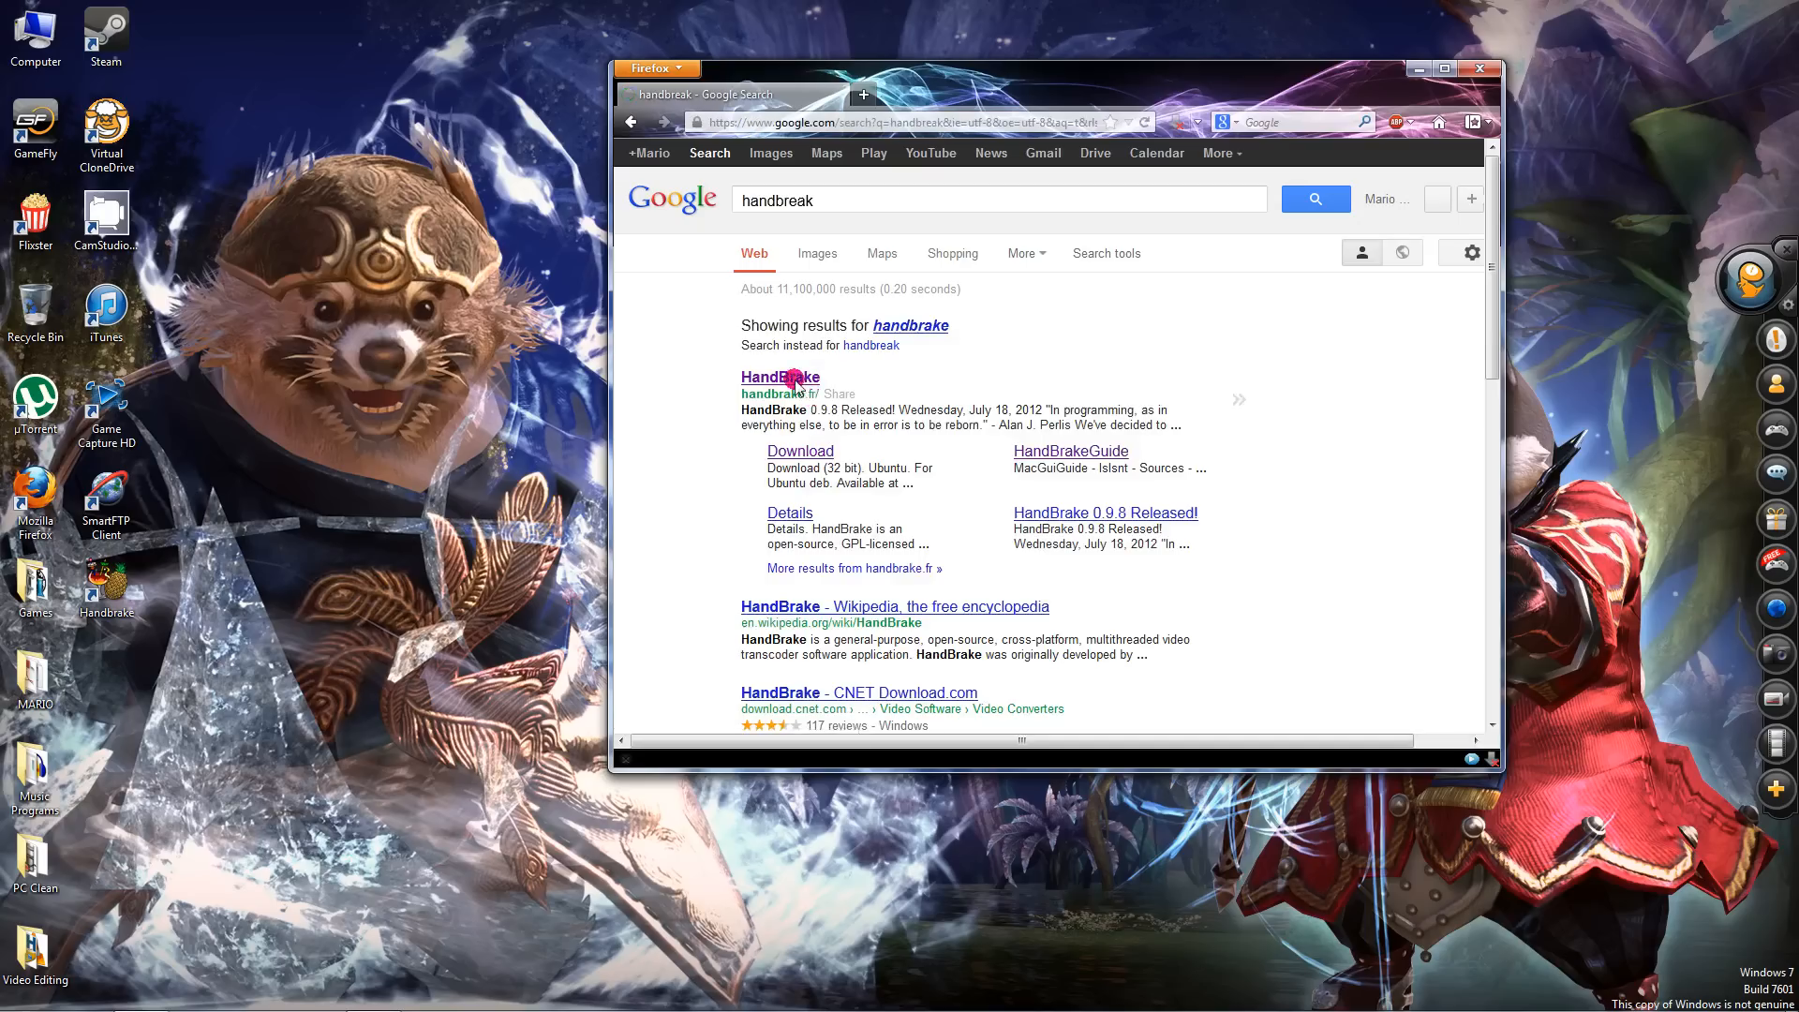
left_click(779, 377)
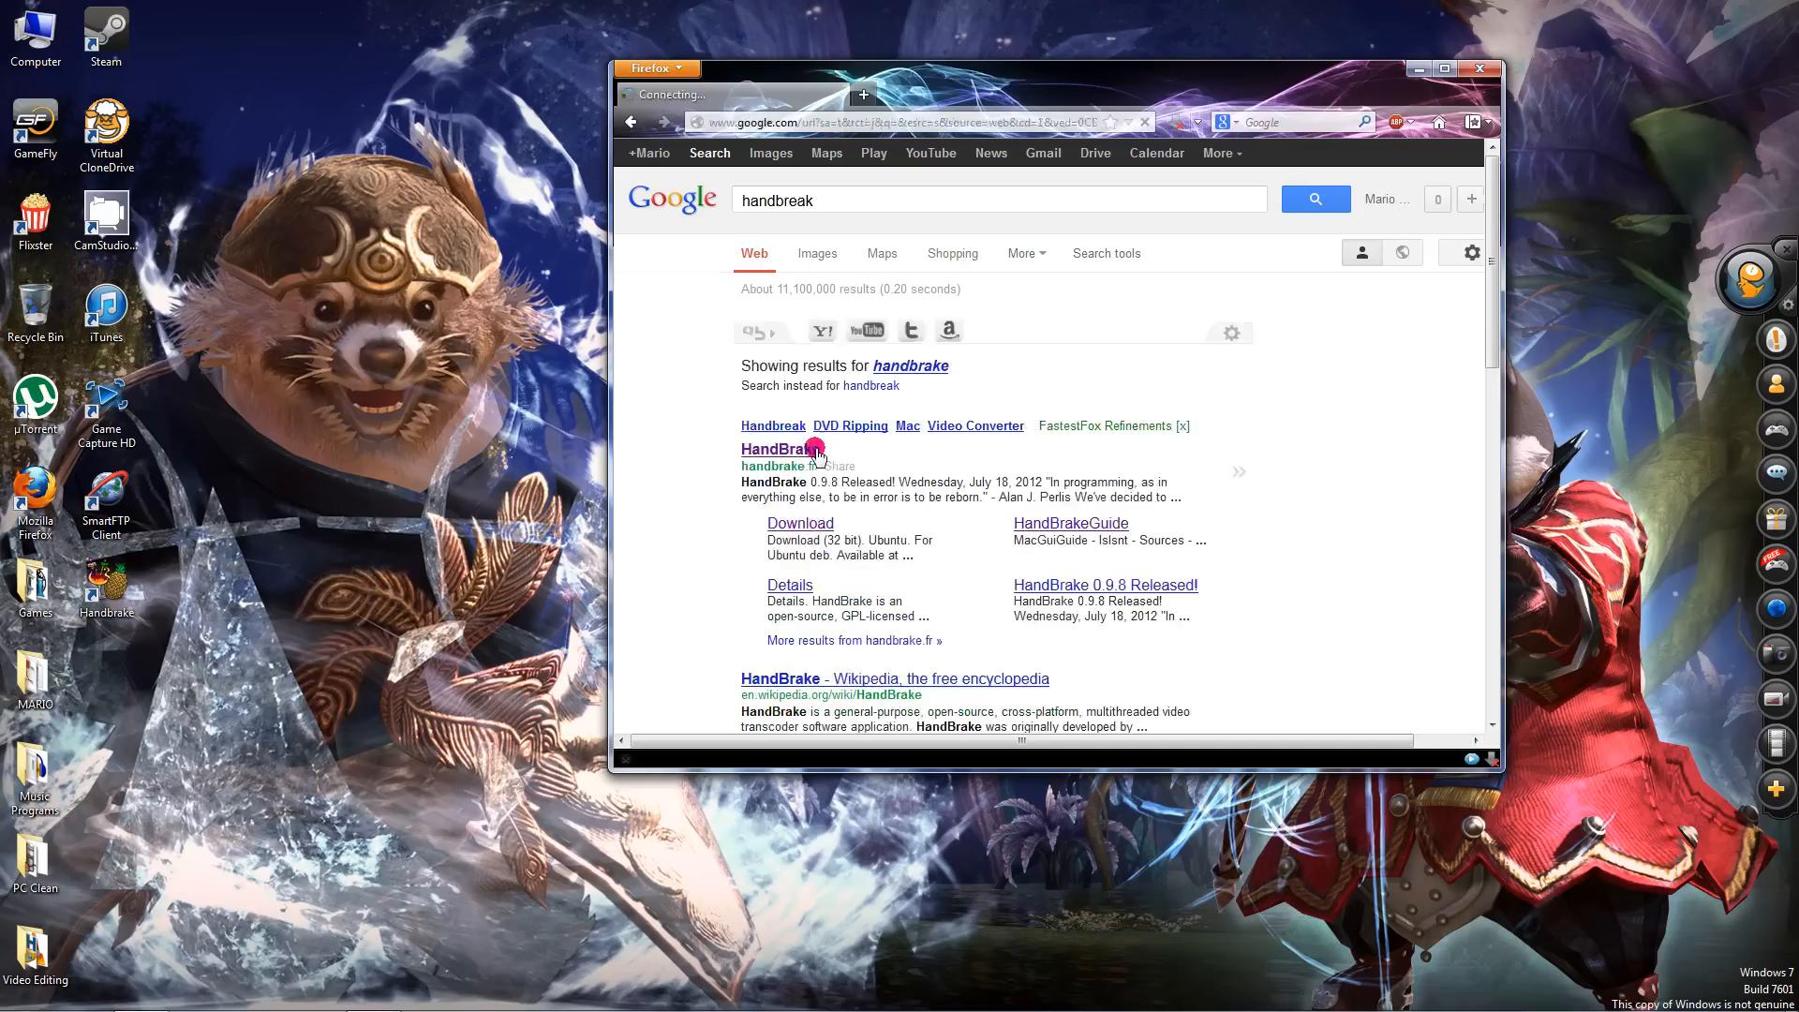
left_click(772, 448)
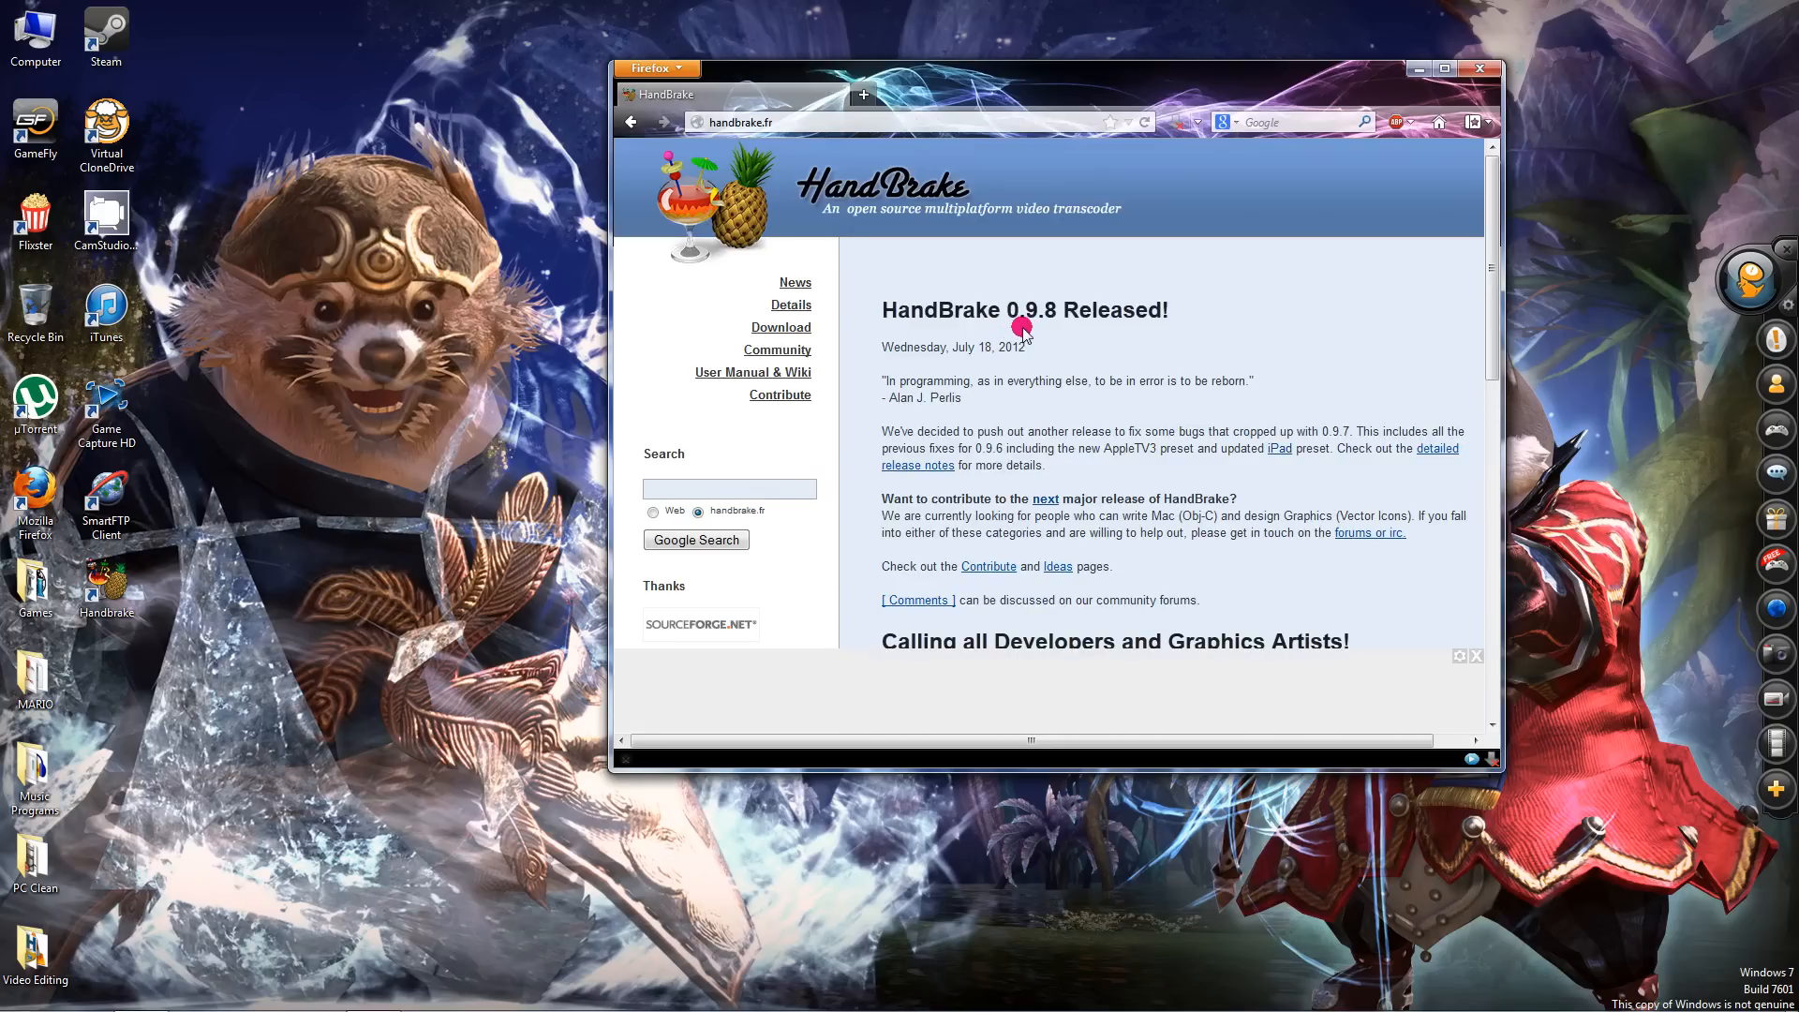
View the HandBrake download page listing the Windows builds, then close the browser
left_click(780, 326)
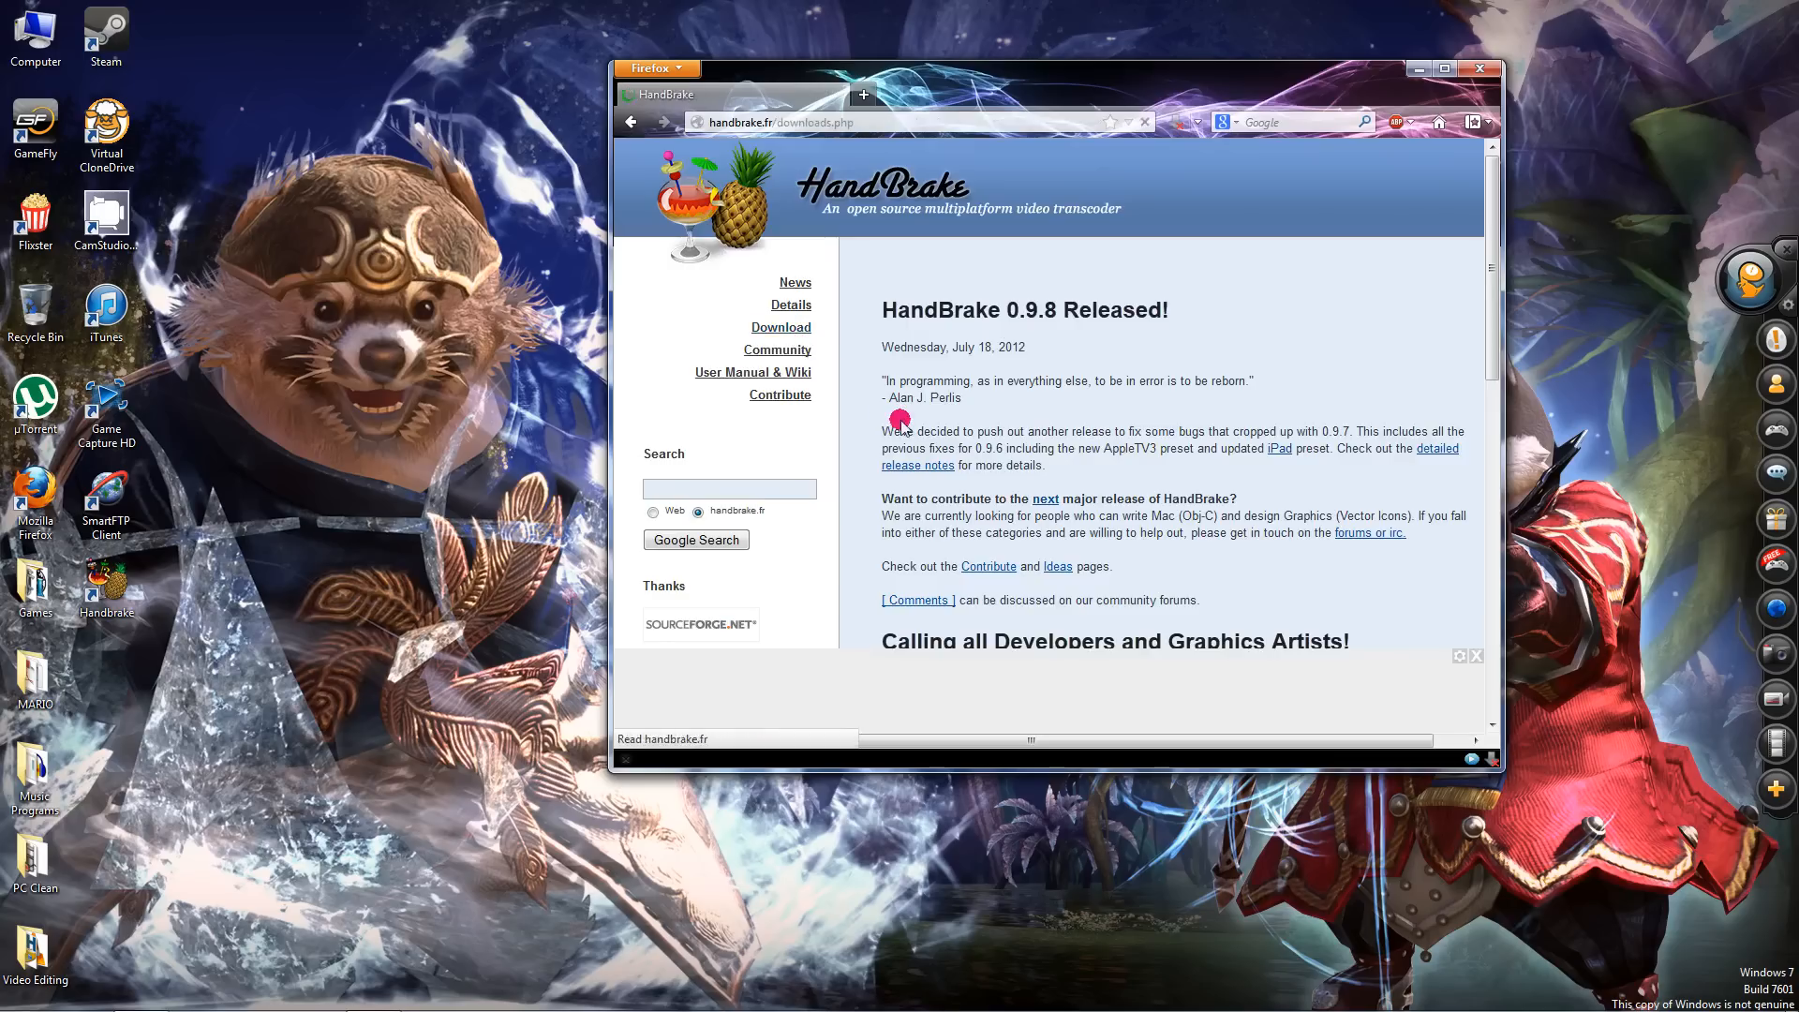
left_click(780, 326)
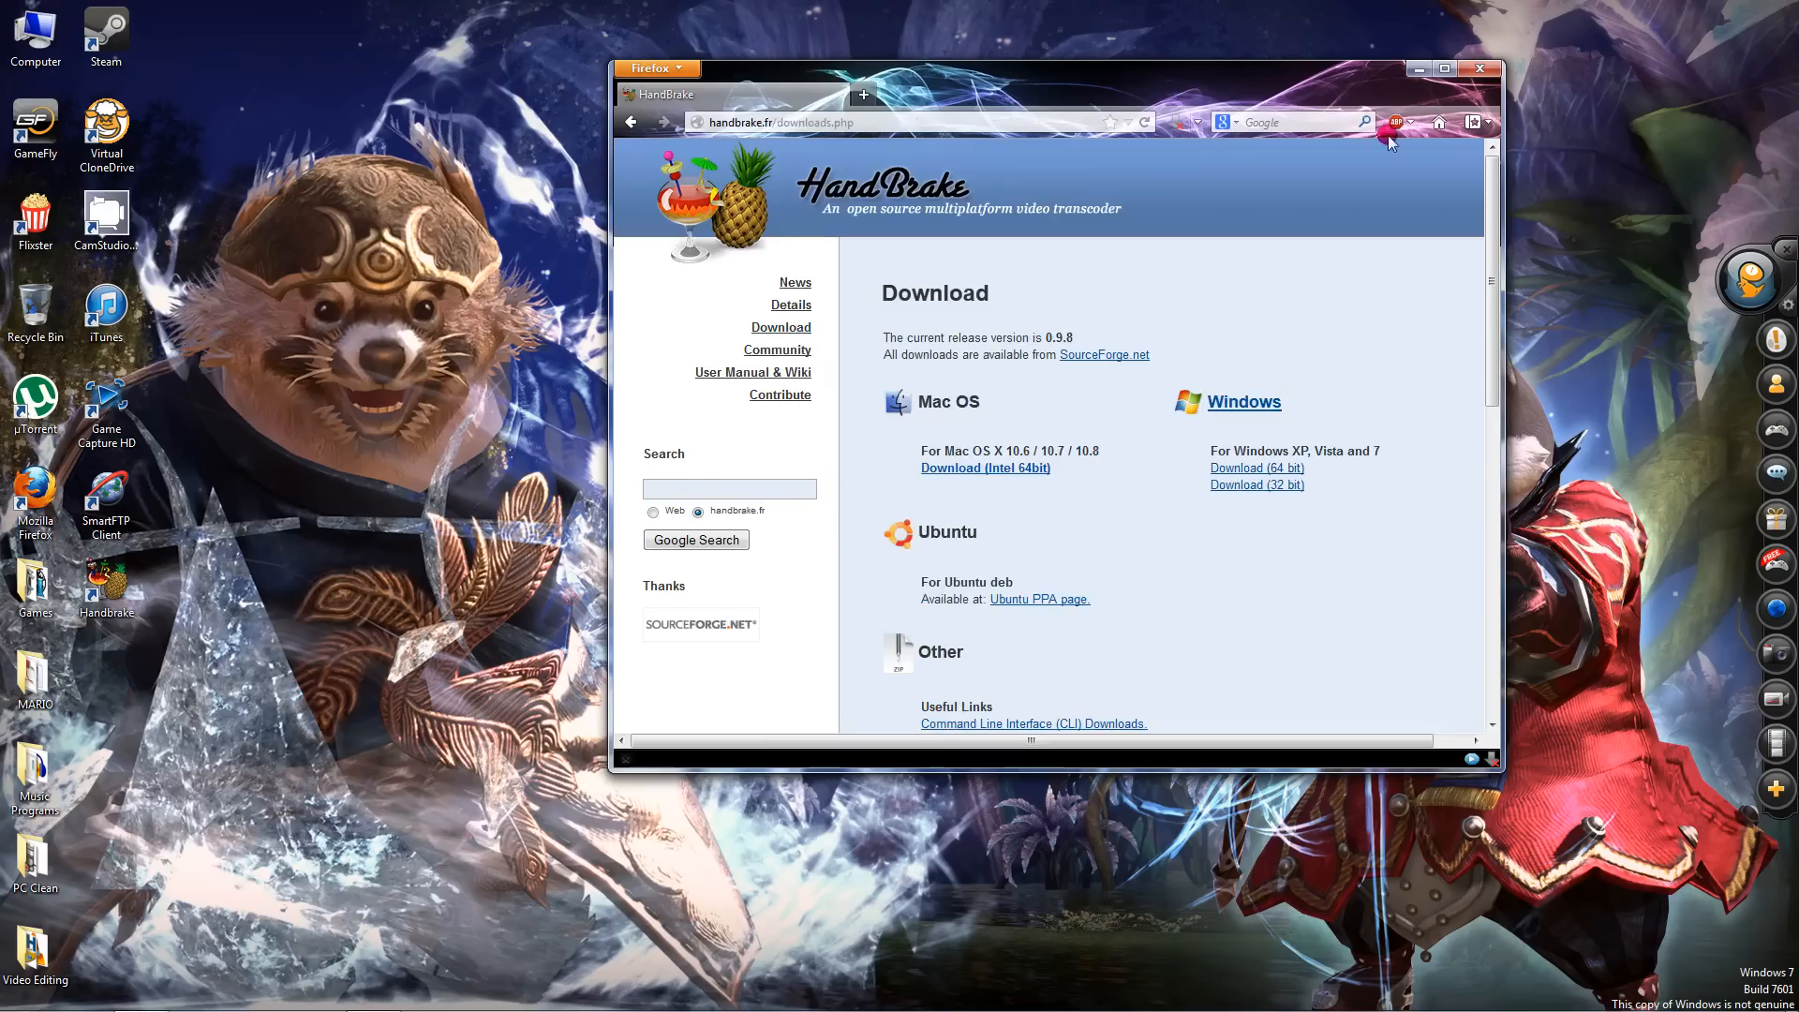
left_click(1481, 69)
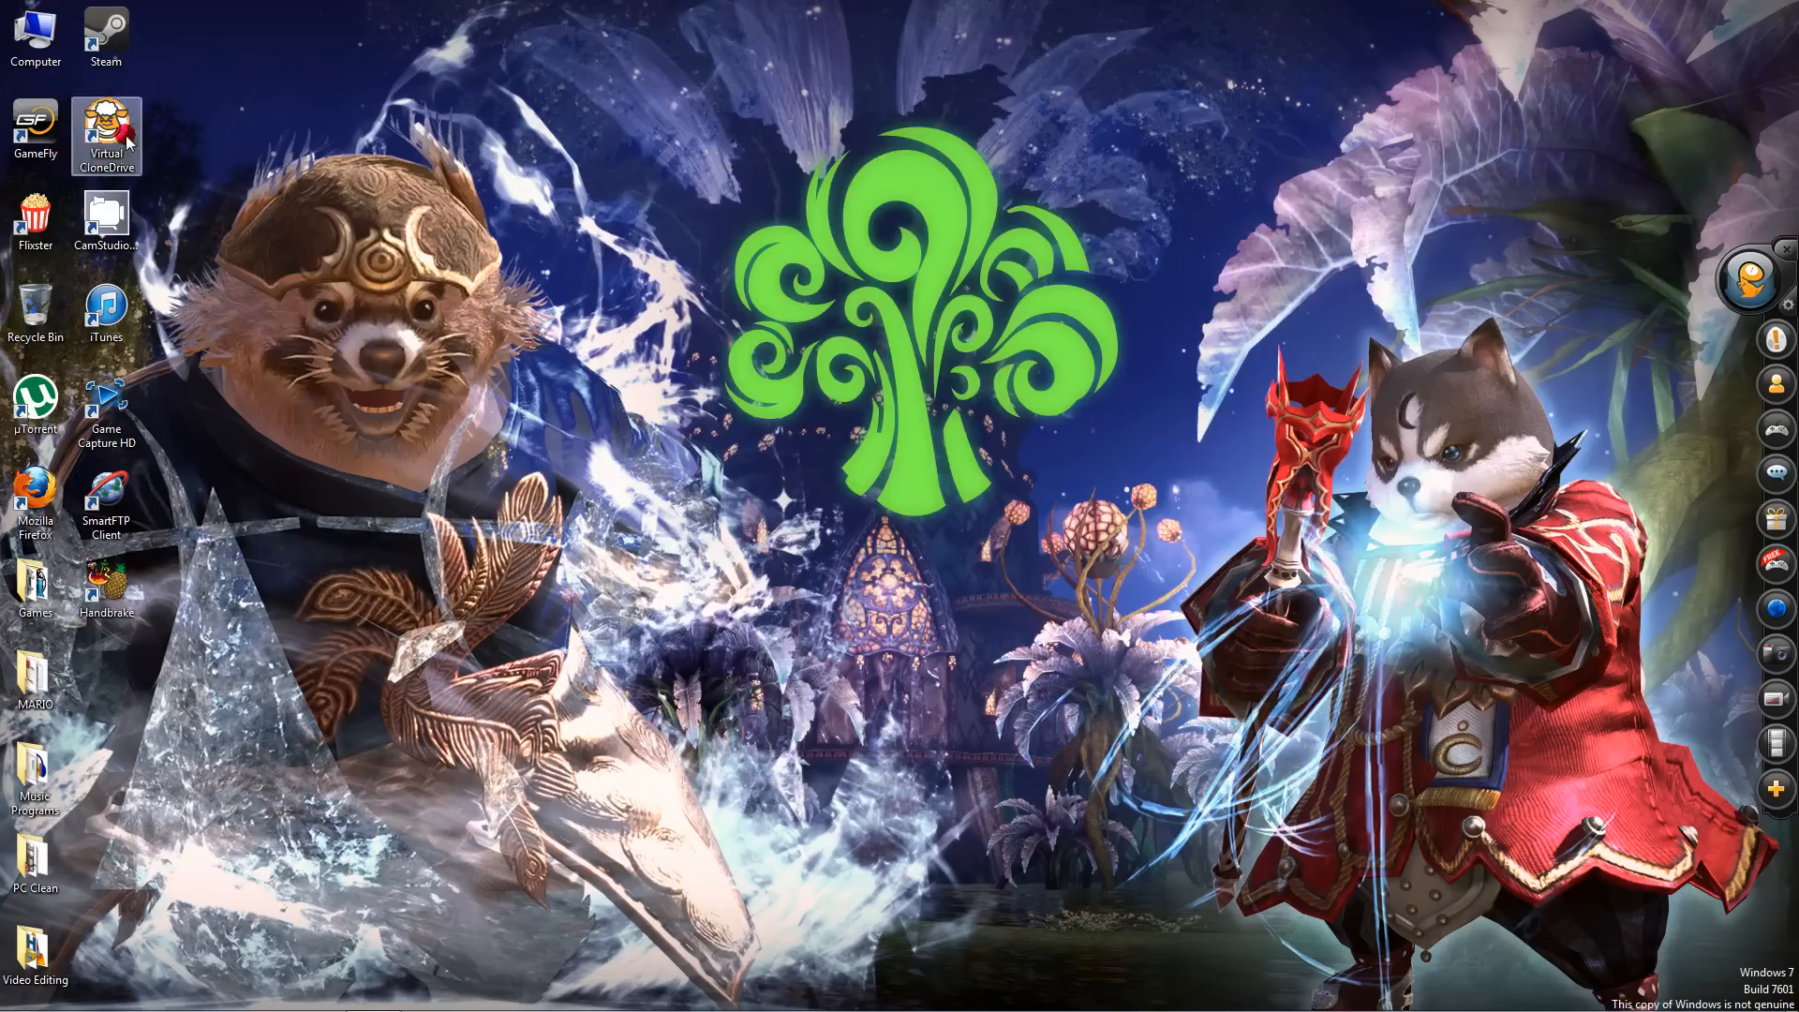
mouse_move(225, 493)
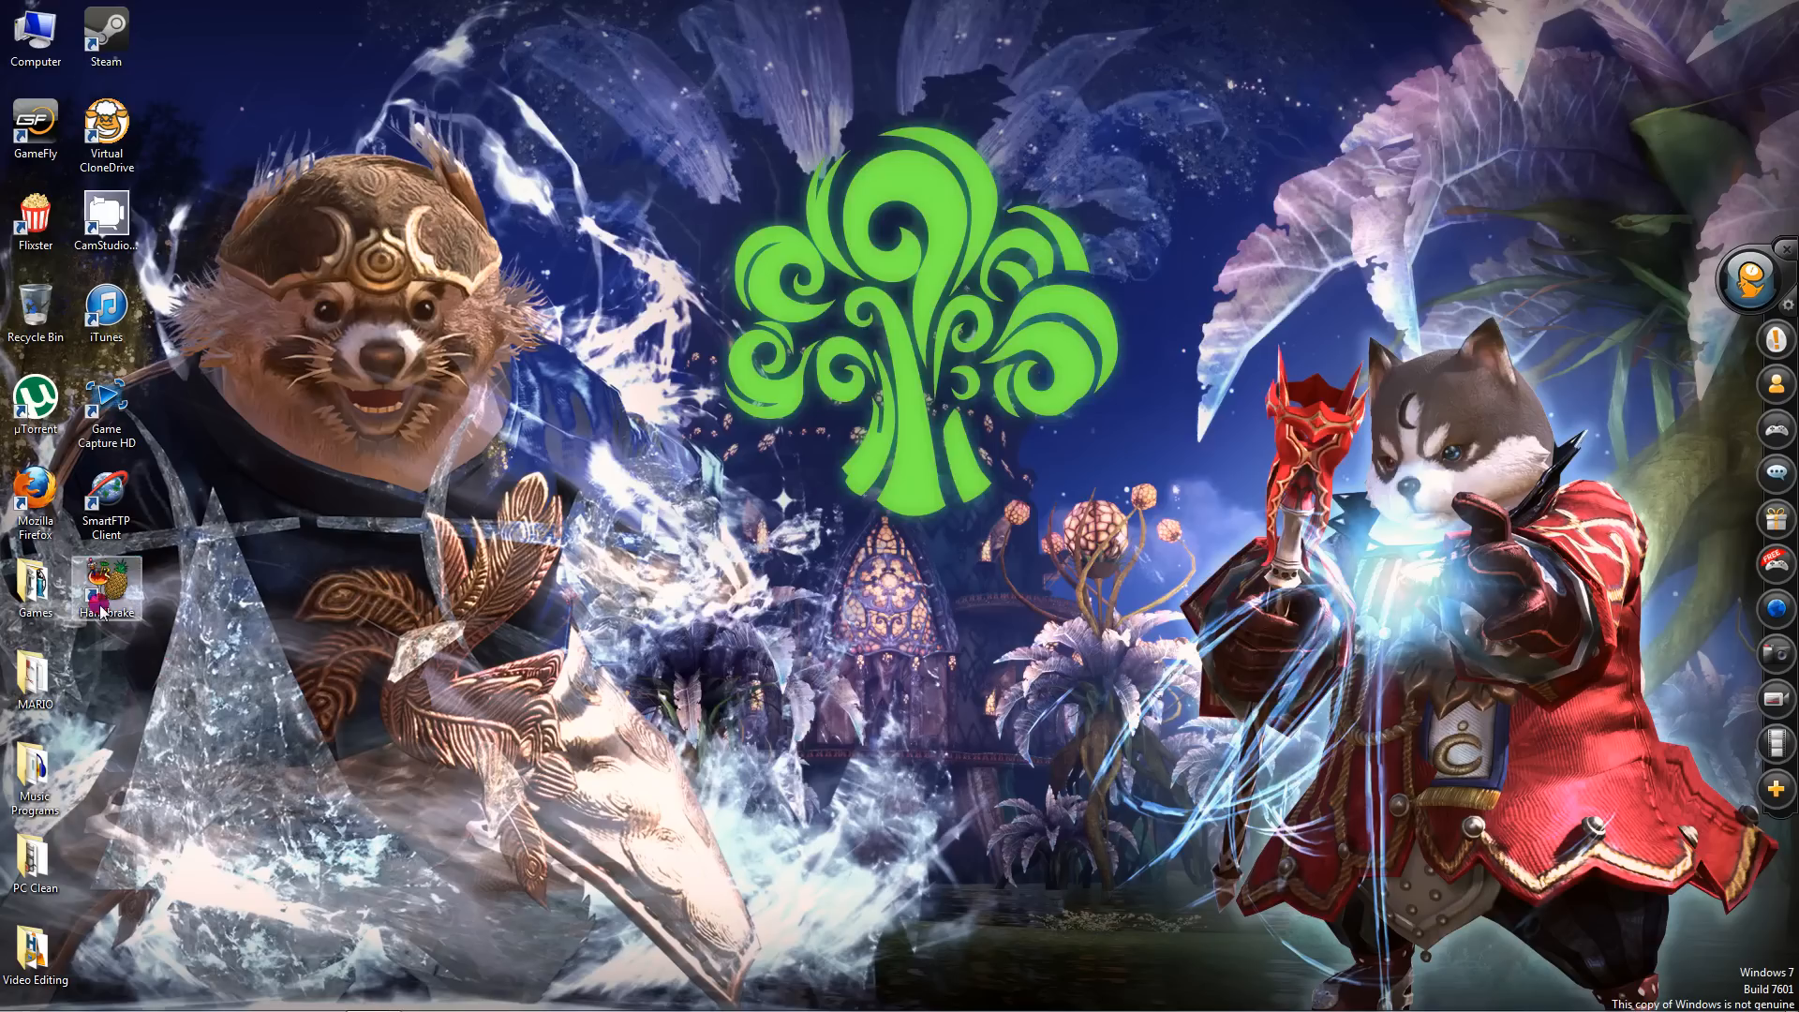
Launch HandBrake from its desktop shortcut
left_click(105, 585)
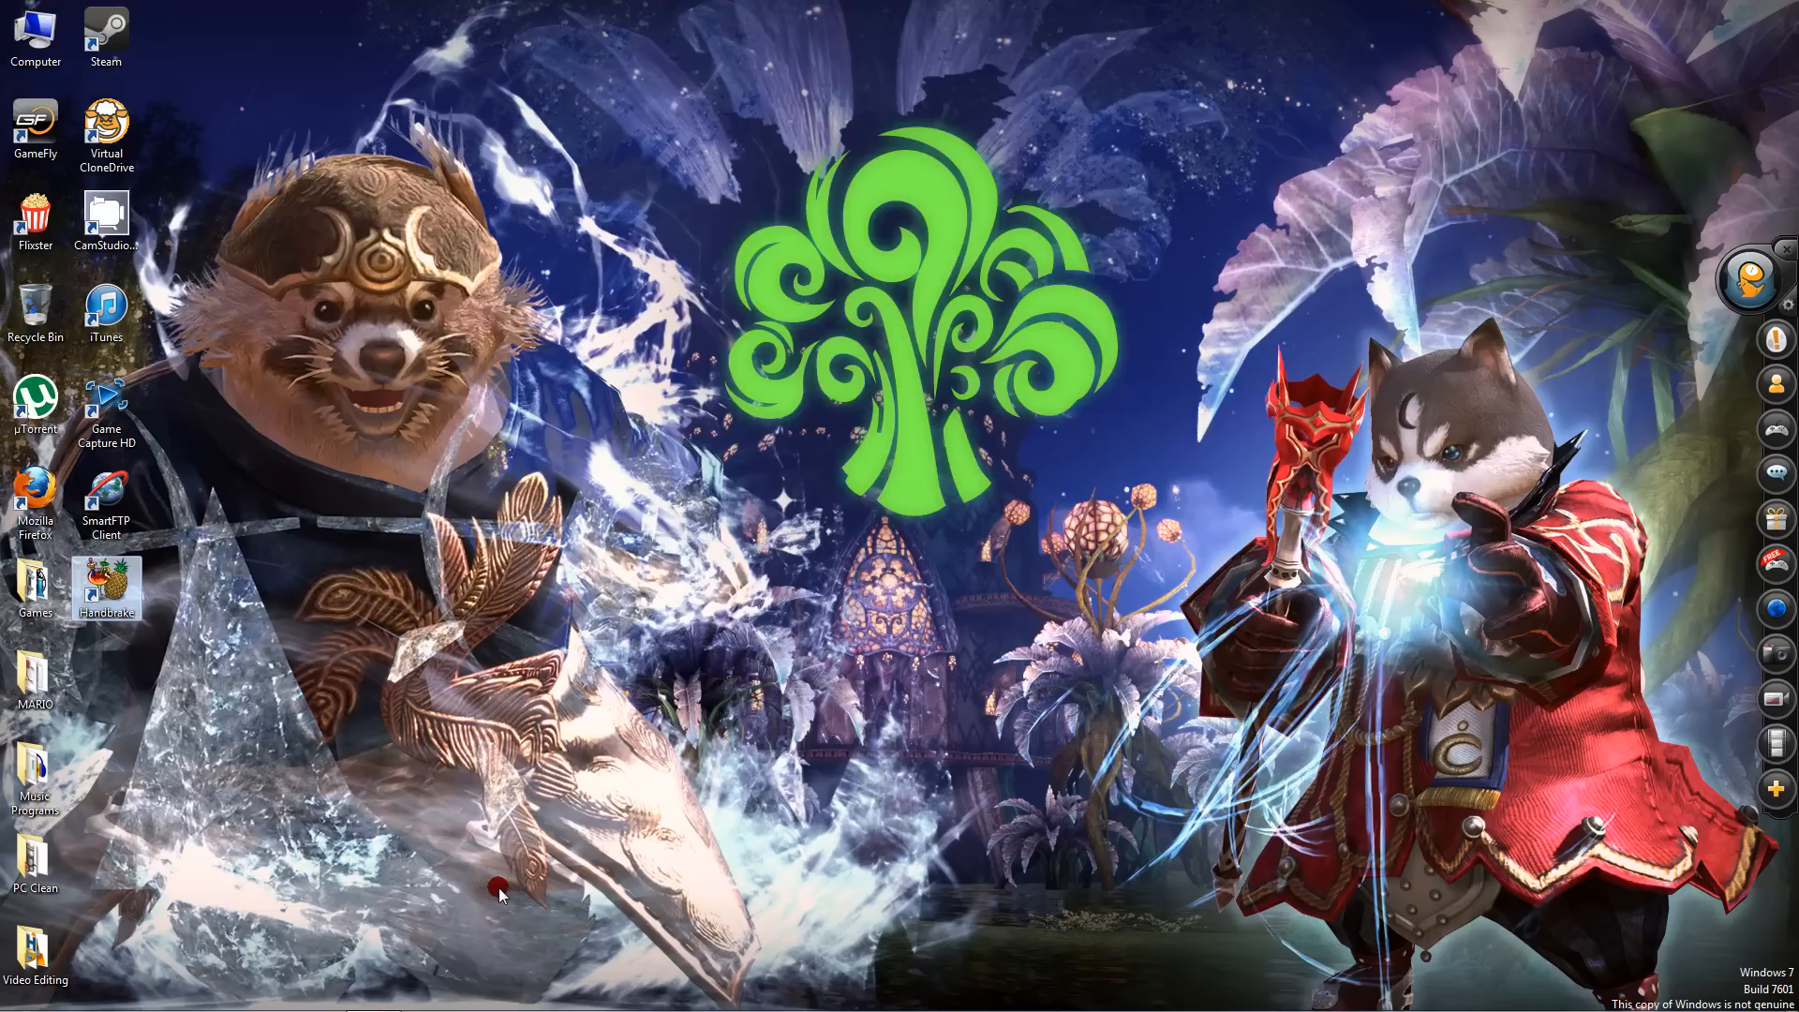
double_click(105, 585)
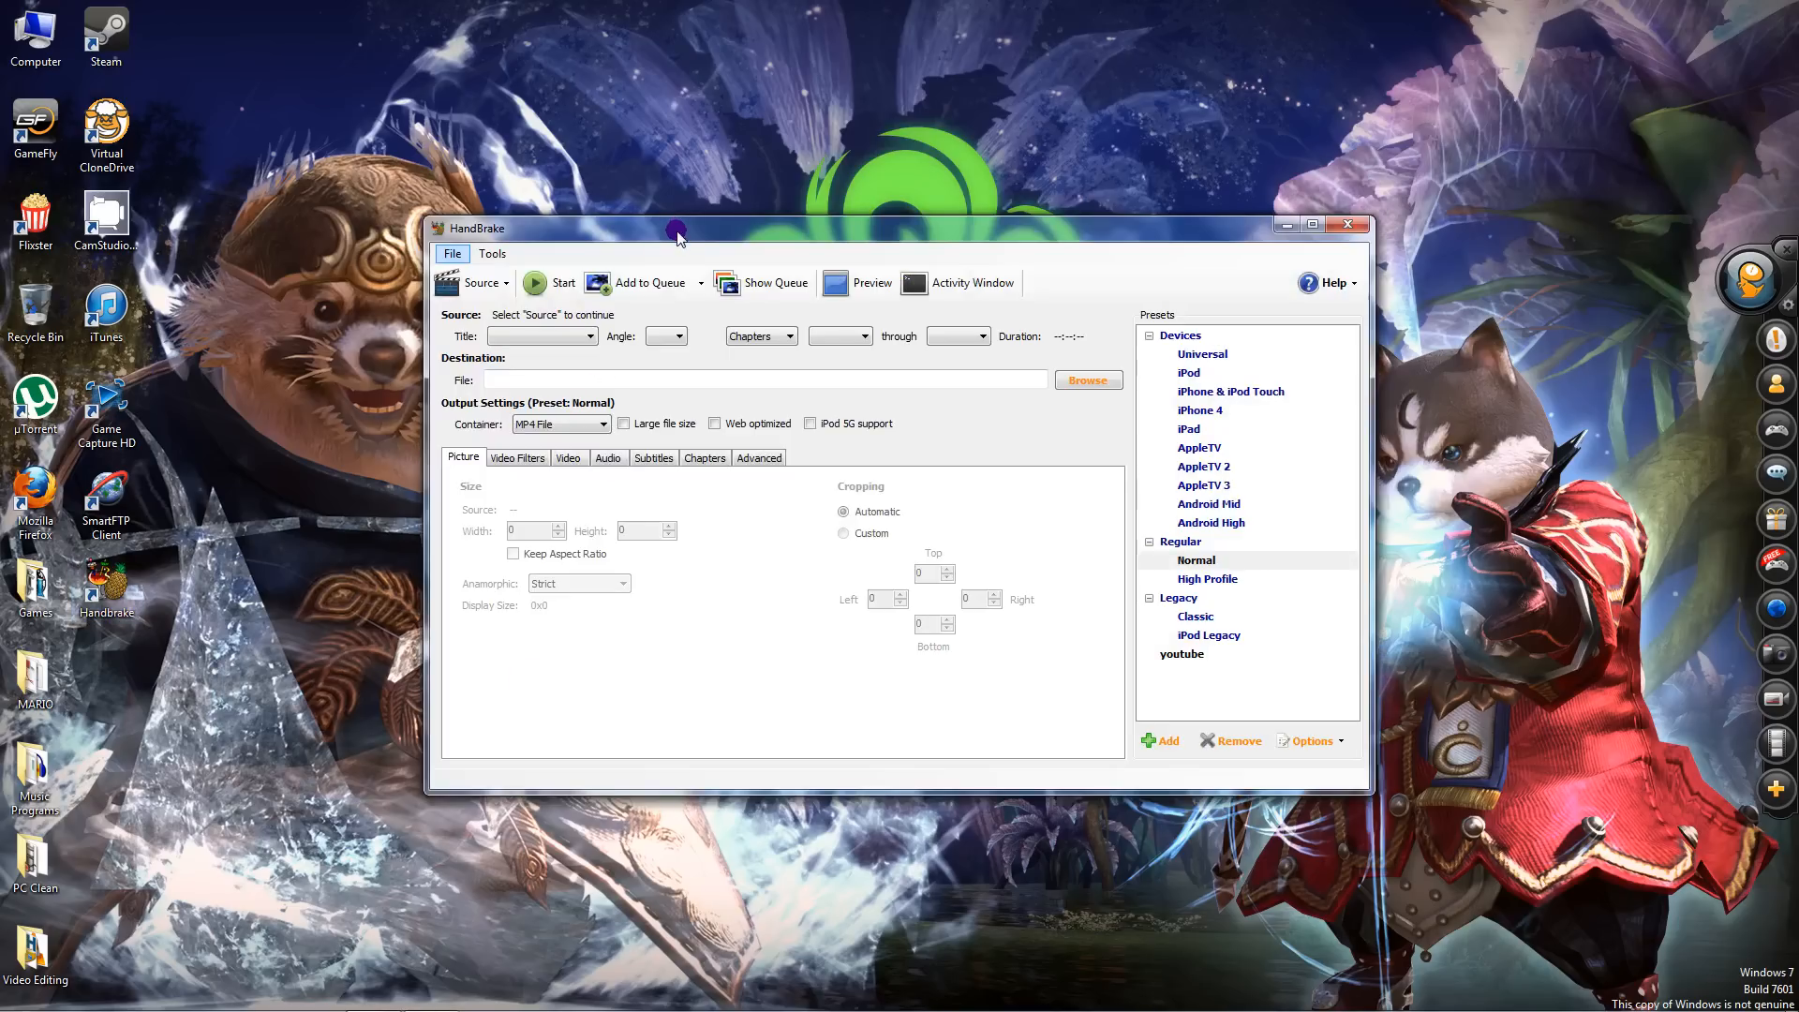
mouse_move(477, 283)
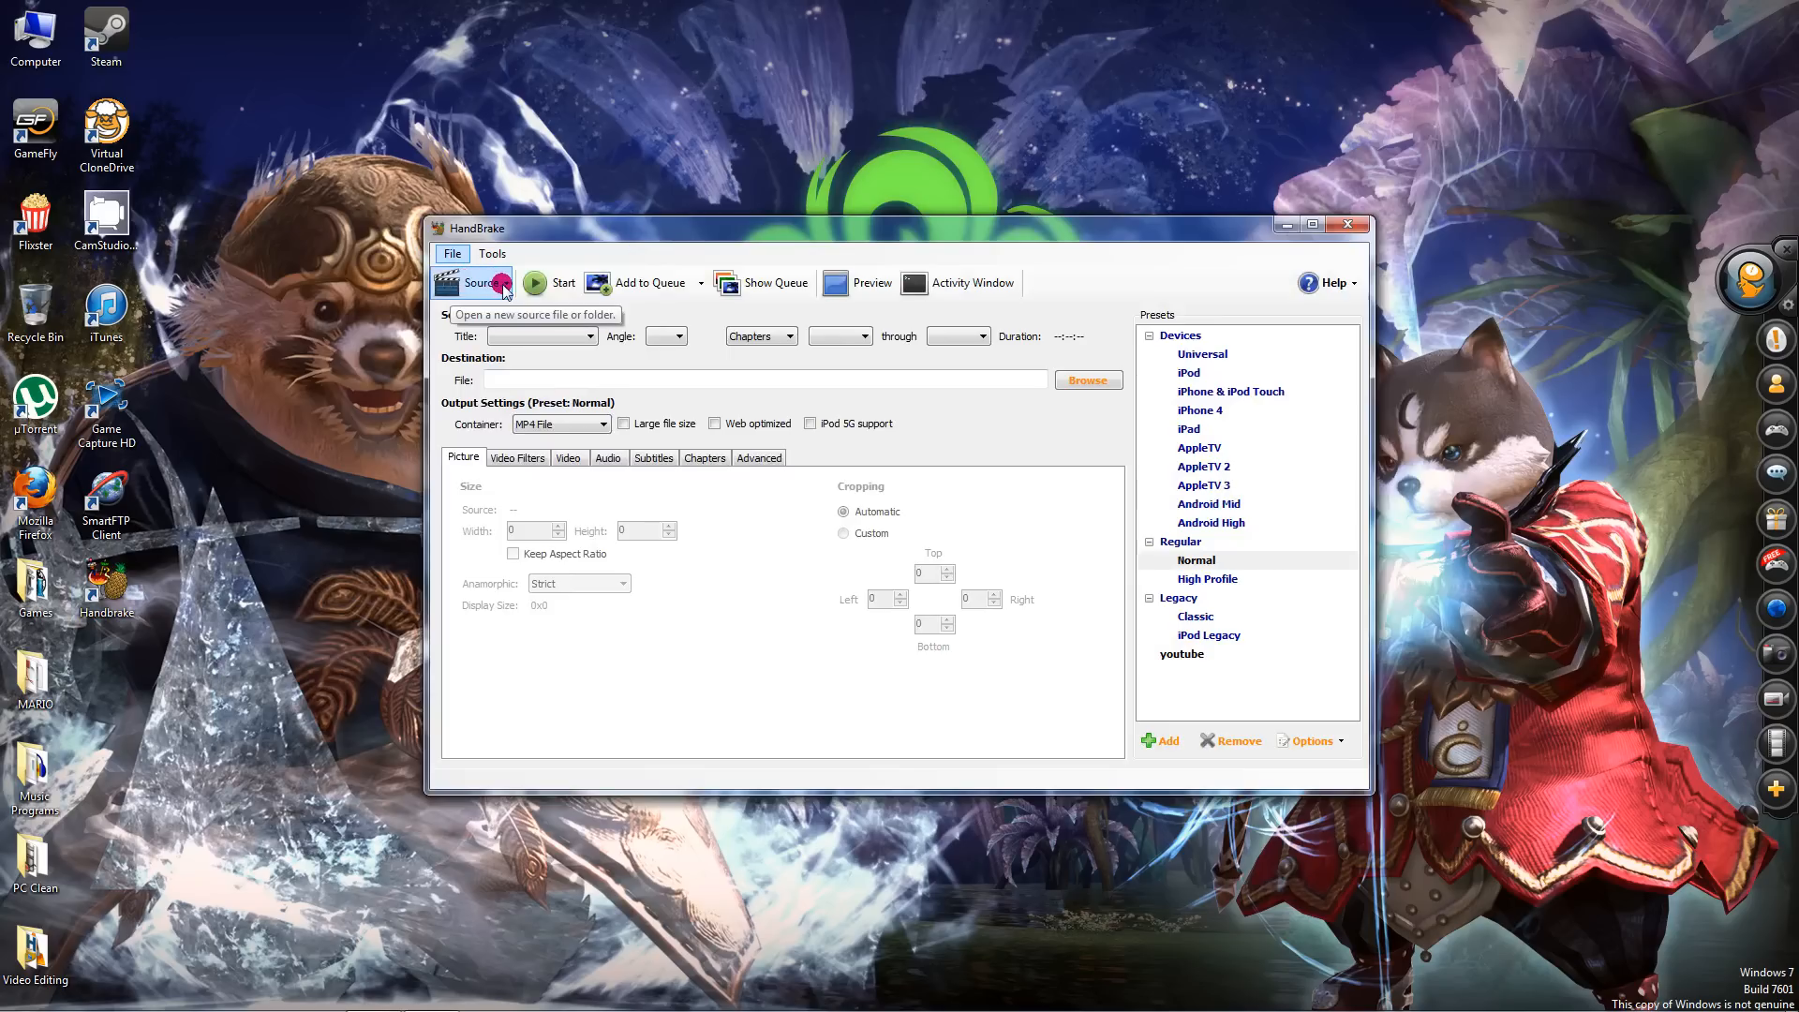
Choose Halo 4 Clip 2 MP4 as the source video file, checking its properties first
left_click(473, 283)
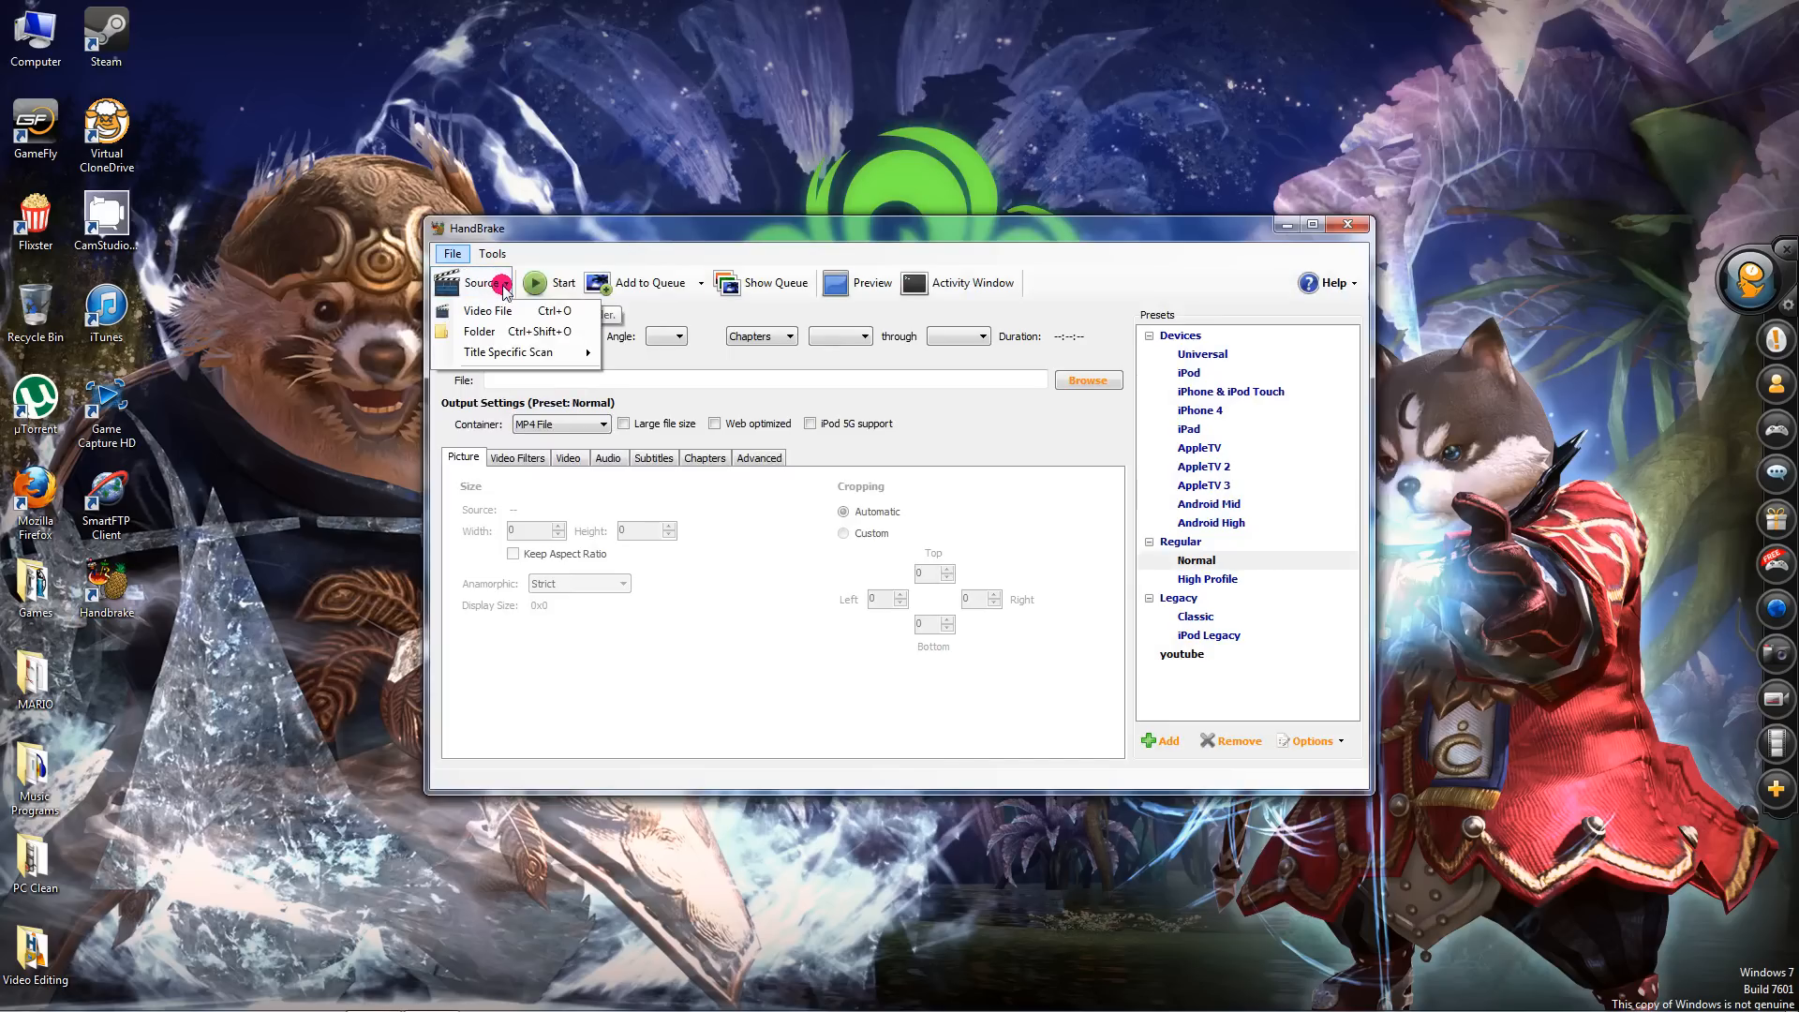
left_click(488, 311)
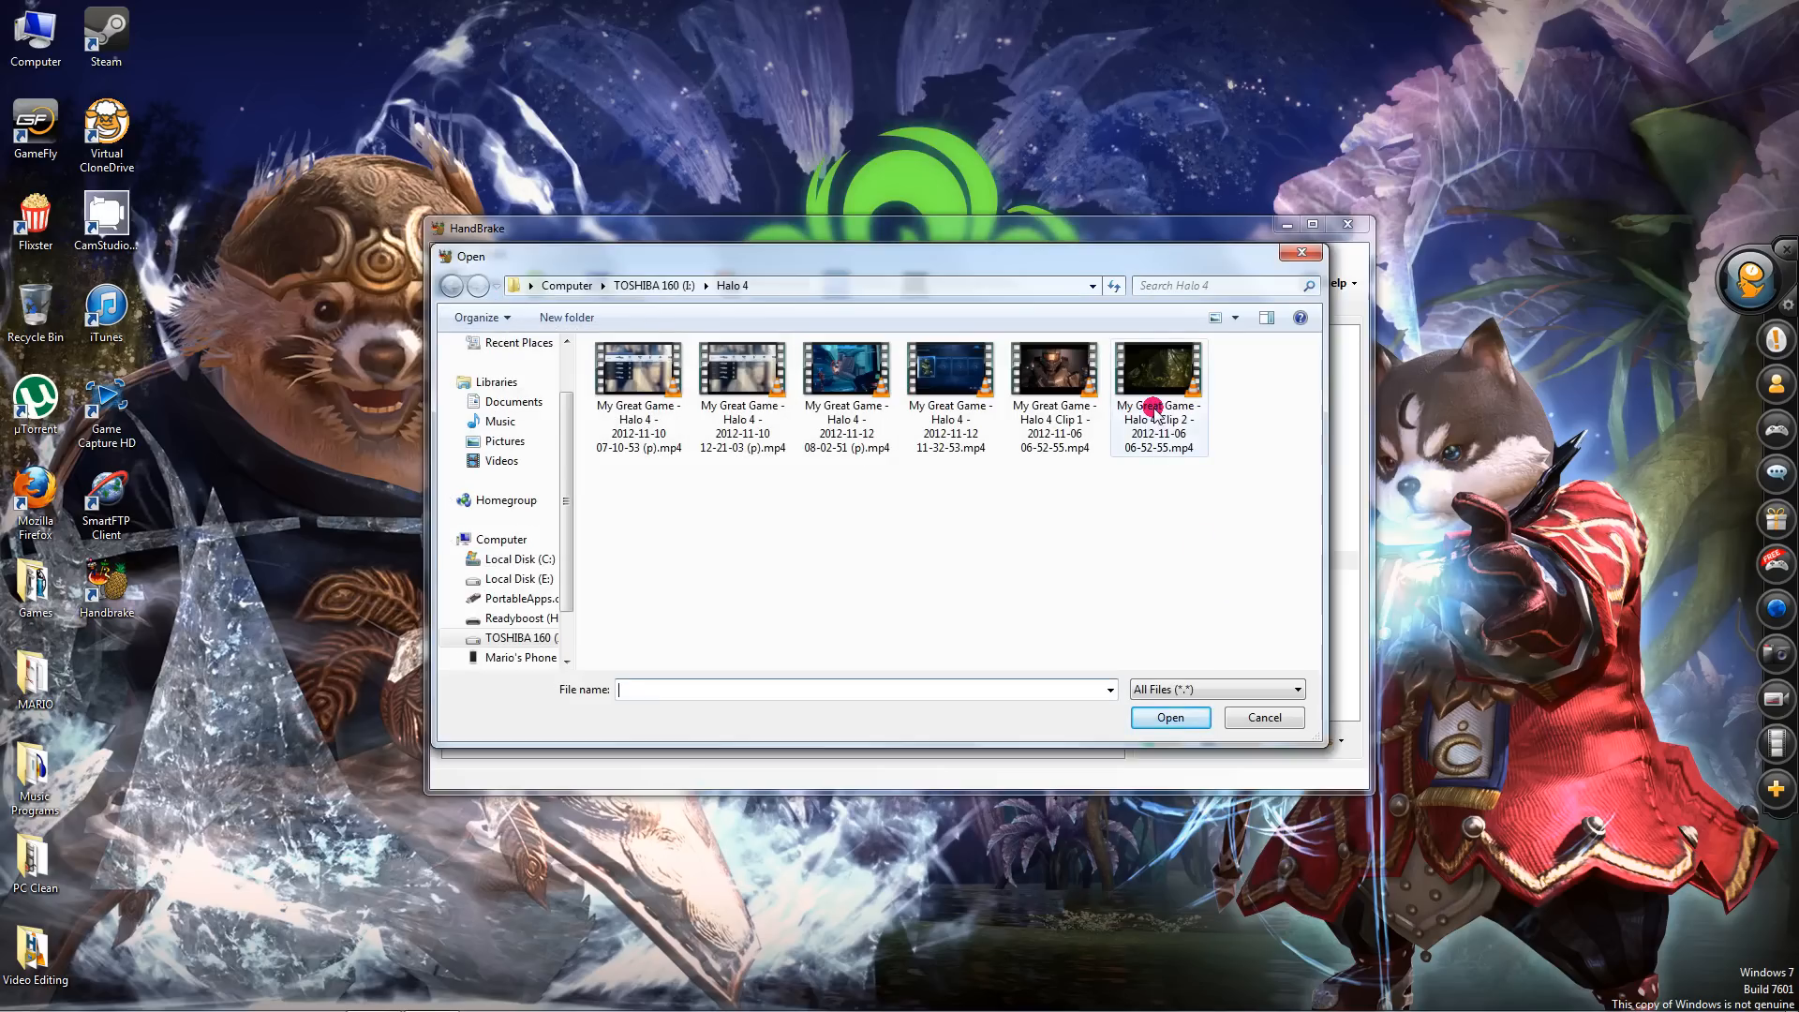
right_click(1159, 379)
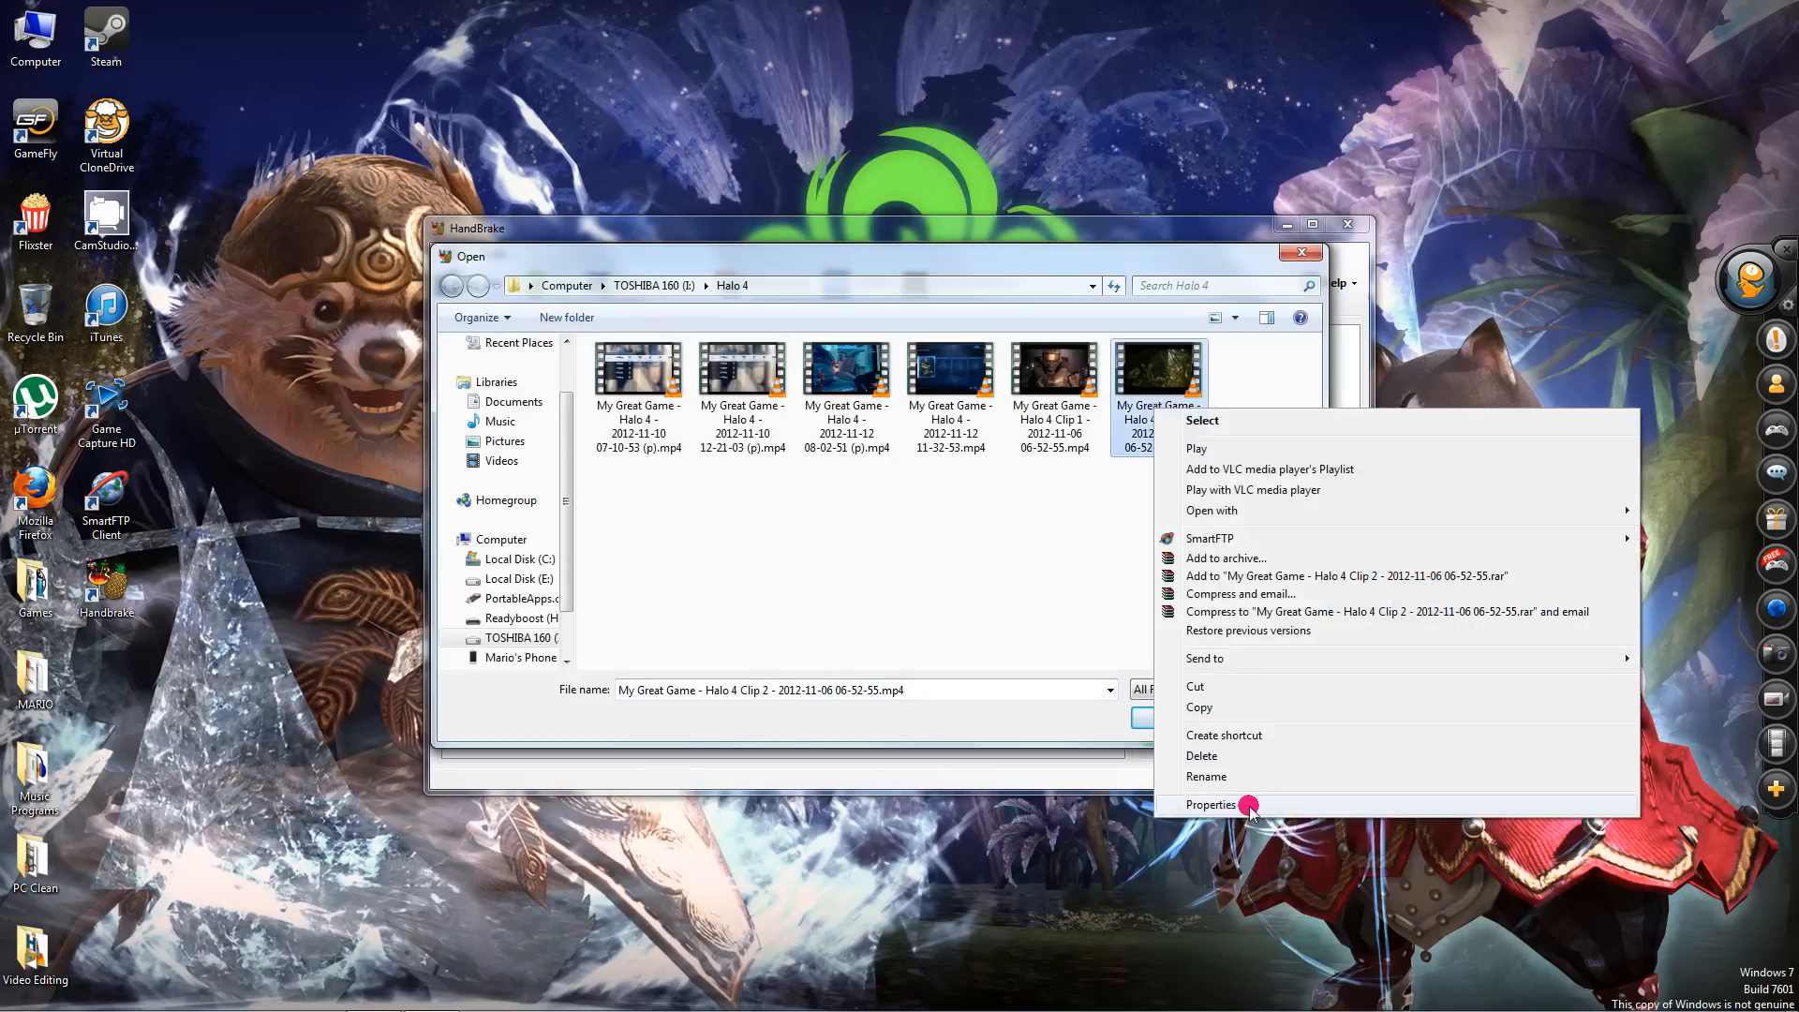
left_click(1213, 804)
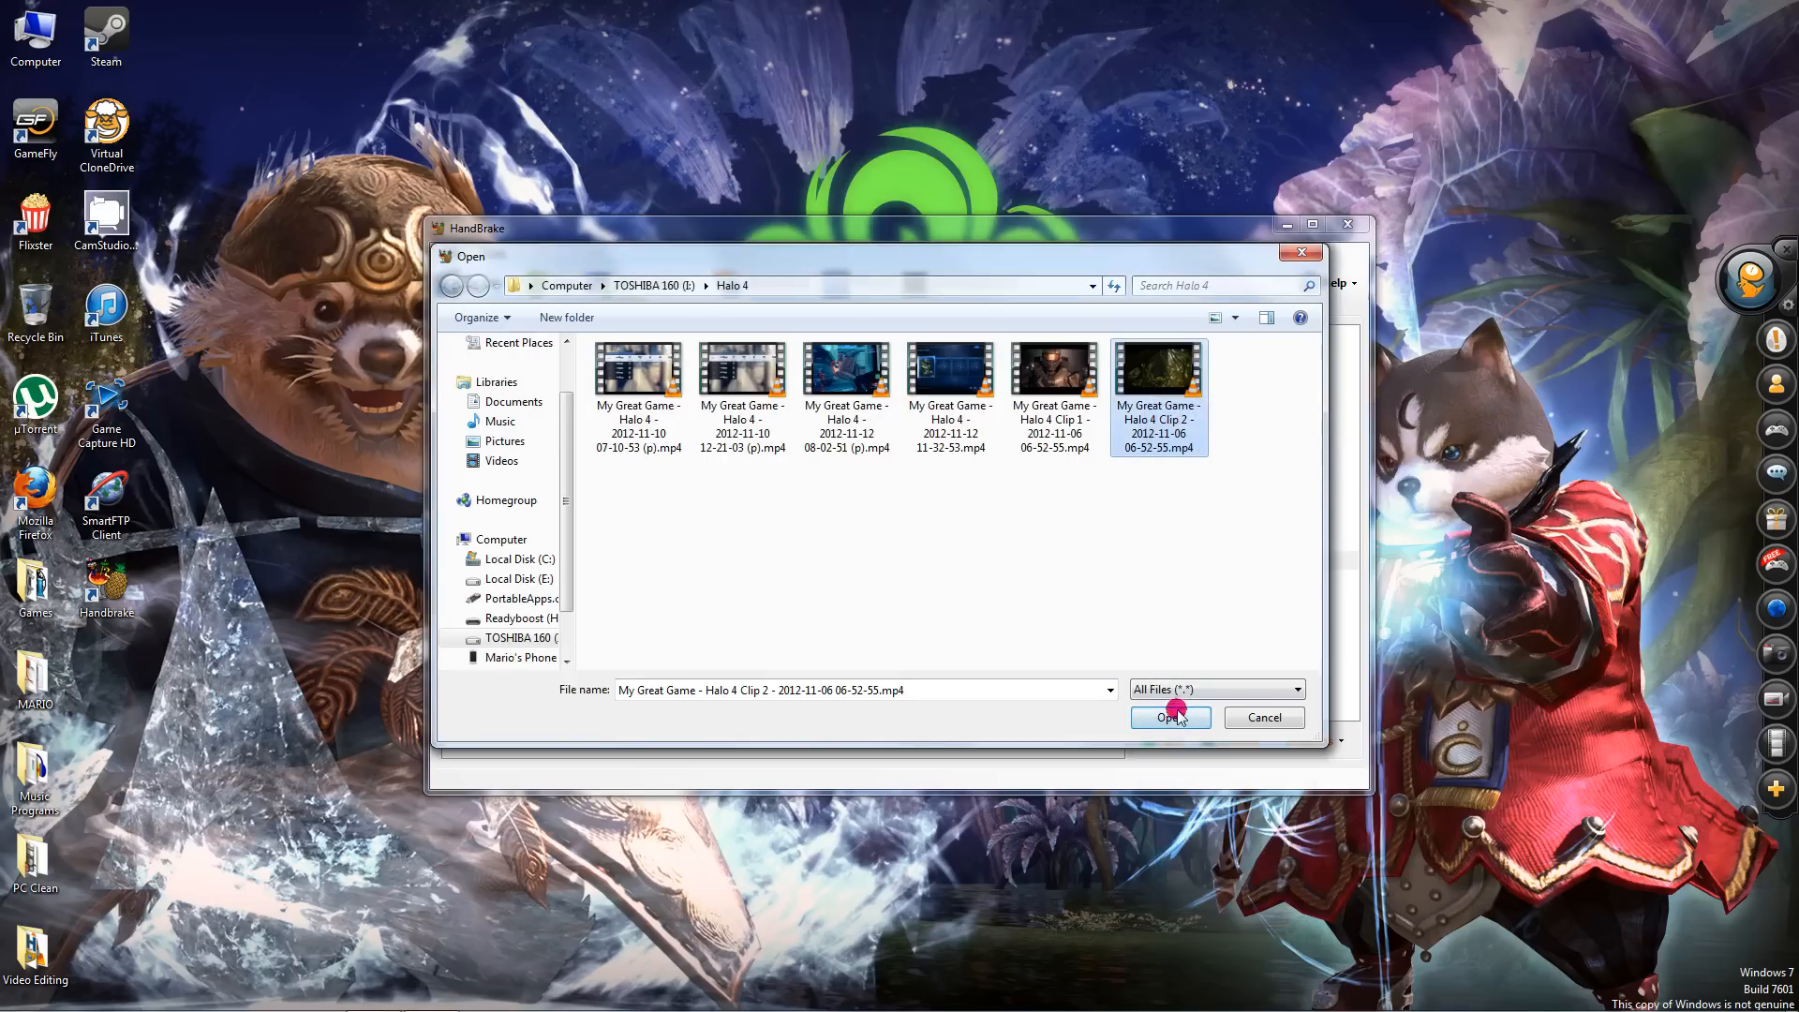
left_click(1168, 718)
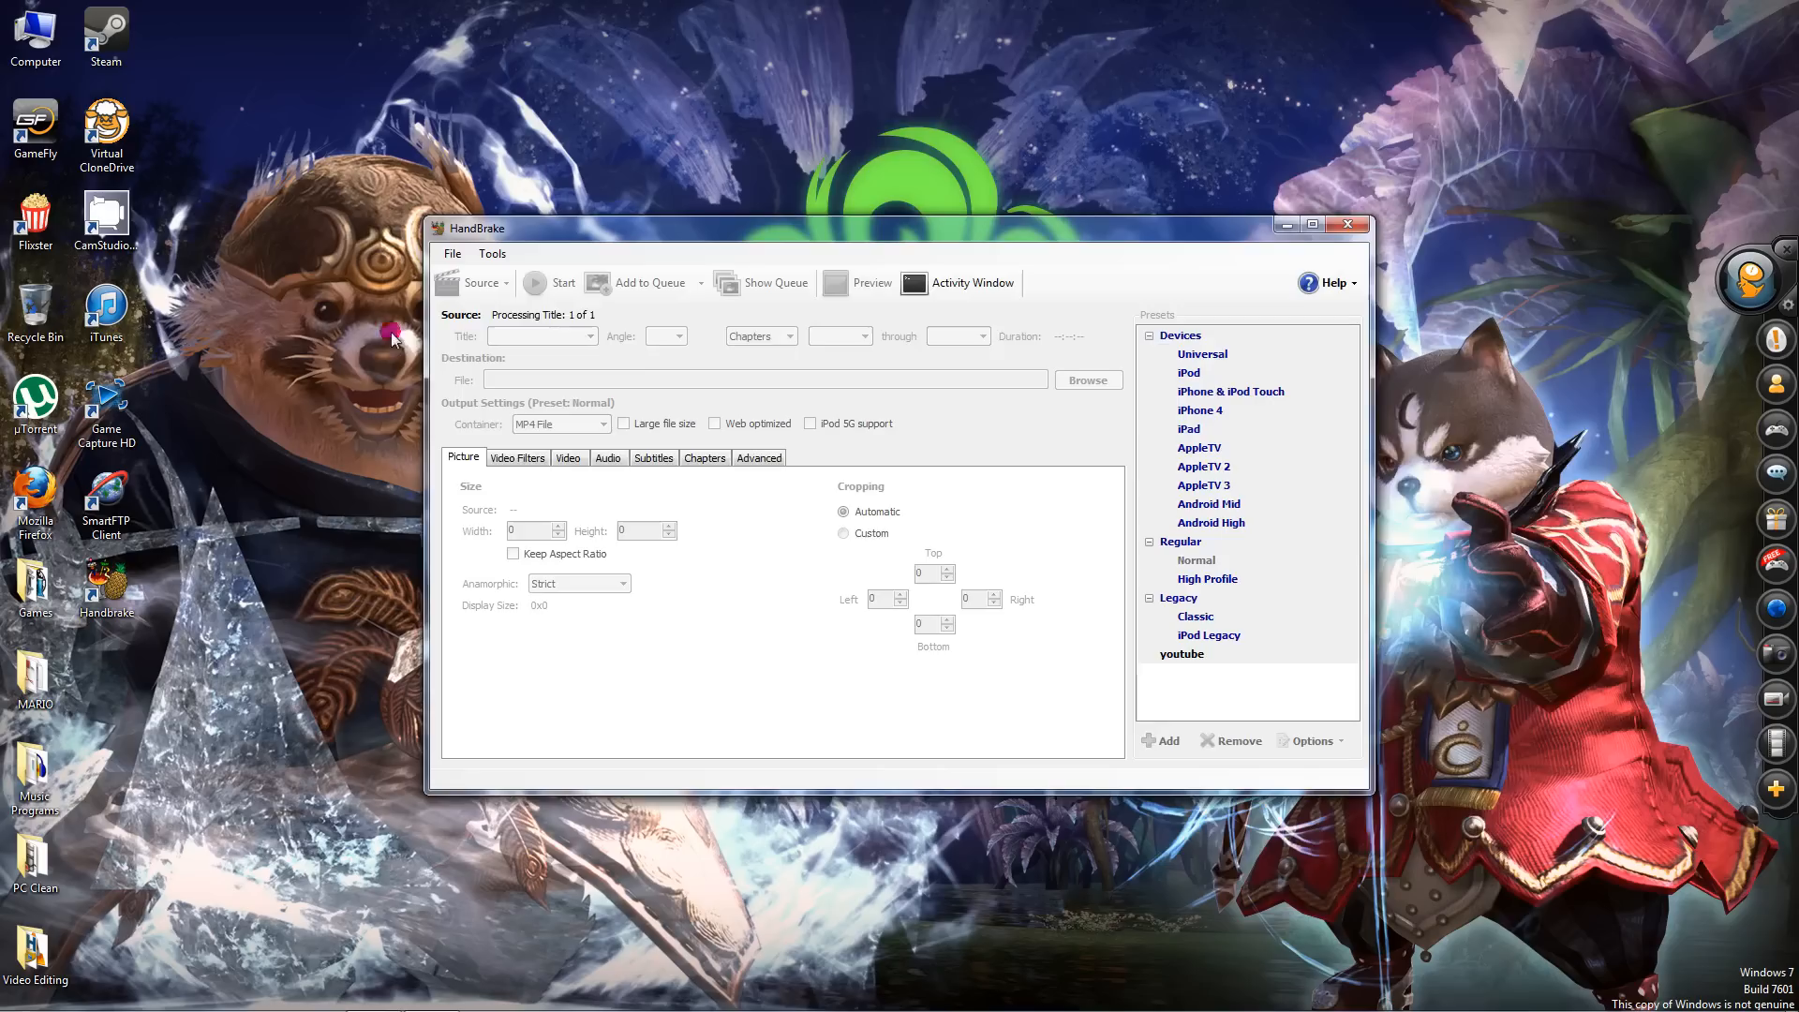
mouse_move(596, 229)
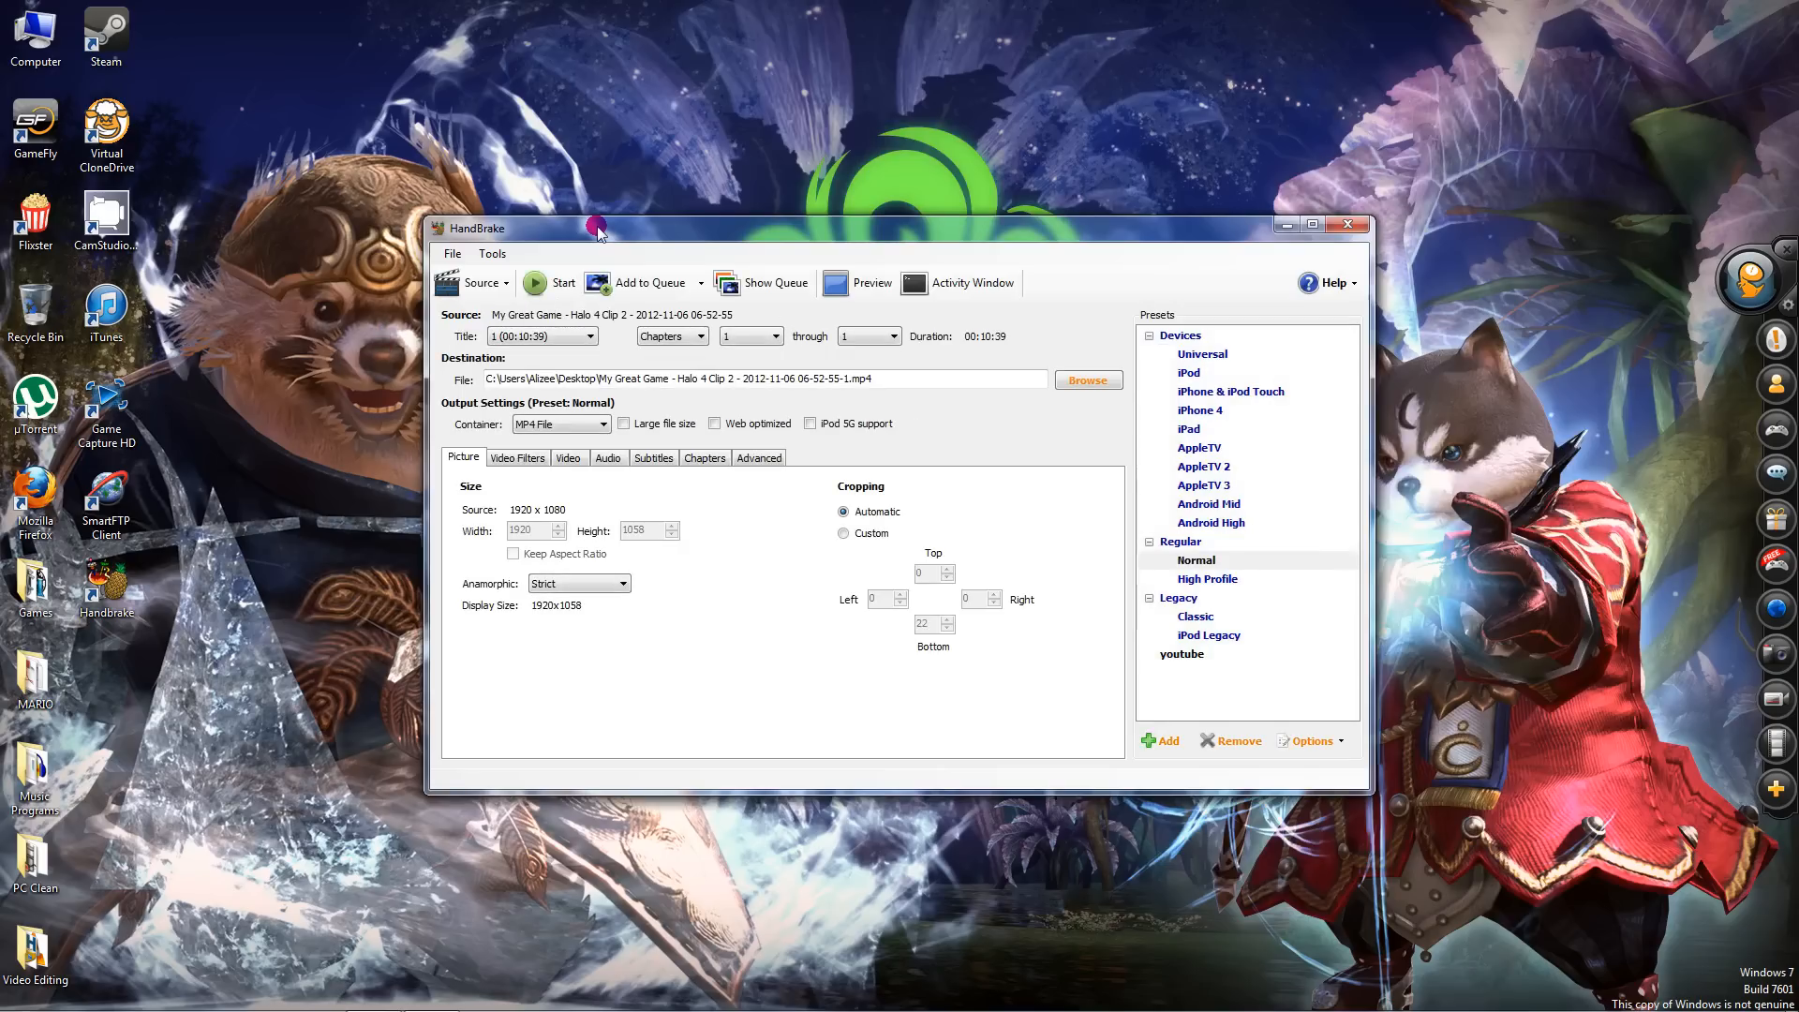
mouse_move(588, 244)
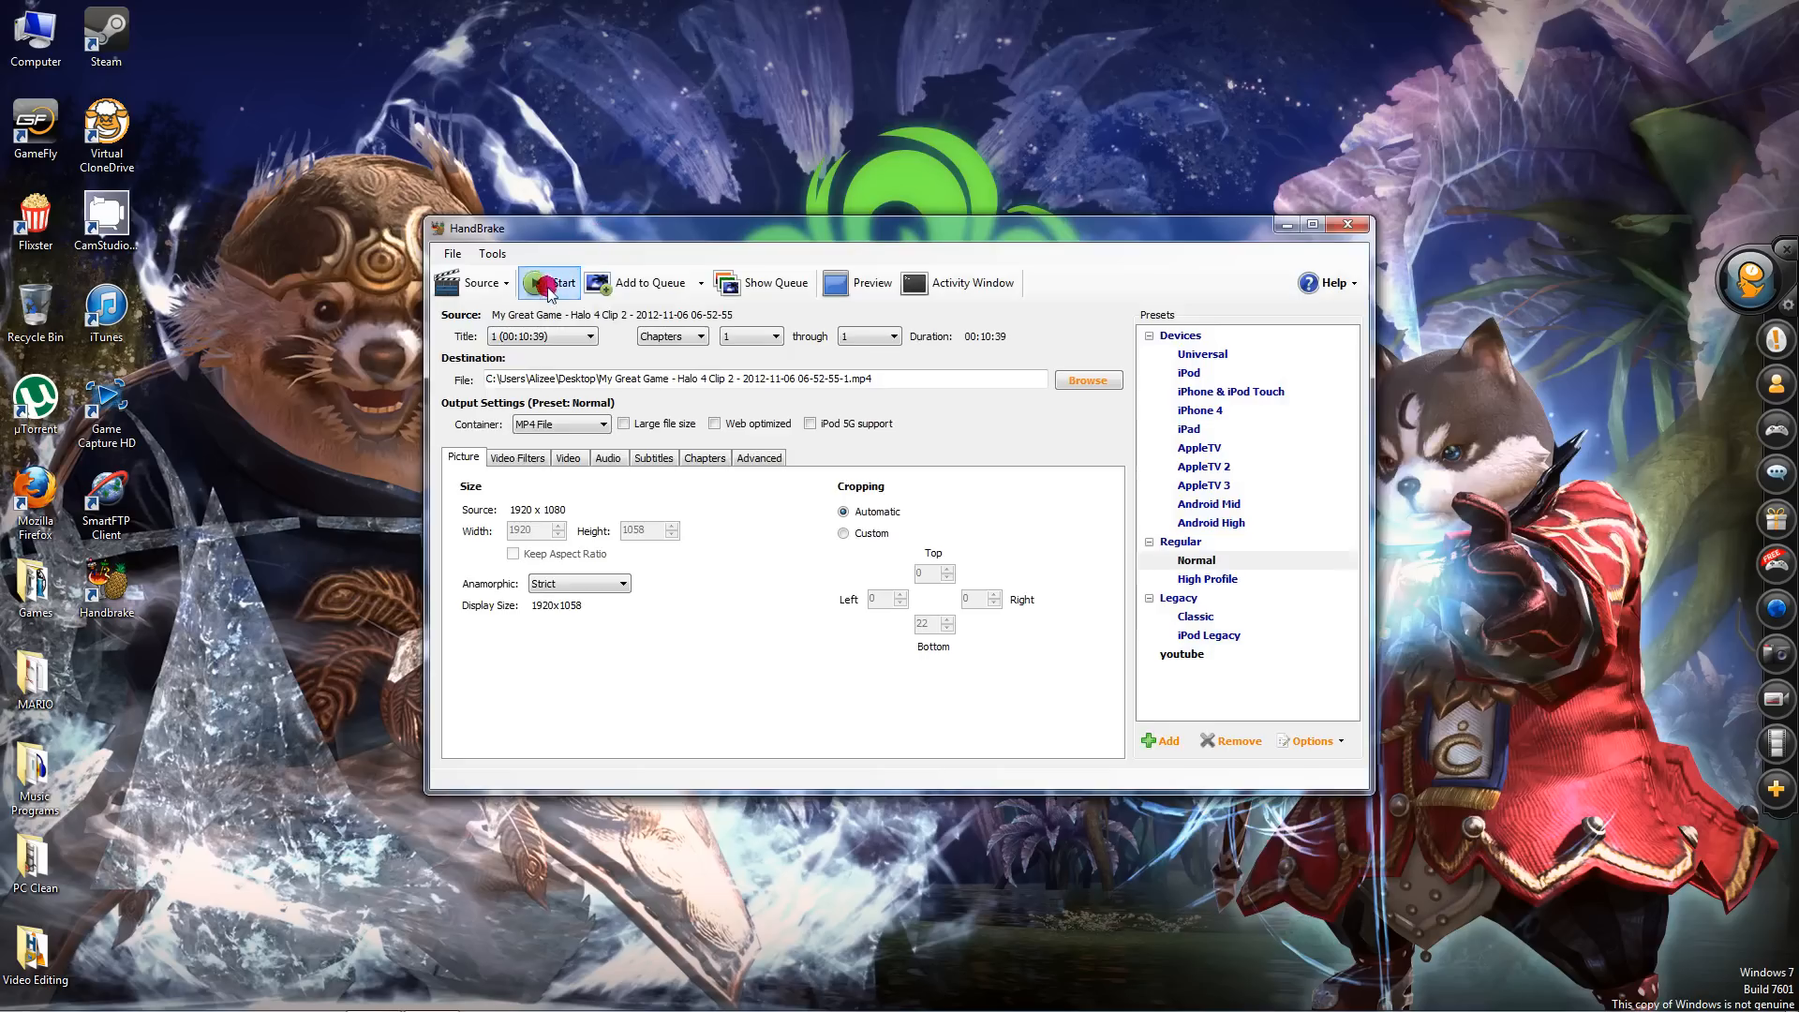
mouse_move(1008, 392)
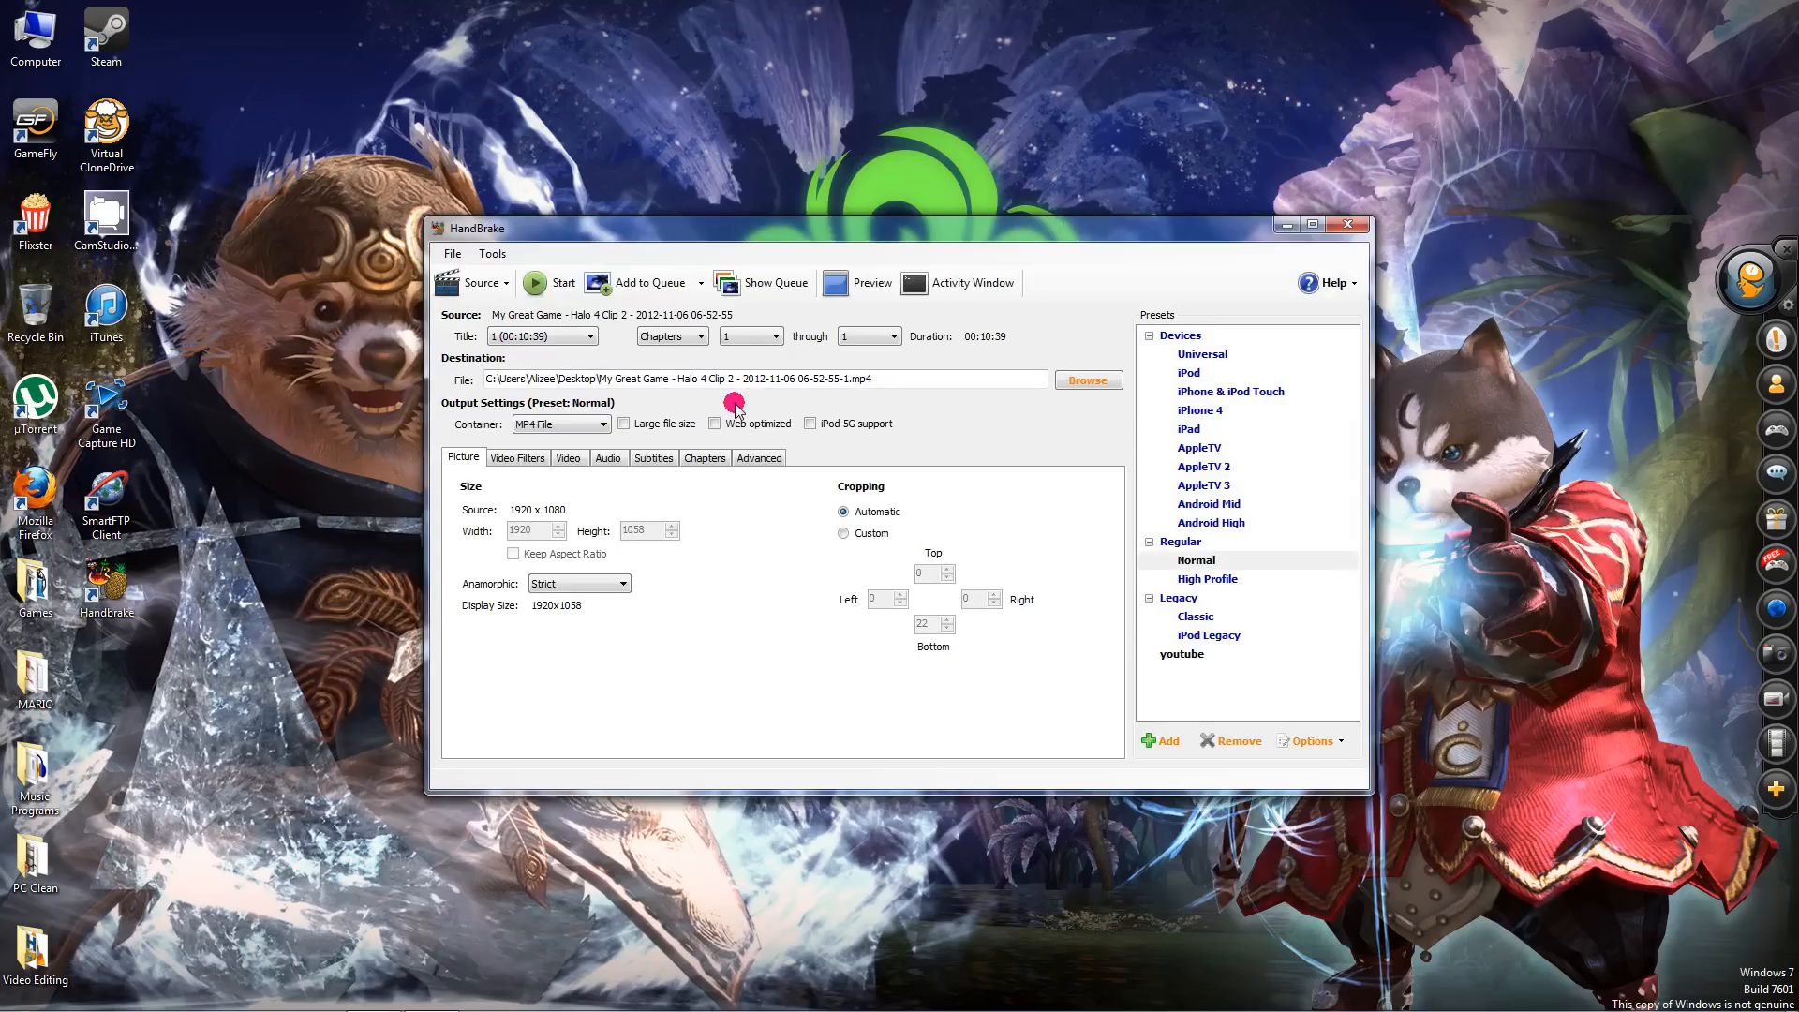
mouse_move(487, 356)
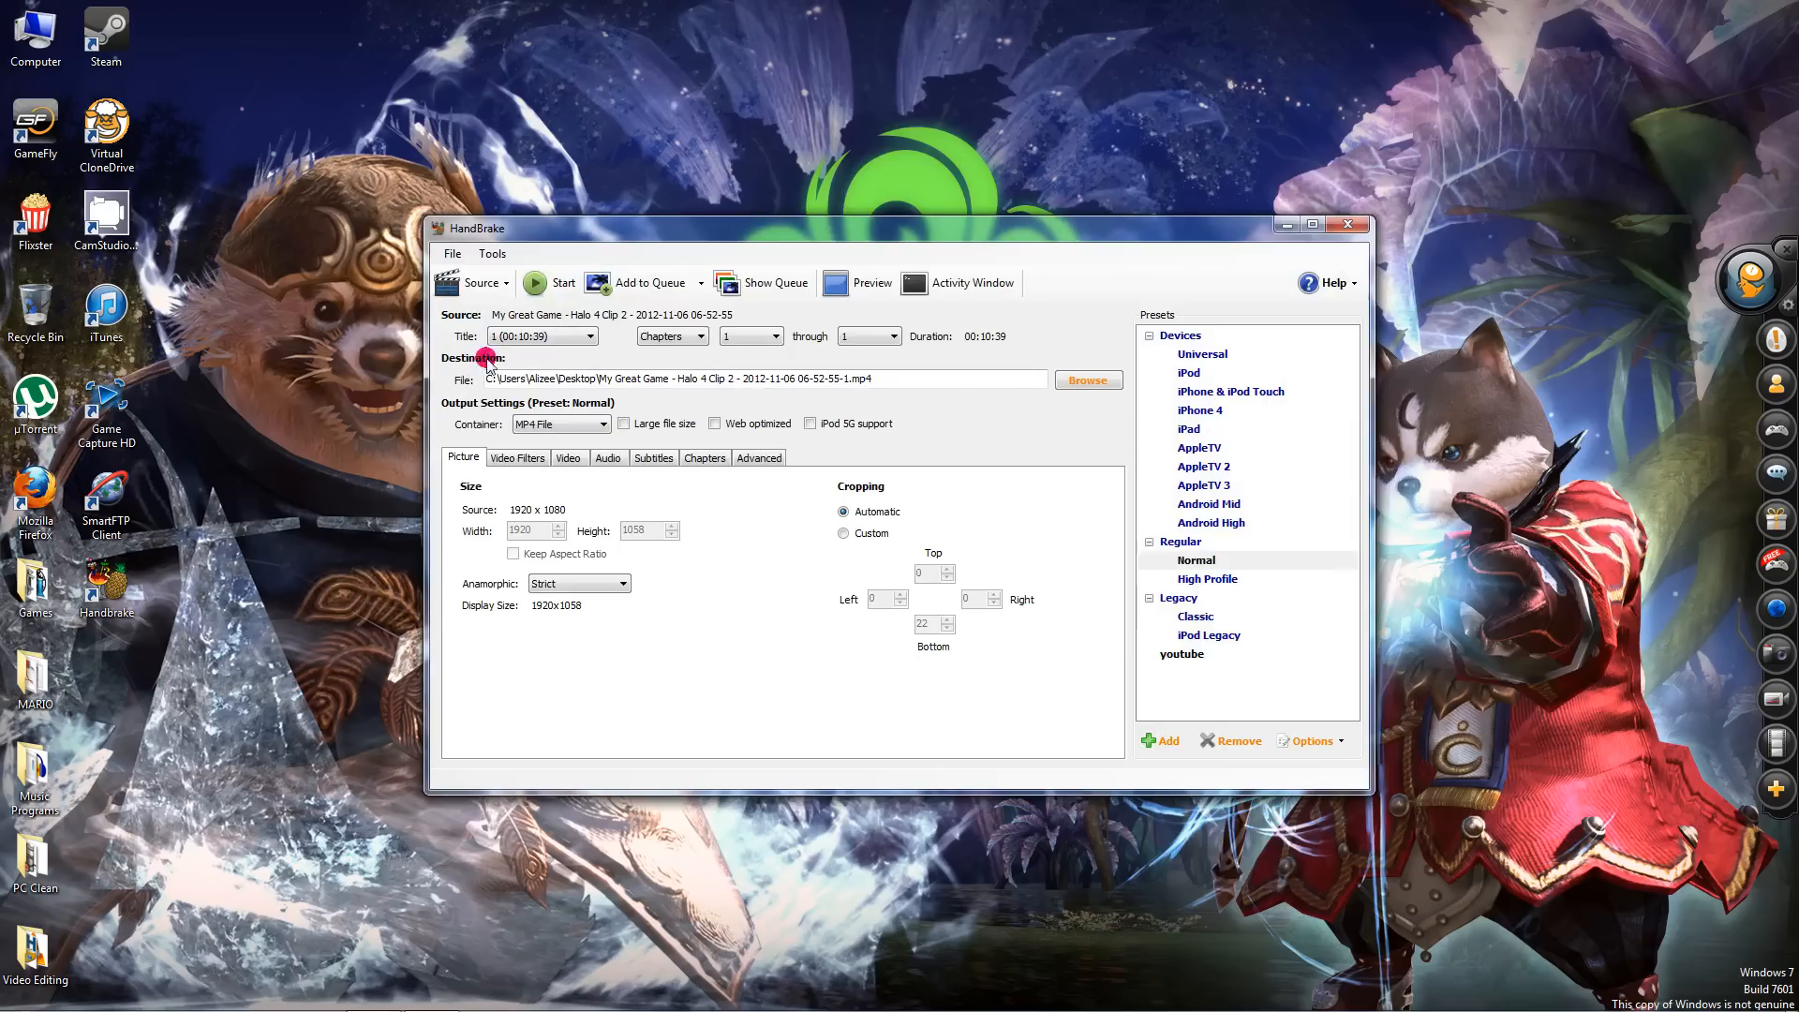
mouse_move(480, 376)
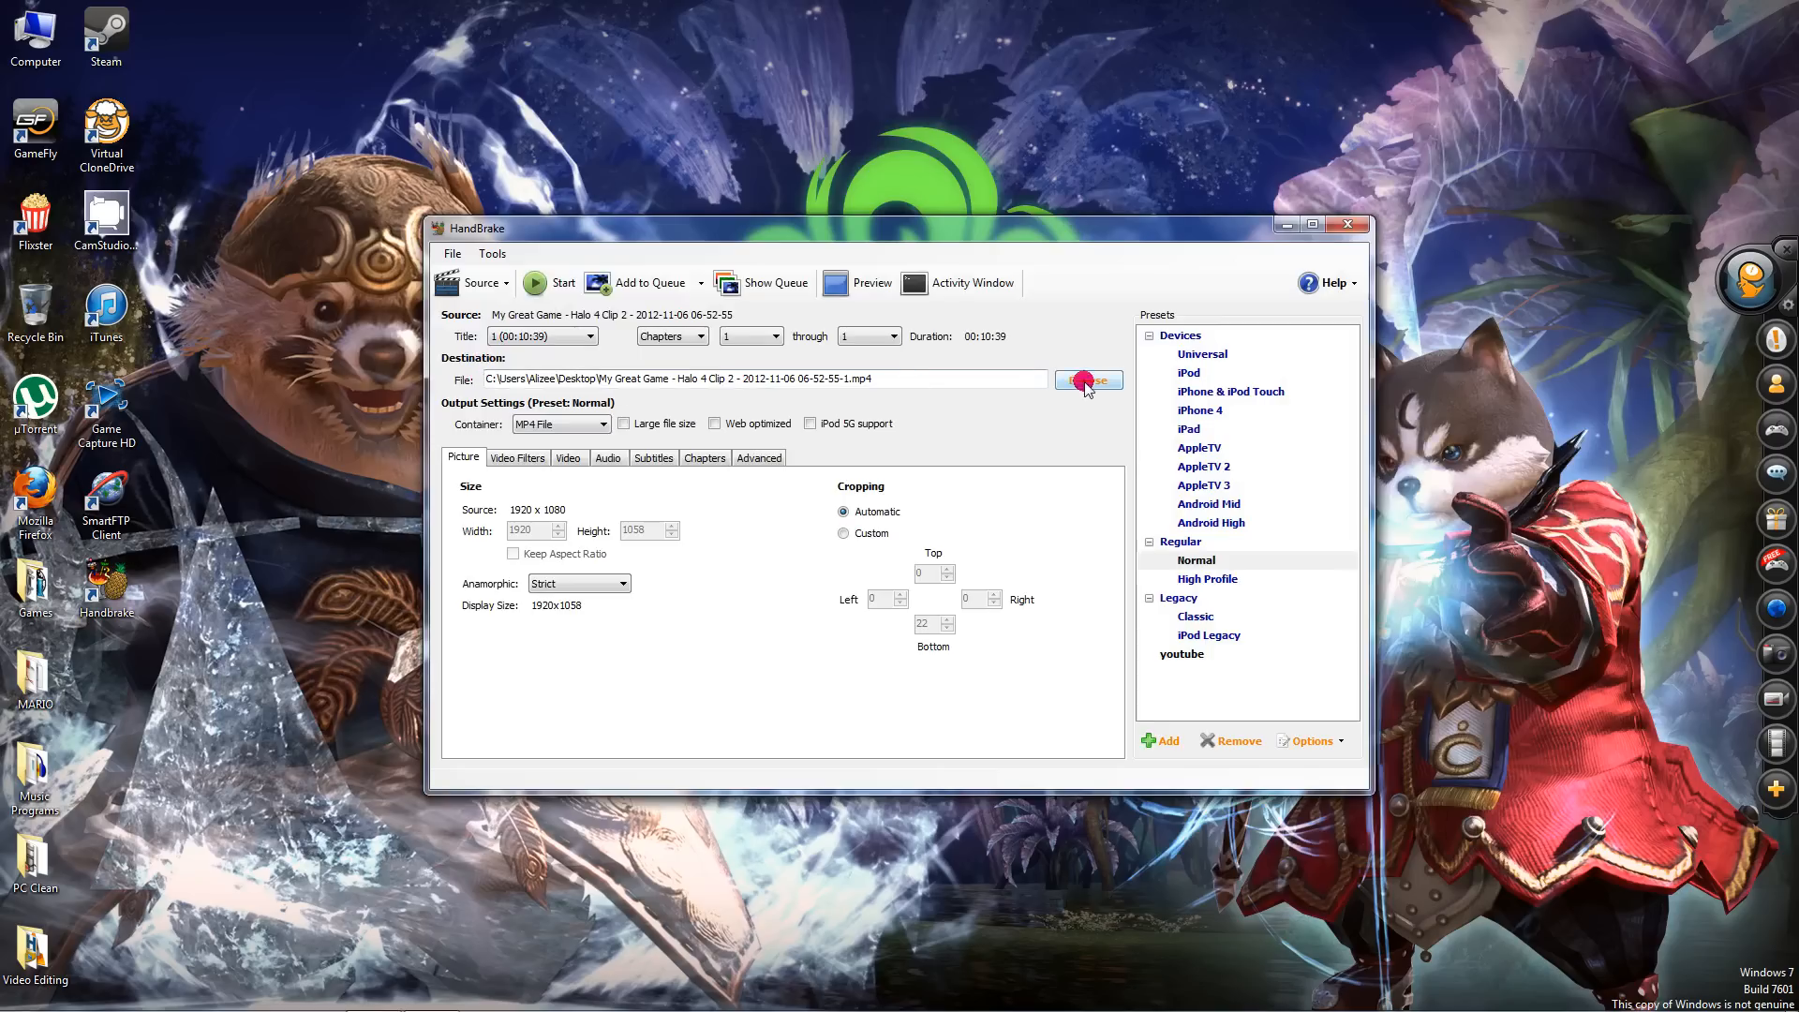
left_click(1085, 381)
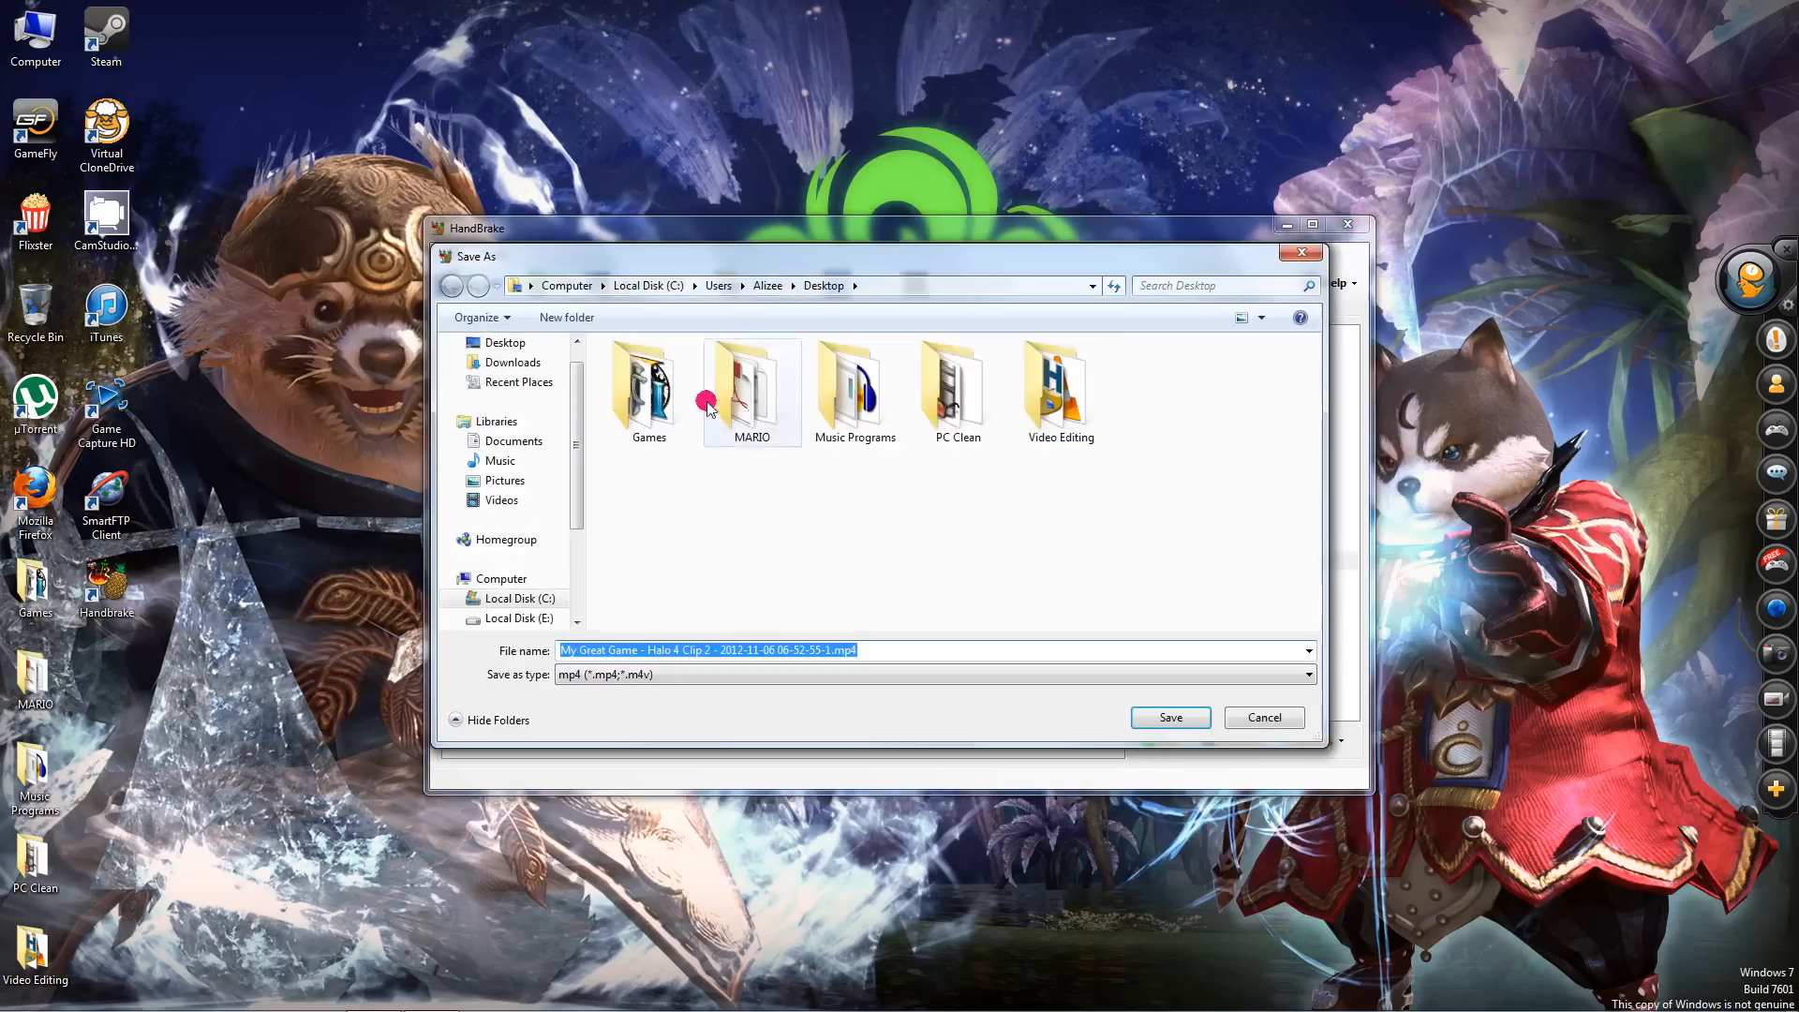
mouse_move(1262, 718)
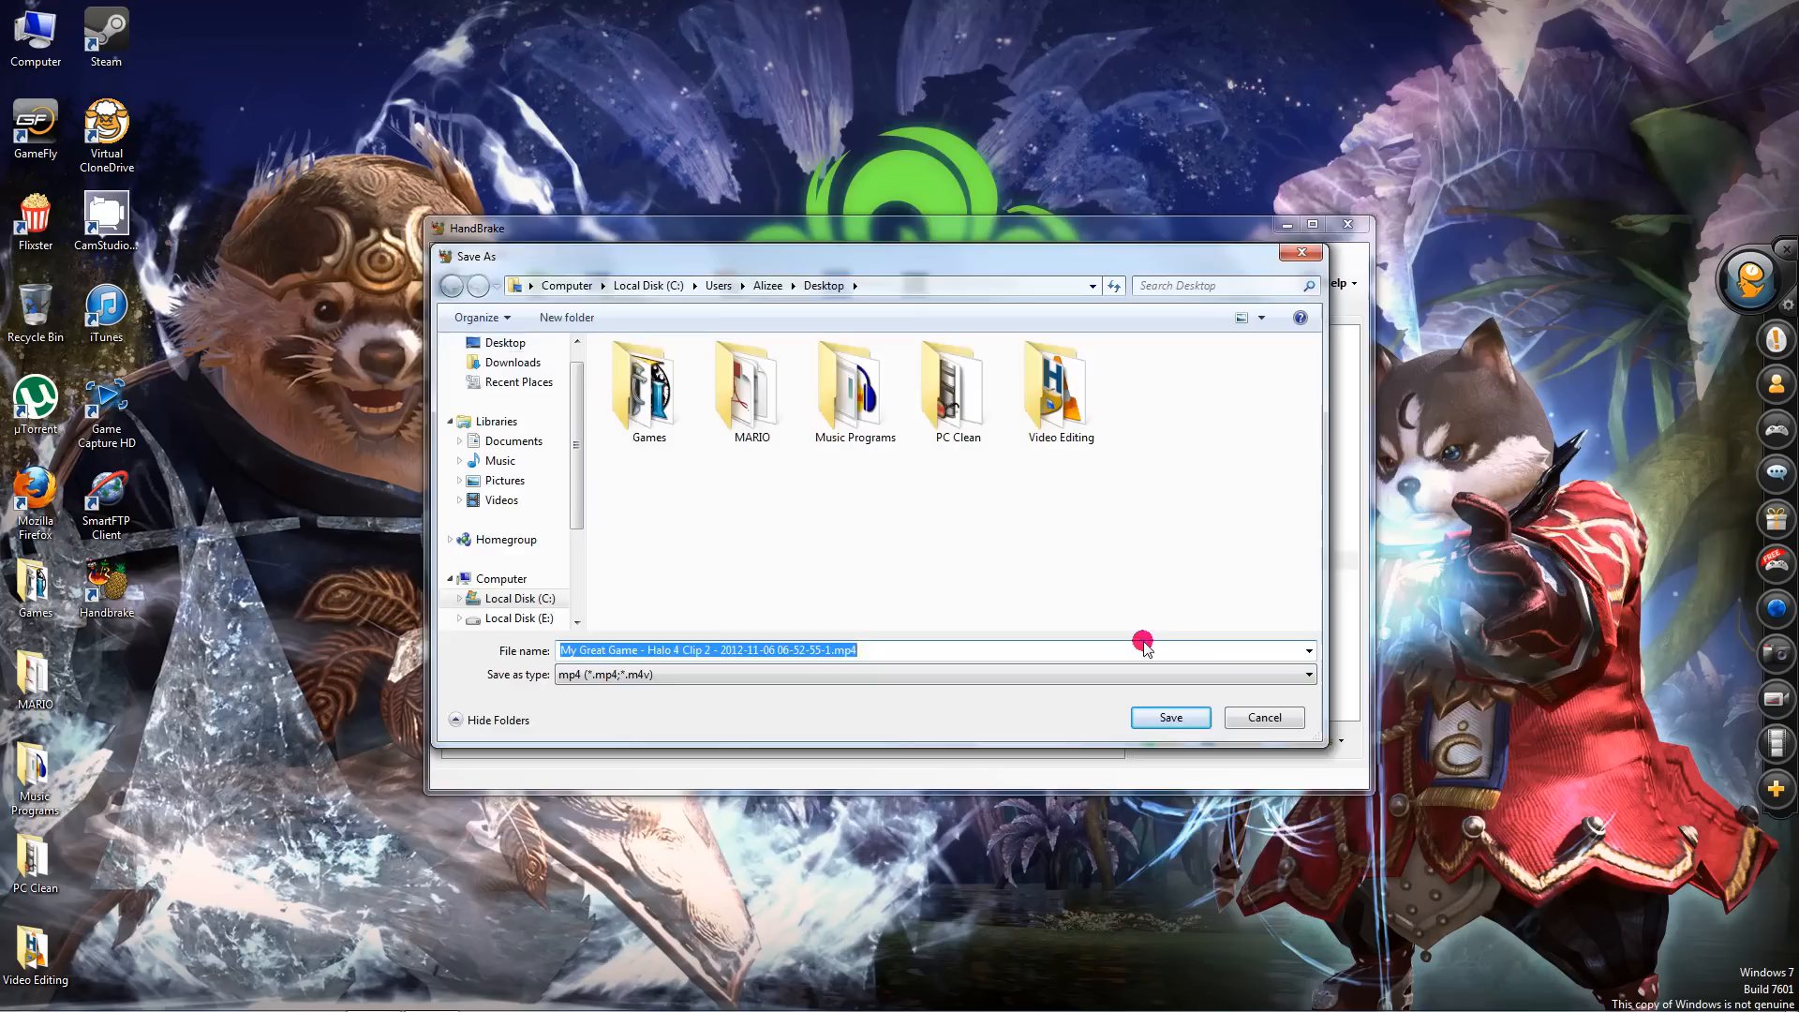
left_click(1167, 718)
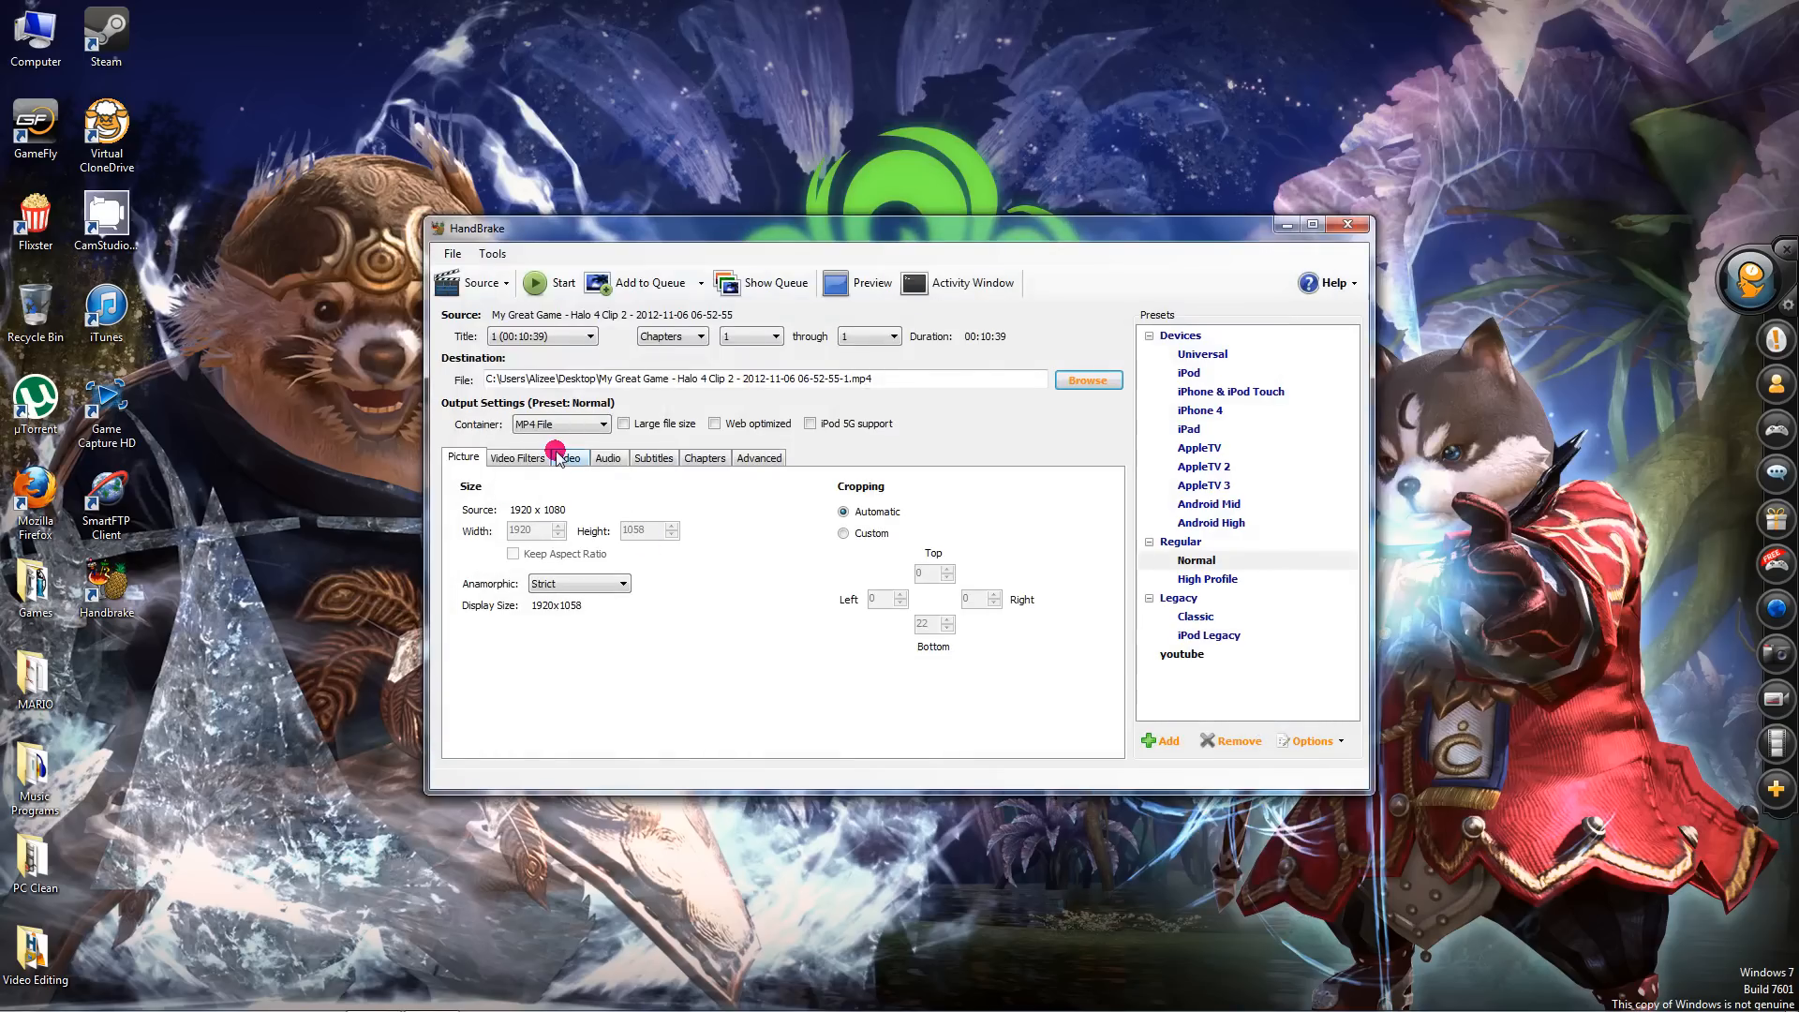
mouse_move(950, 472)
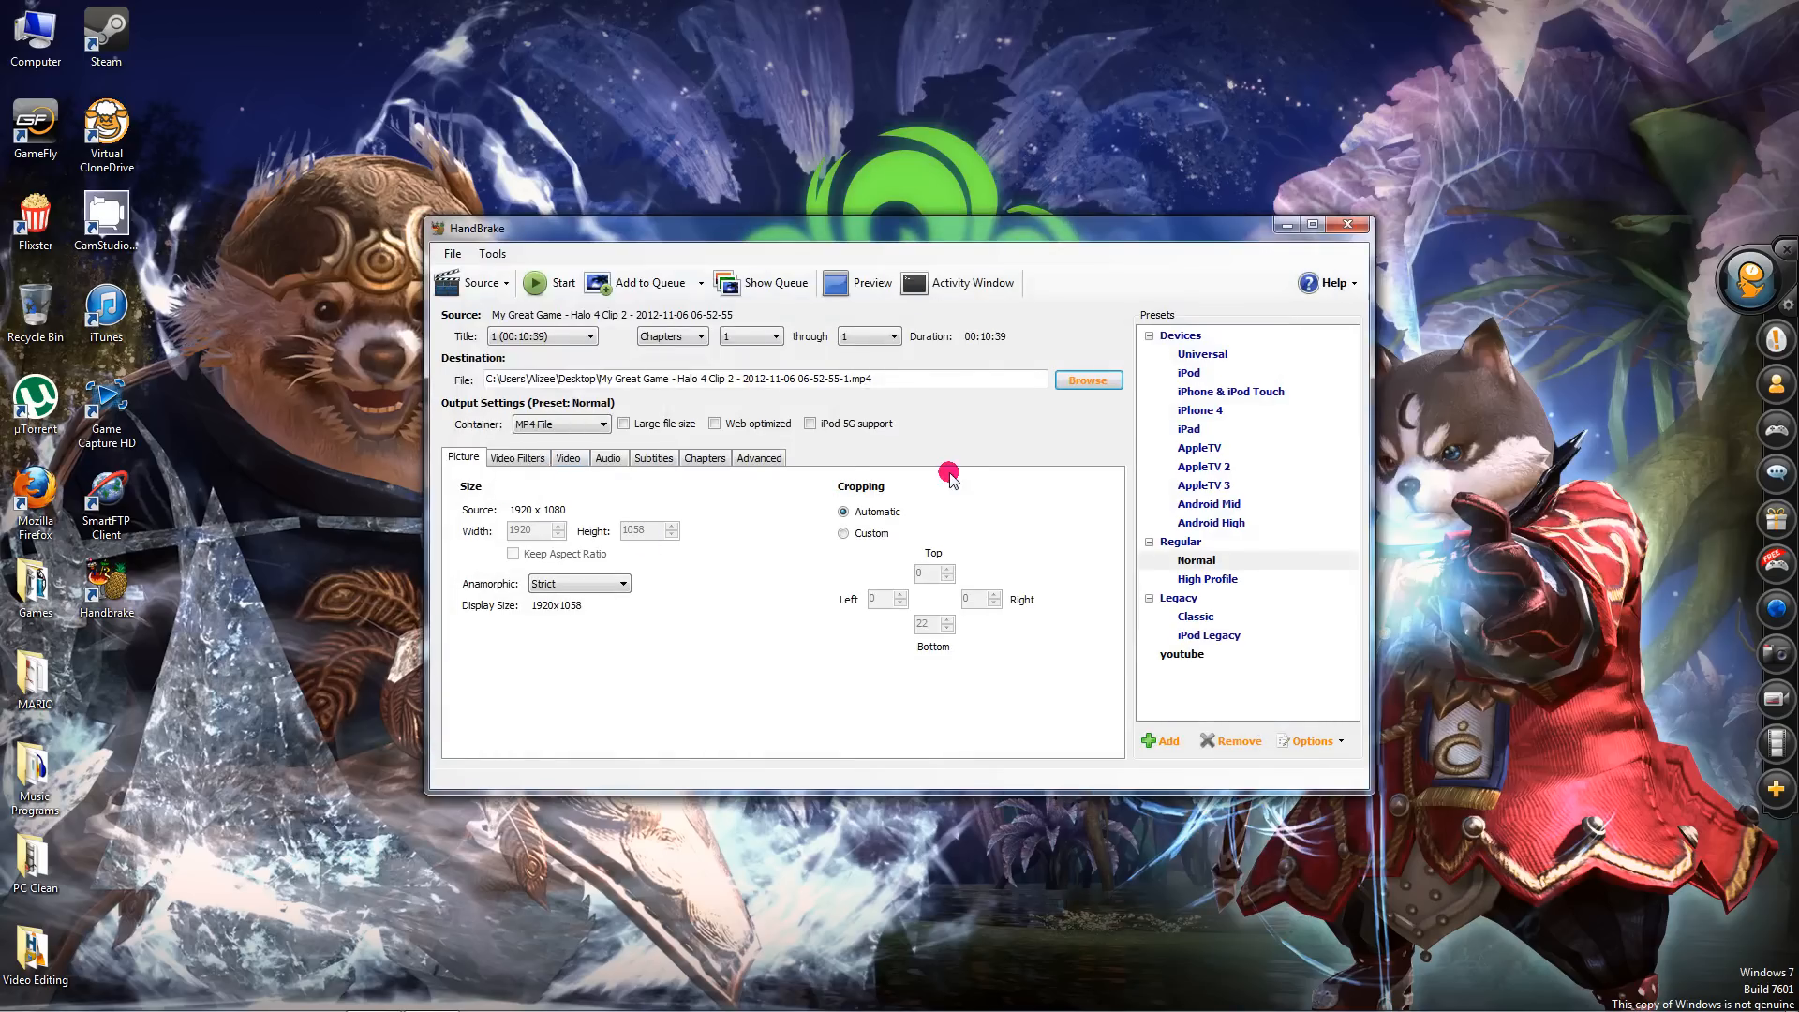
mouse_move(1018, 416)
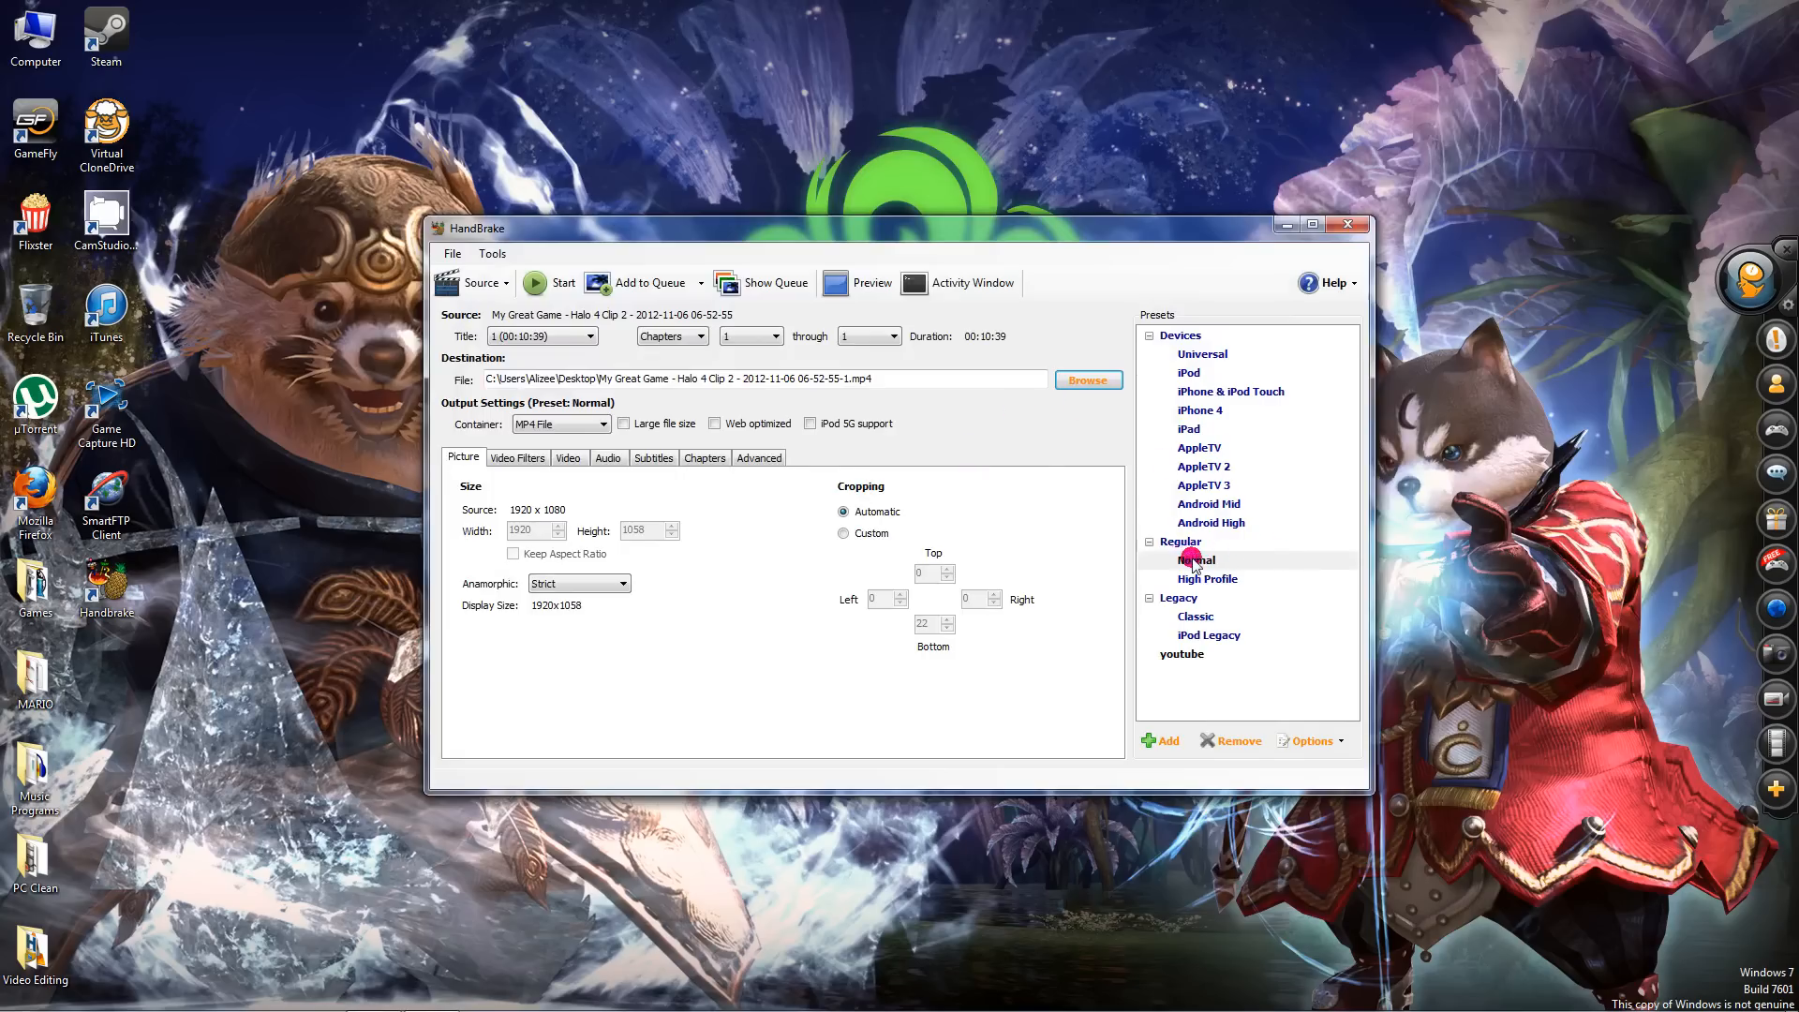
Apply the Normal preset so the destination uses an .m4v file name
left_click(1198, 560)
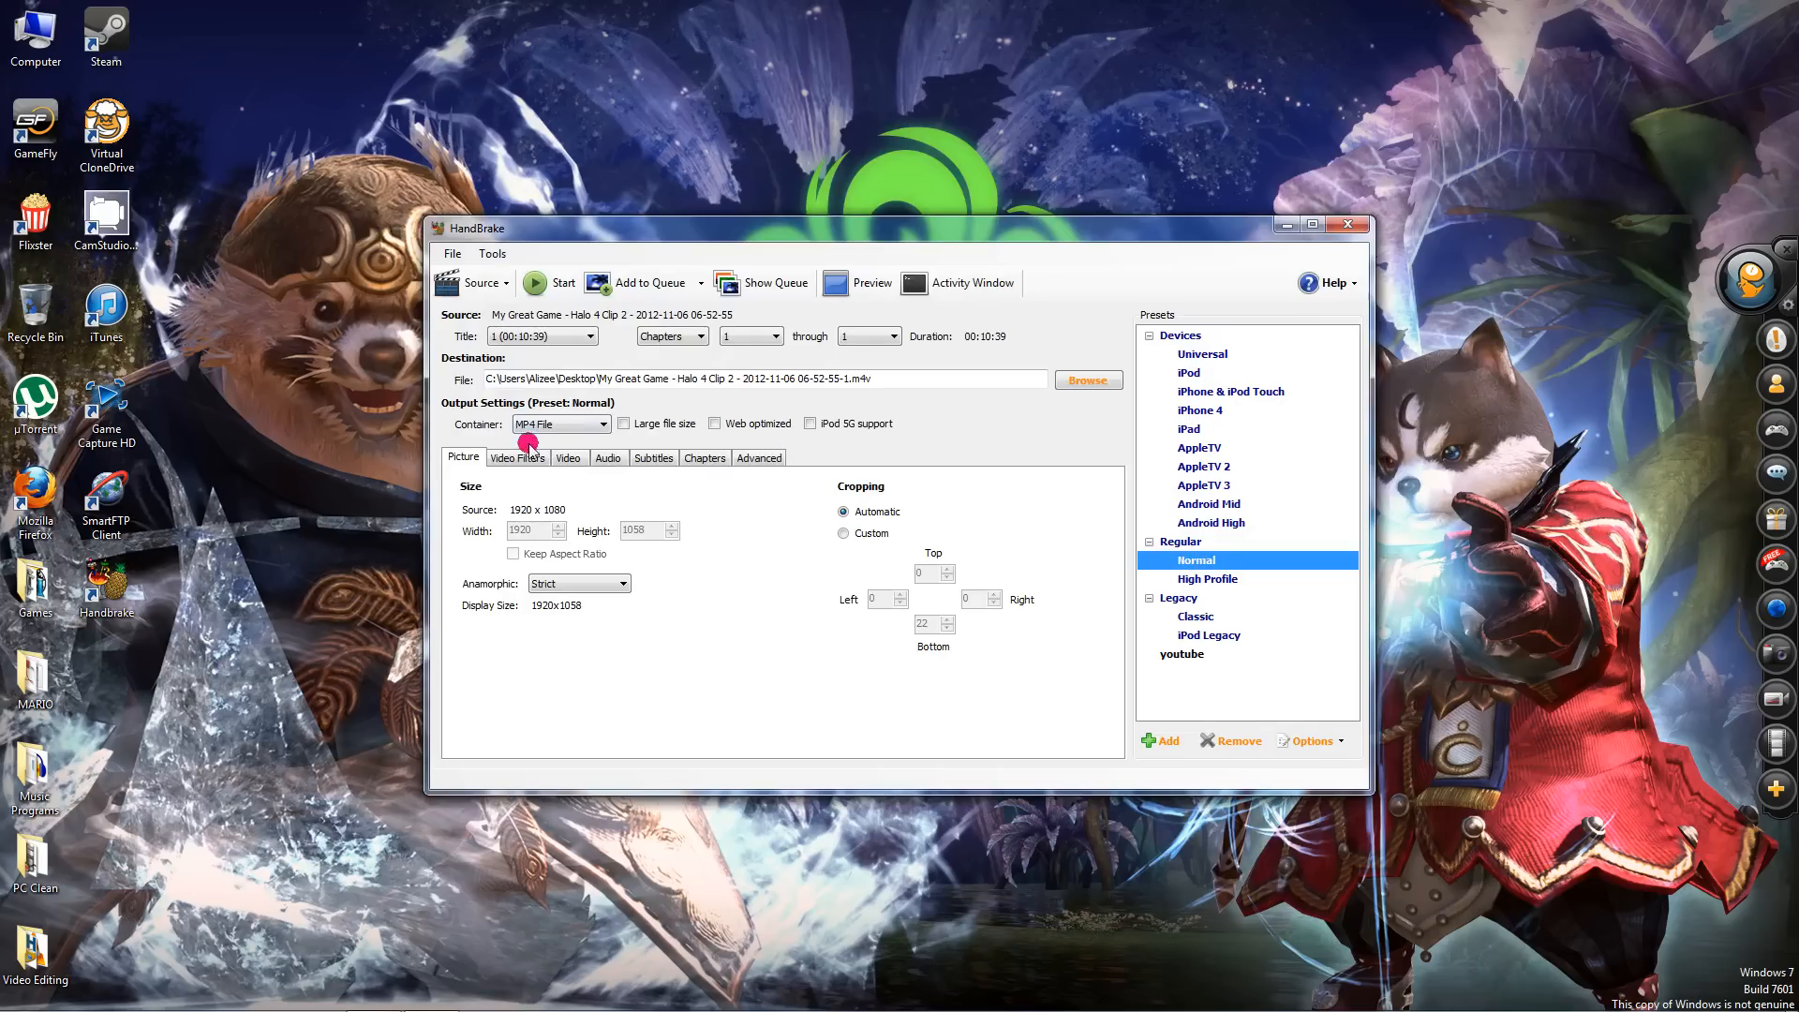
mouse_move(673, 386)
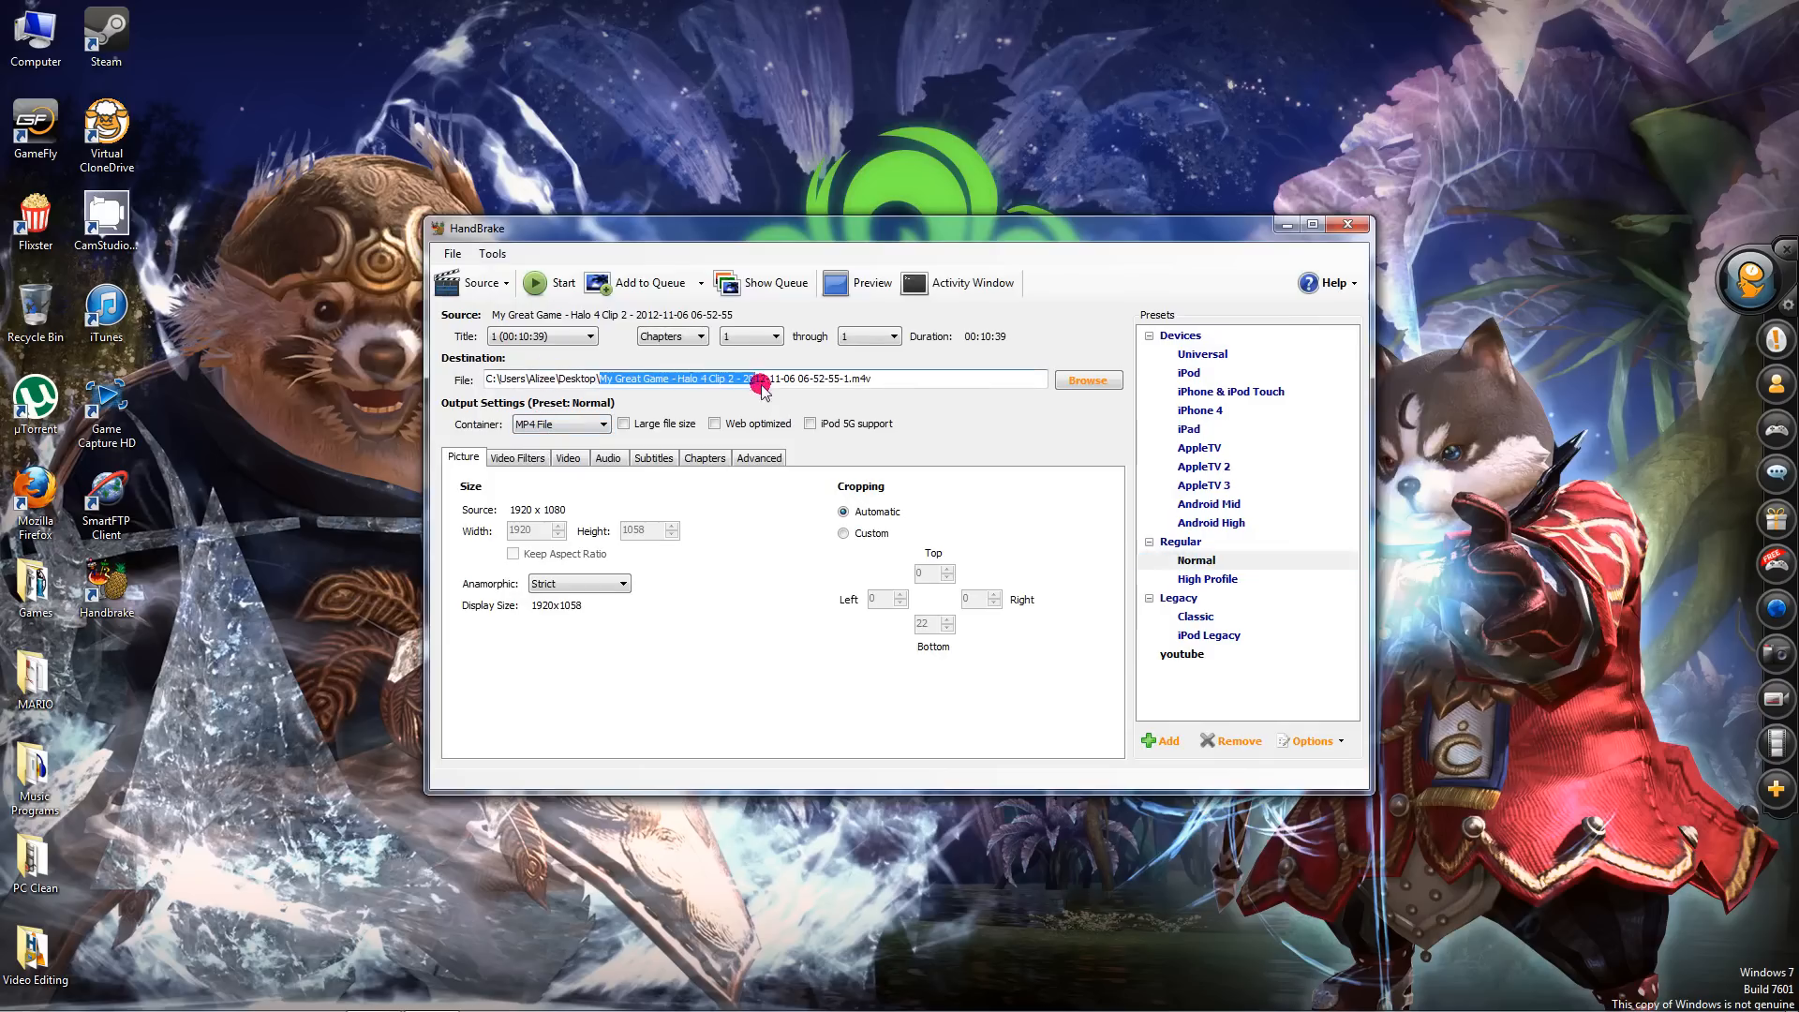
mouse_move(446, 491)
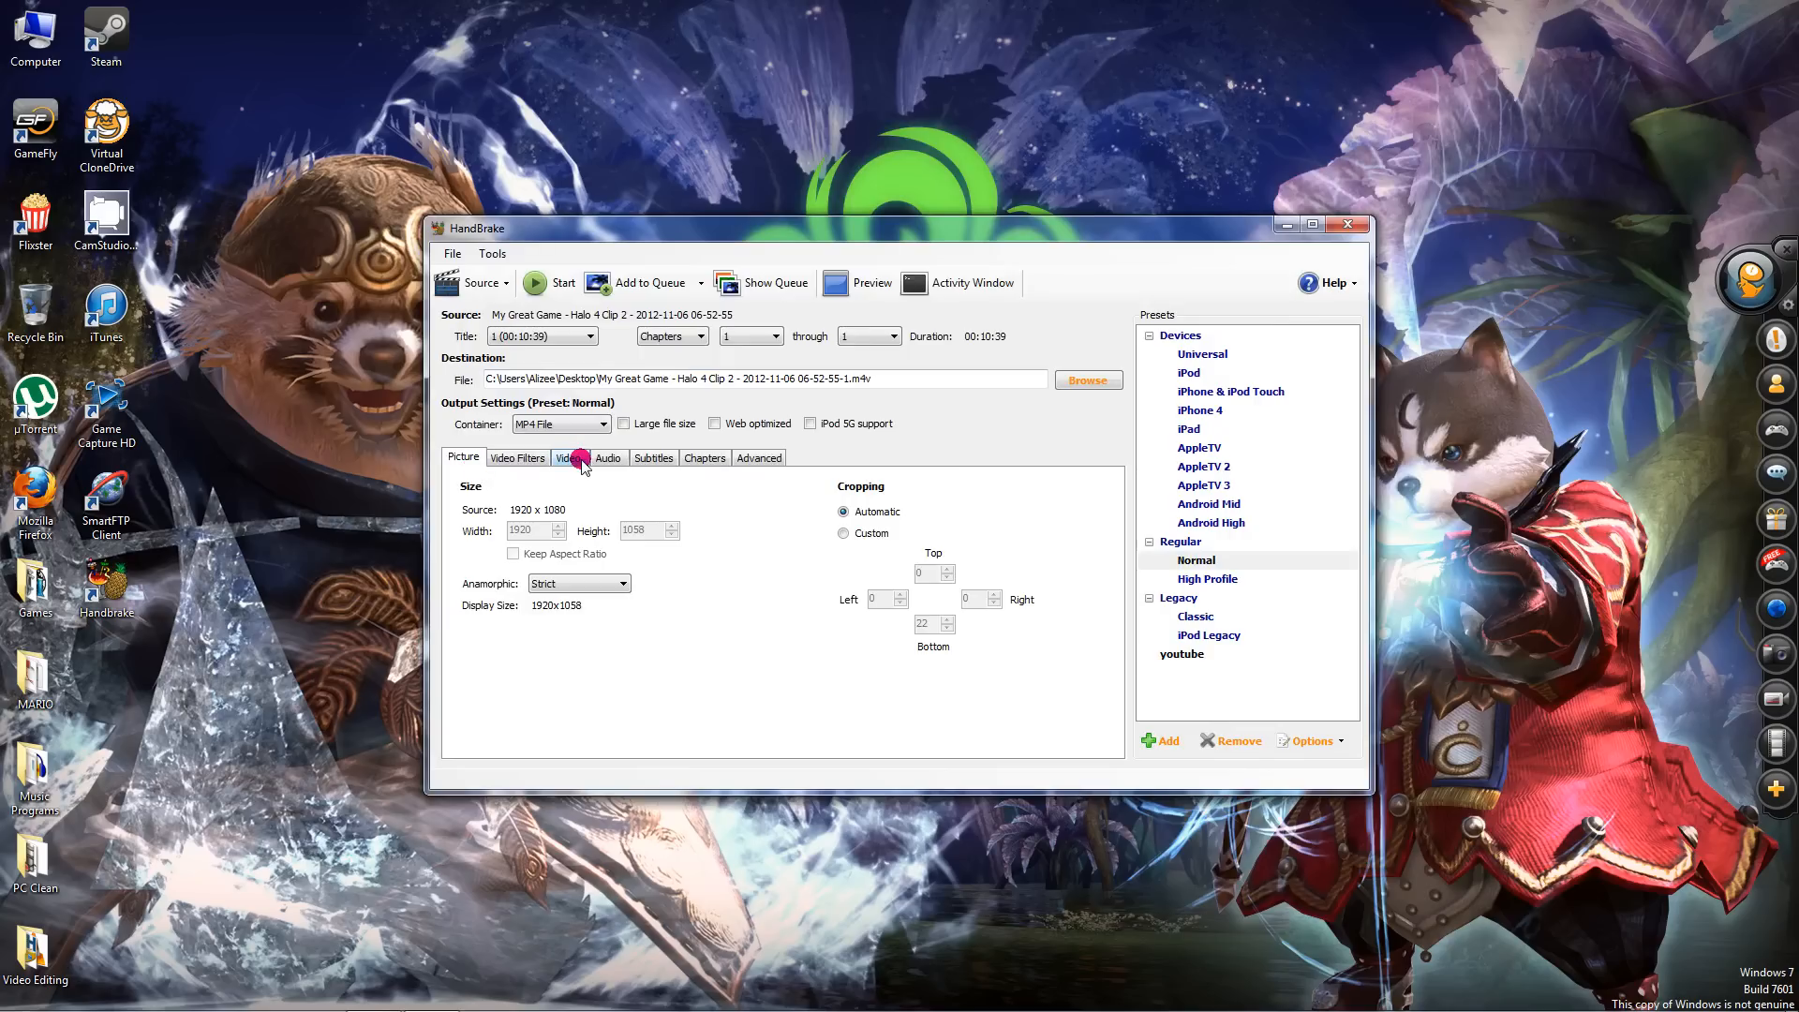
Lower the Video constant quality slider to RF 28 and recentre the HandBrake window
left_click(570, 458)
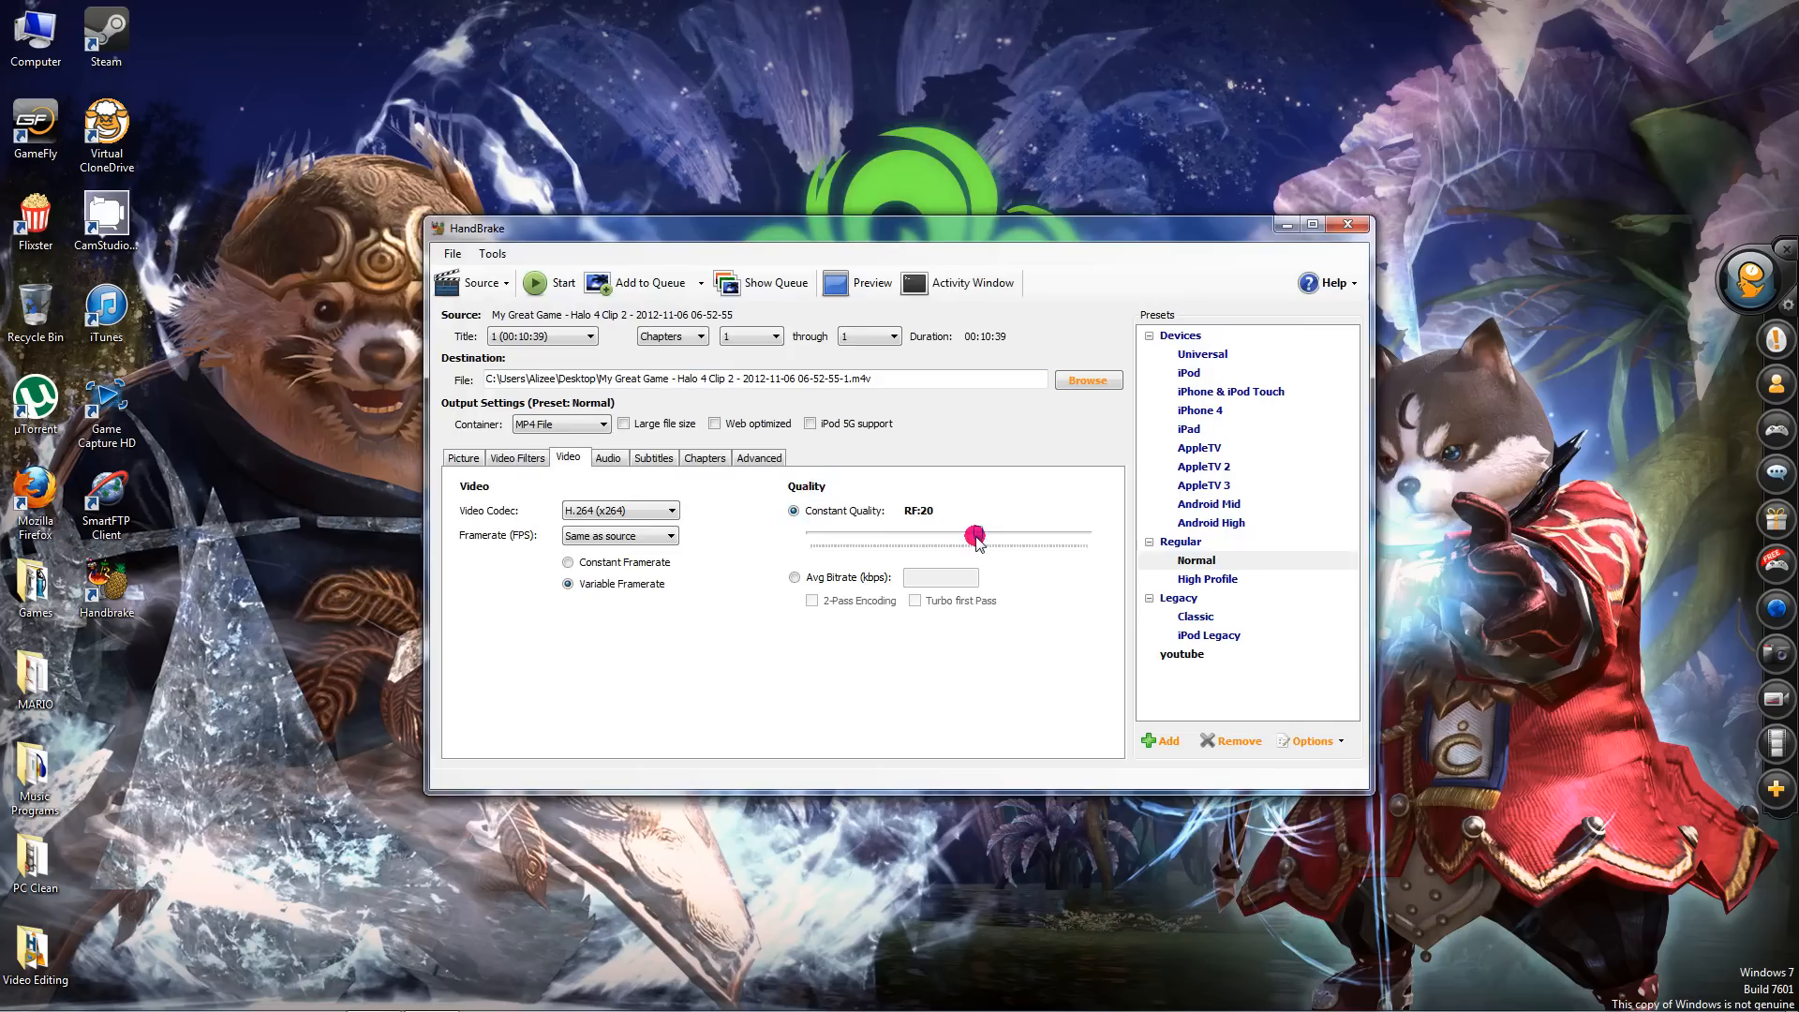
left_click_drag(973, 536, 937, 540)
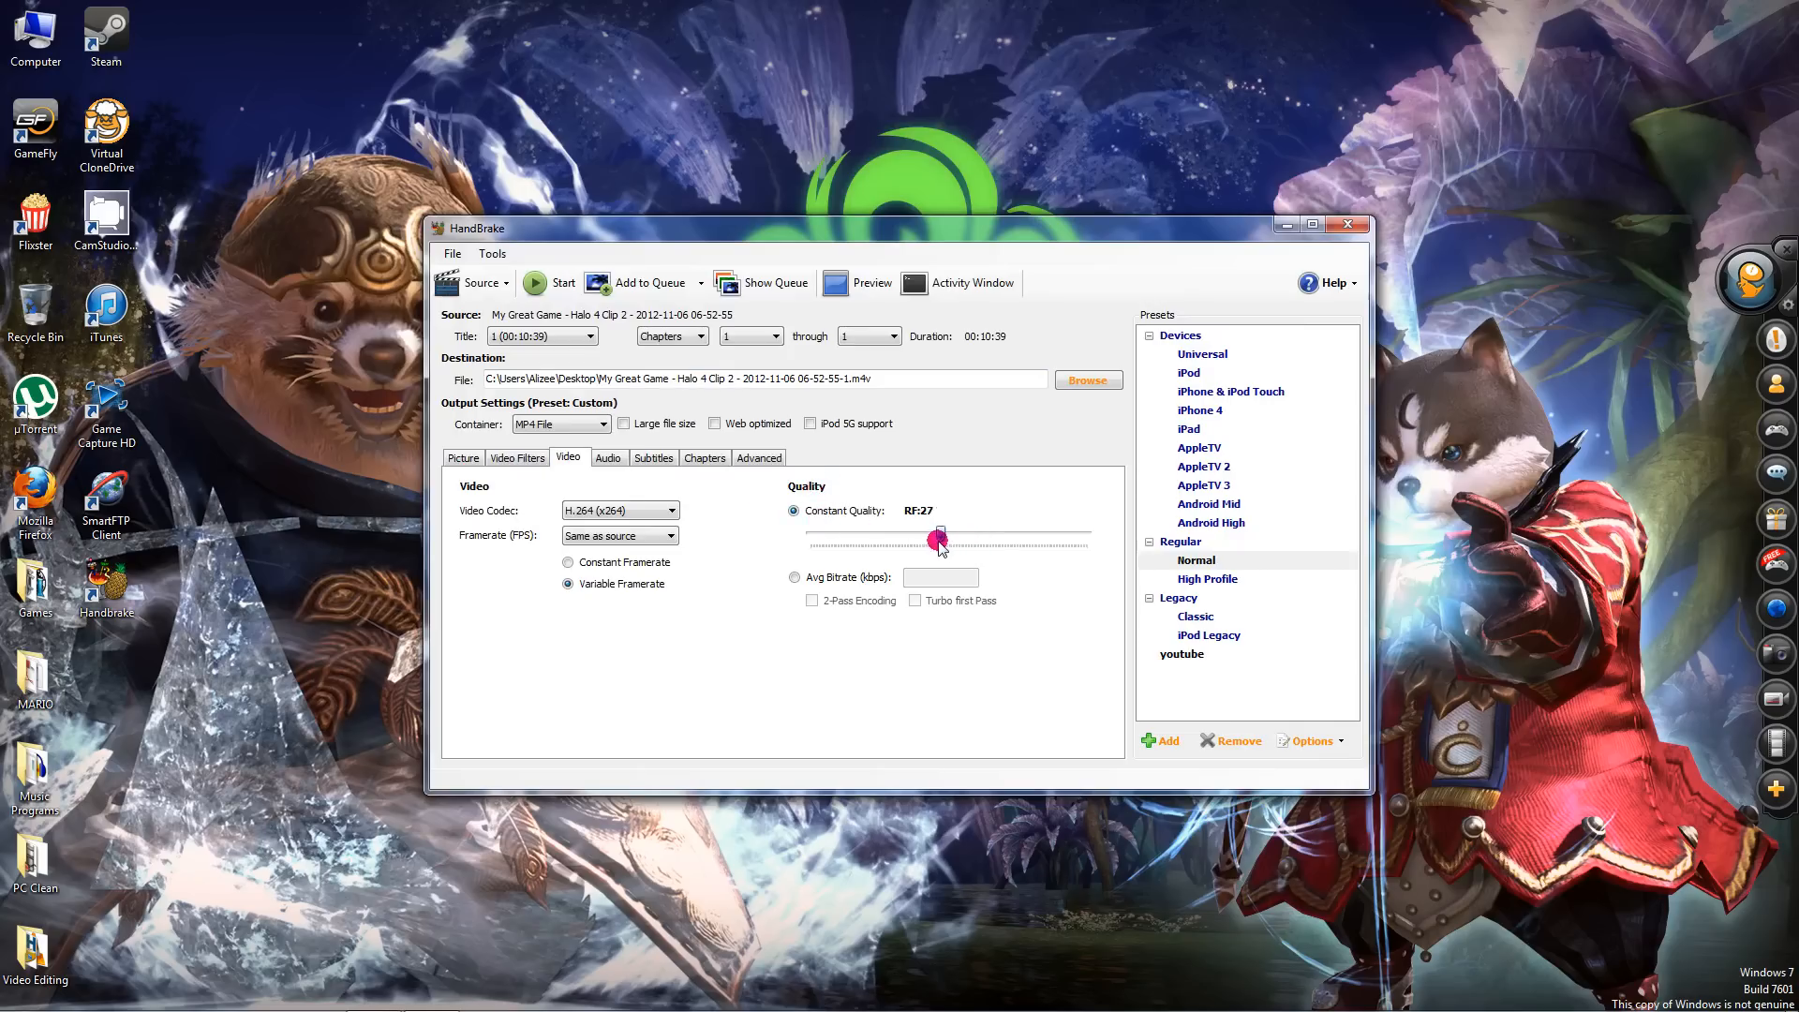
left_click_drag(939, 540, 935, 540)
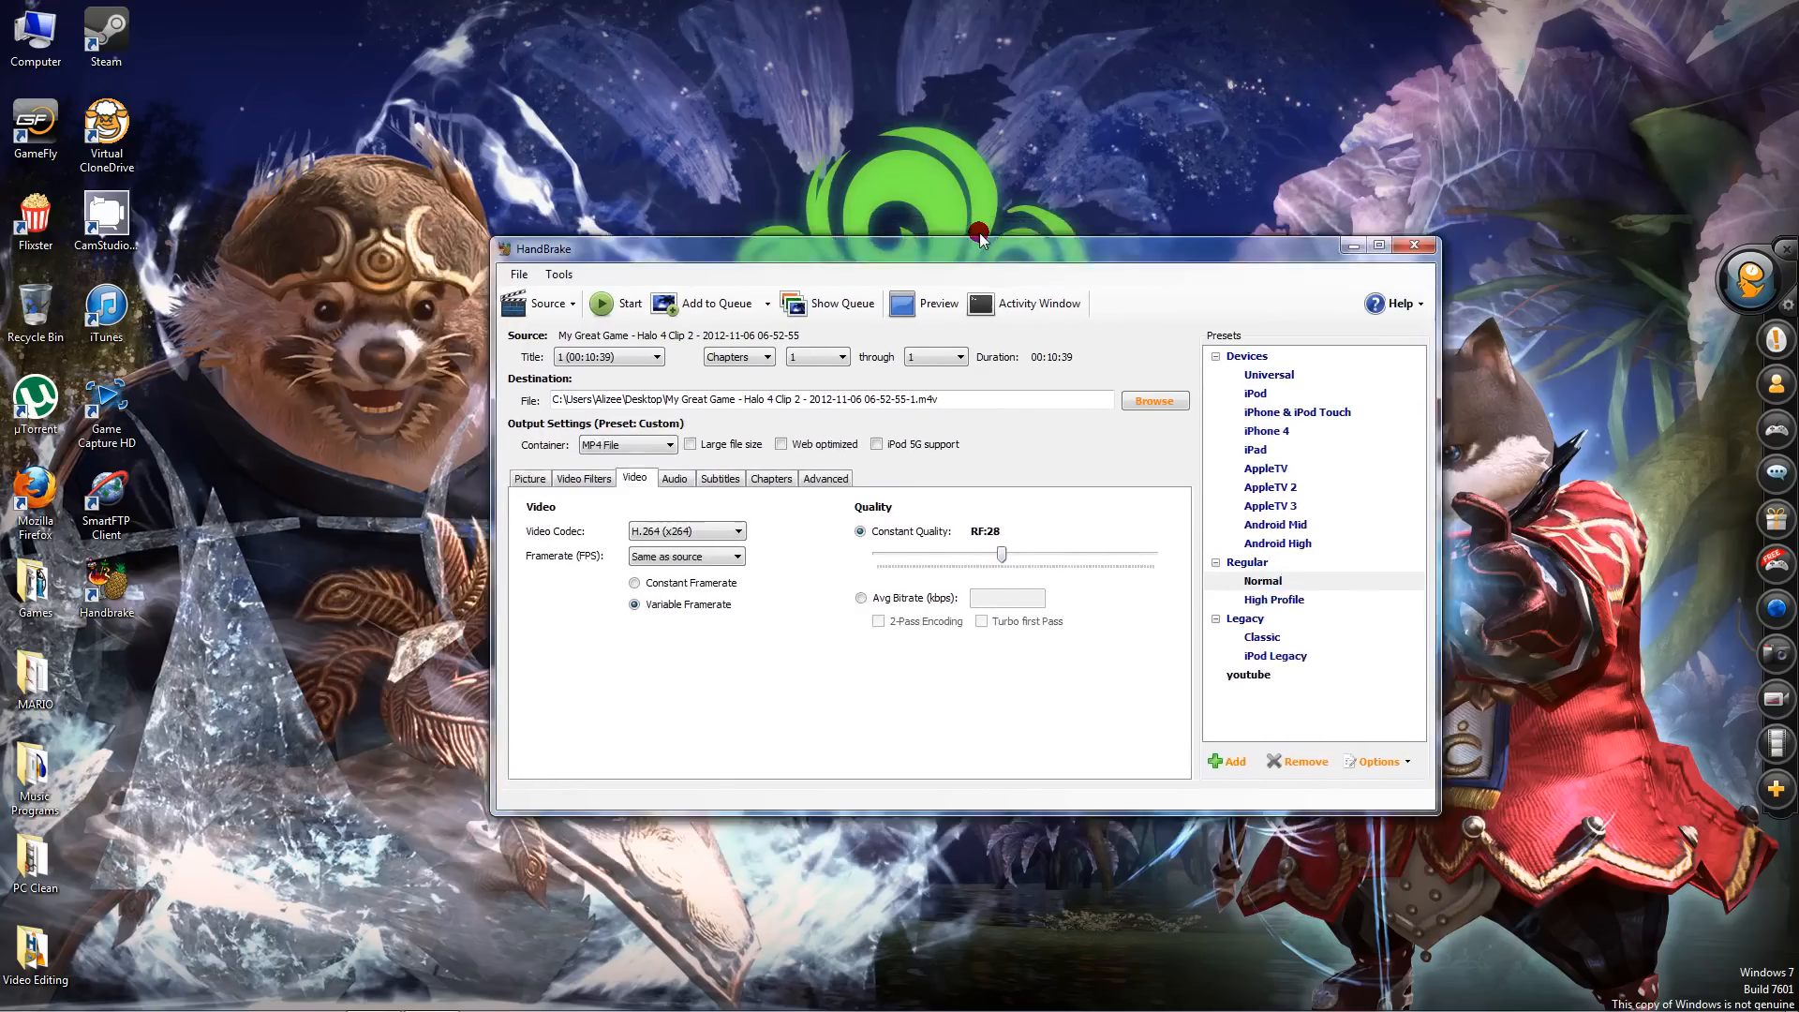
left_click_drag(975, 238, 918, 229)
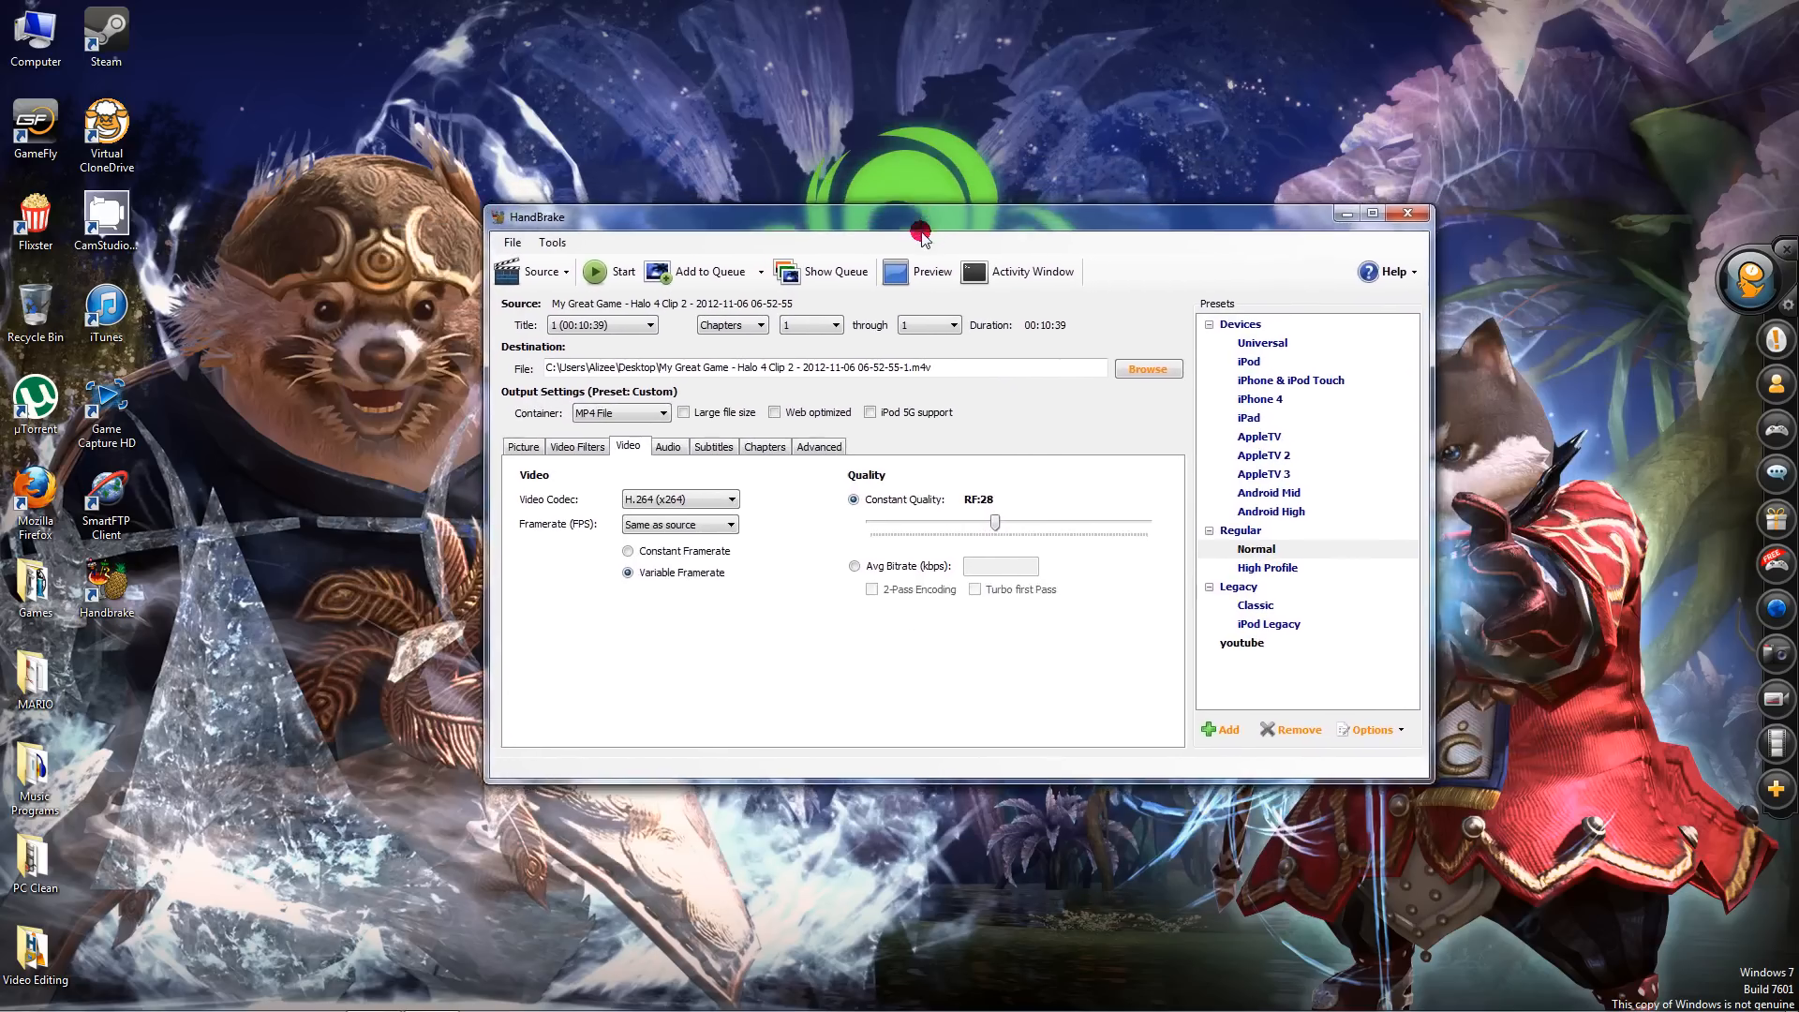
left_click_drag(918, 226, 825, 293)
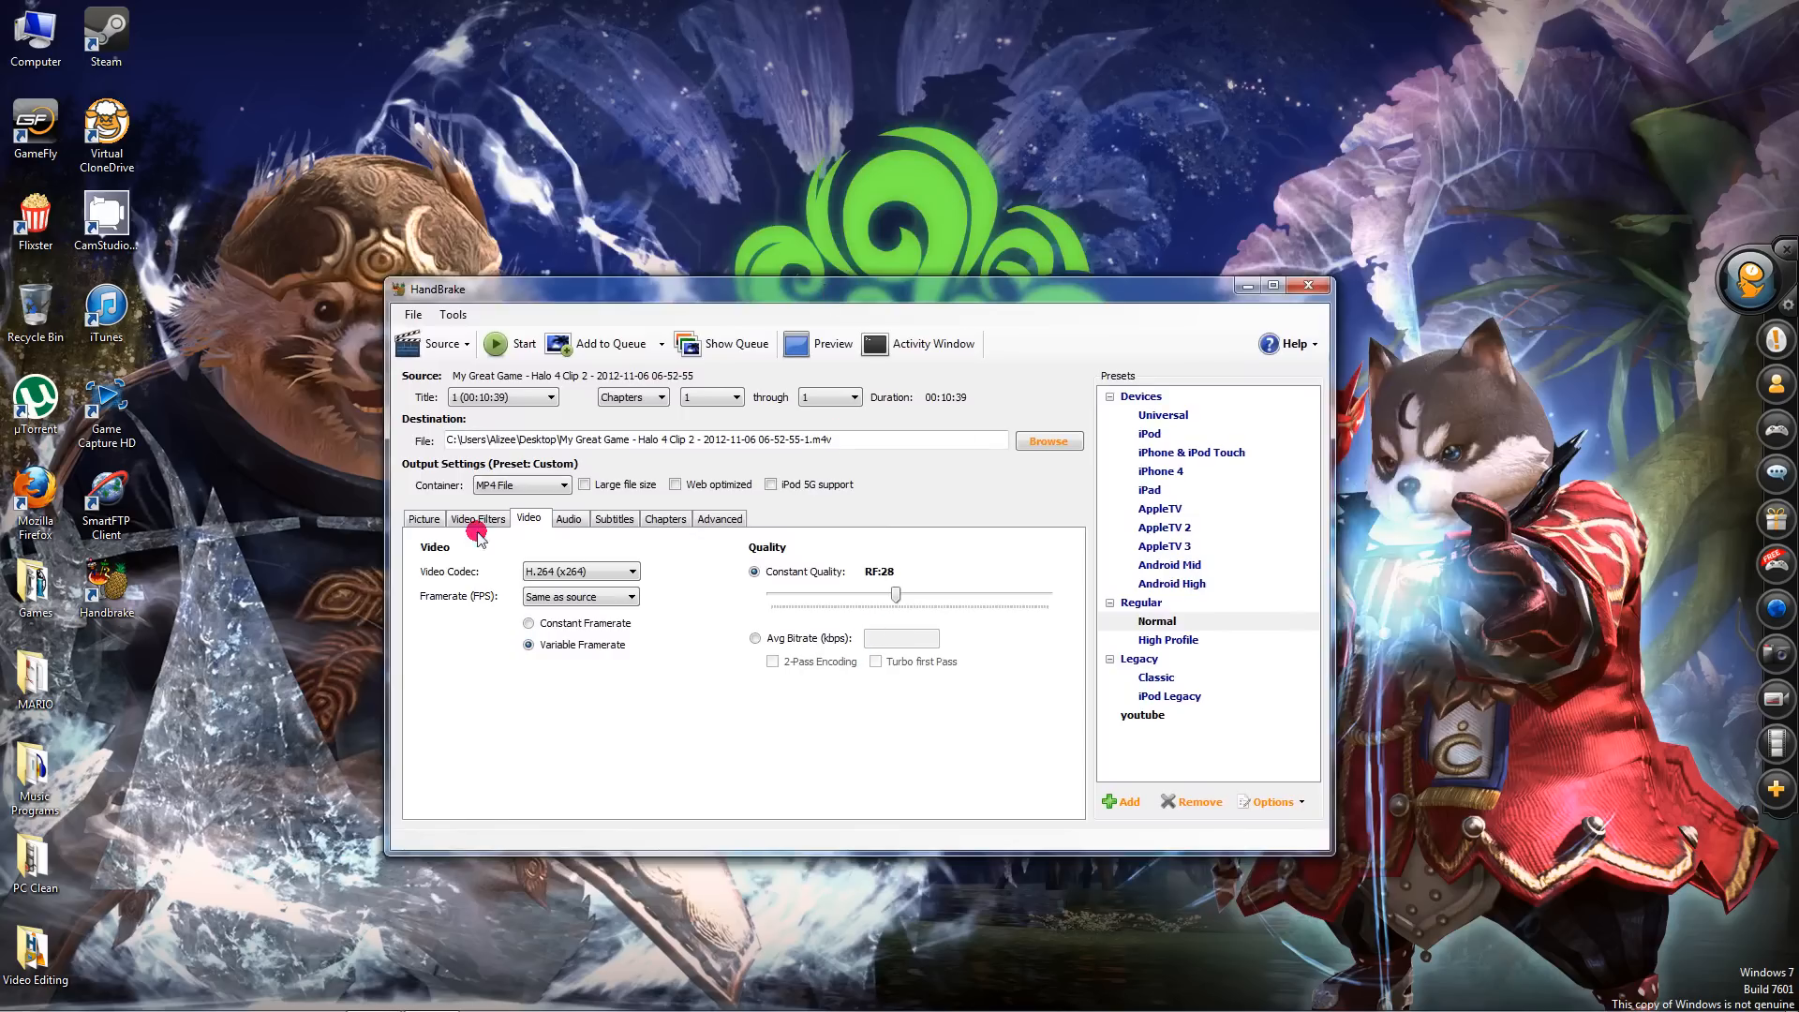
mouse_move(674, 532)
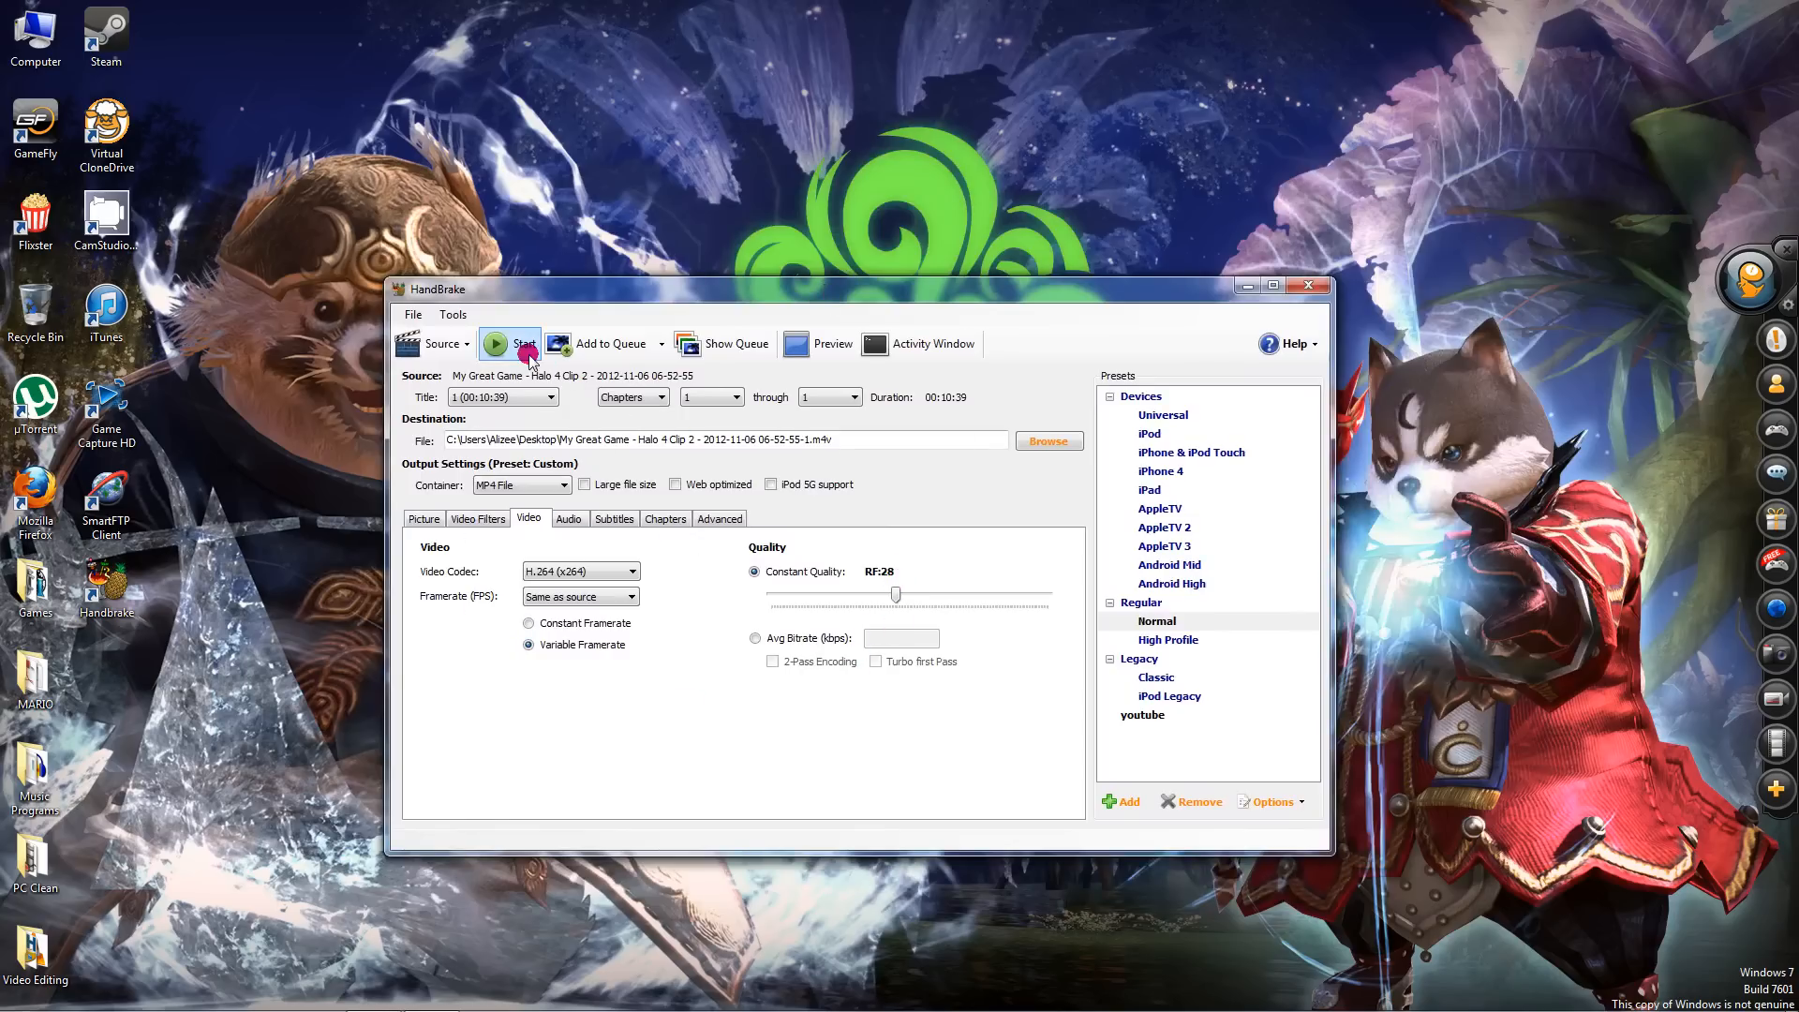
mouse_move(510, 350)
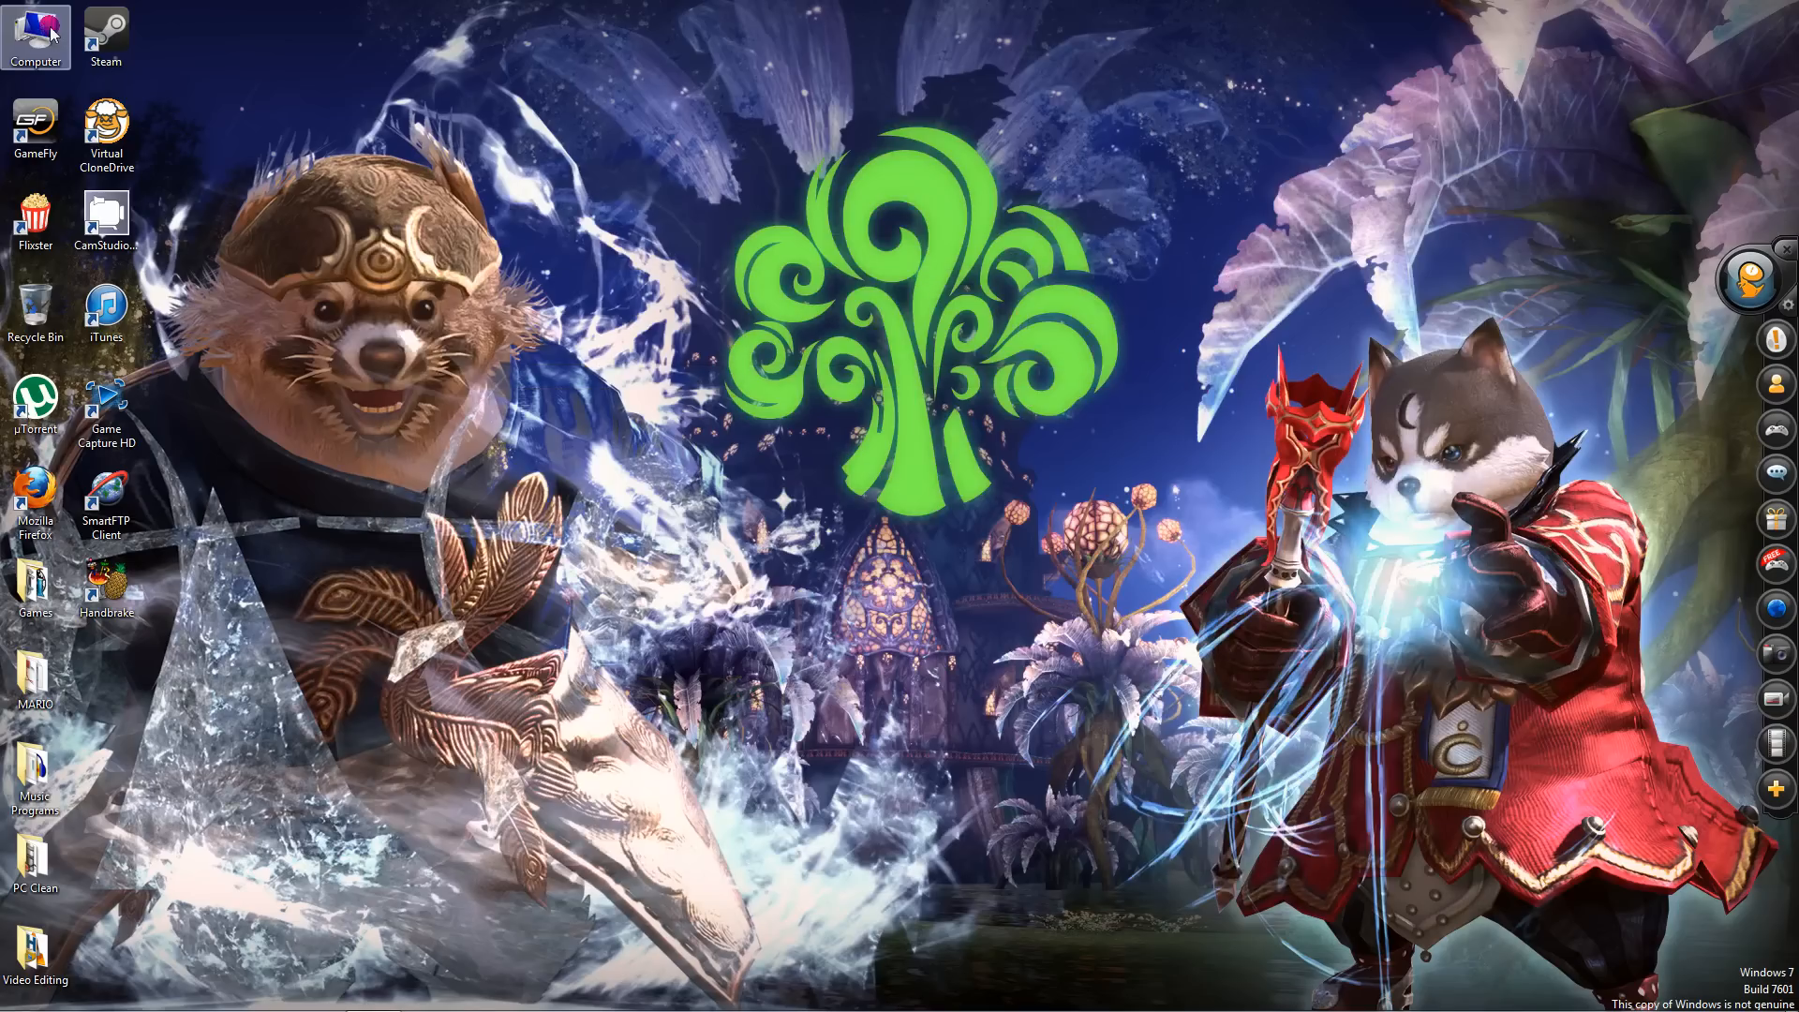
In E:\test, read the sizes of the 2.07 GB b source high.mp4 and the 278 MB compressed clip
double_click(35, 33)
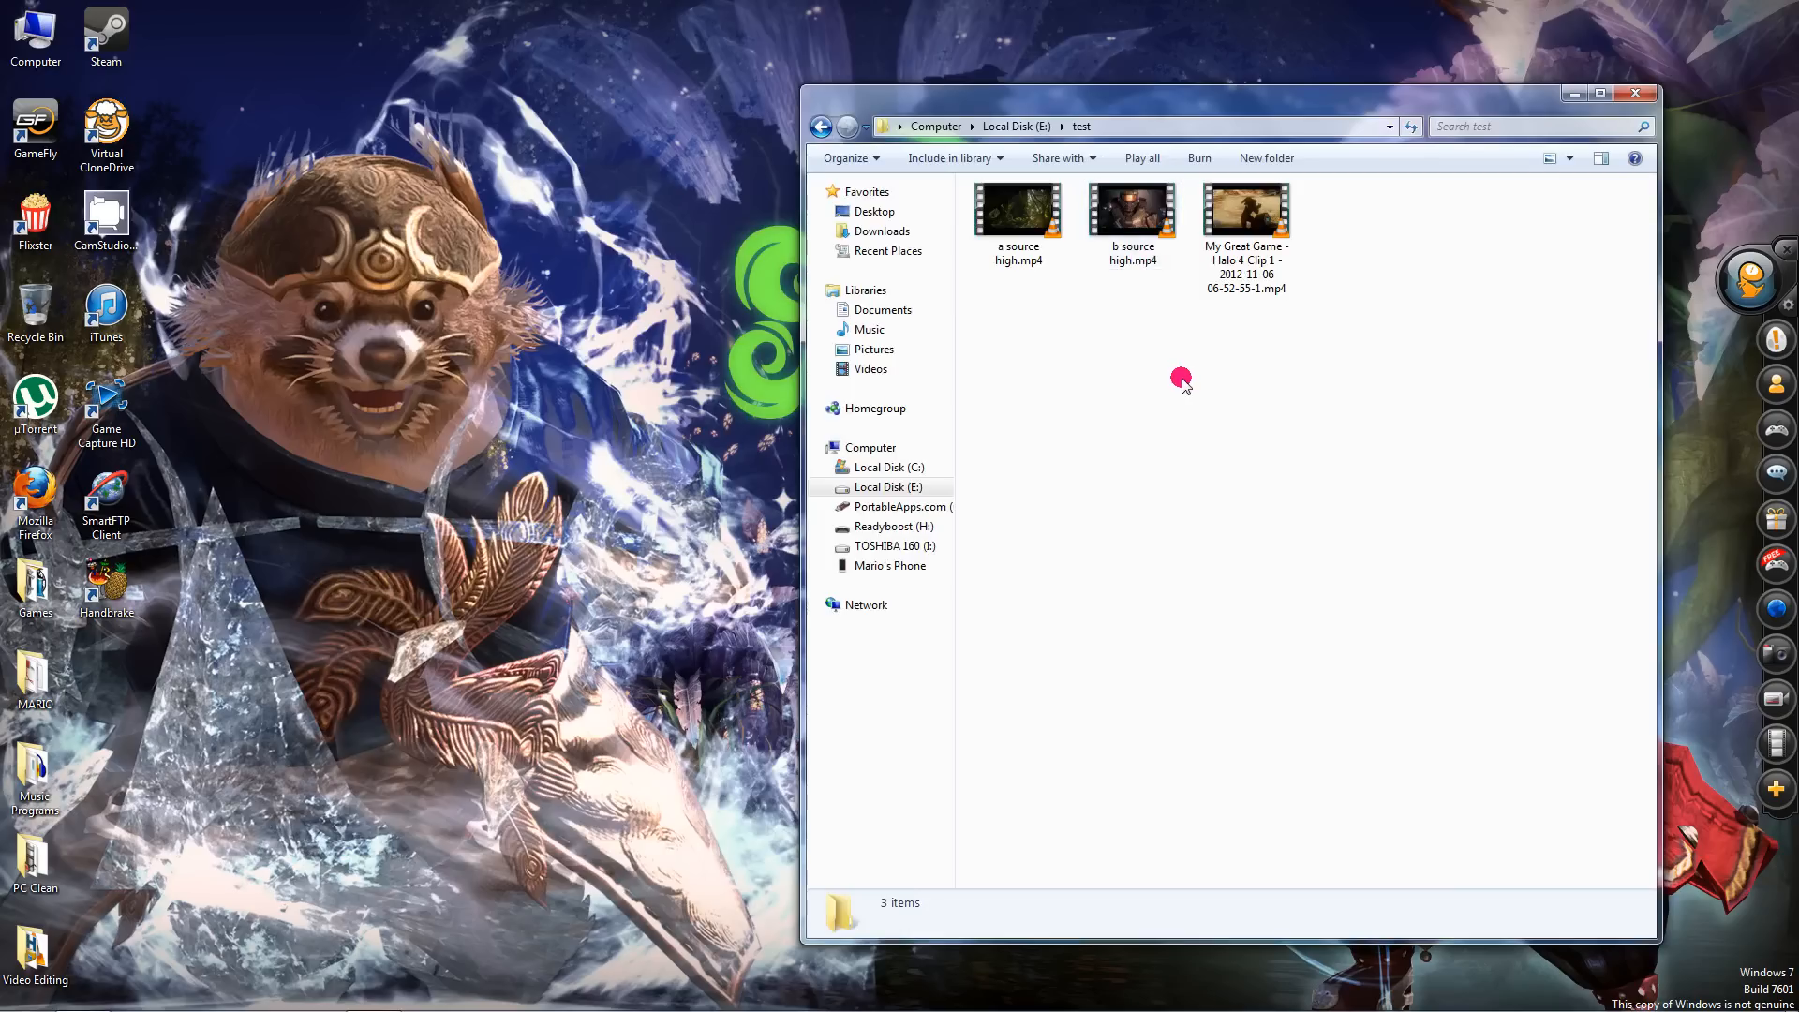
left_click(1132, 216)
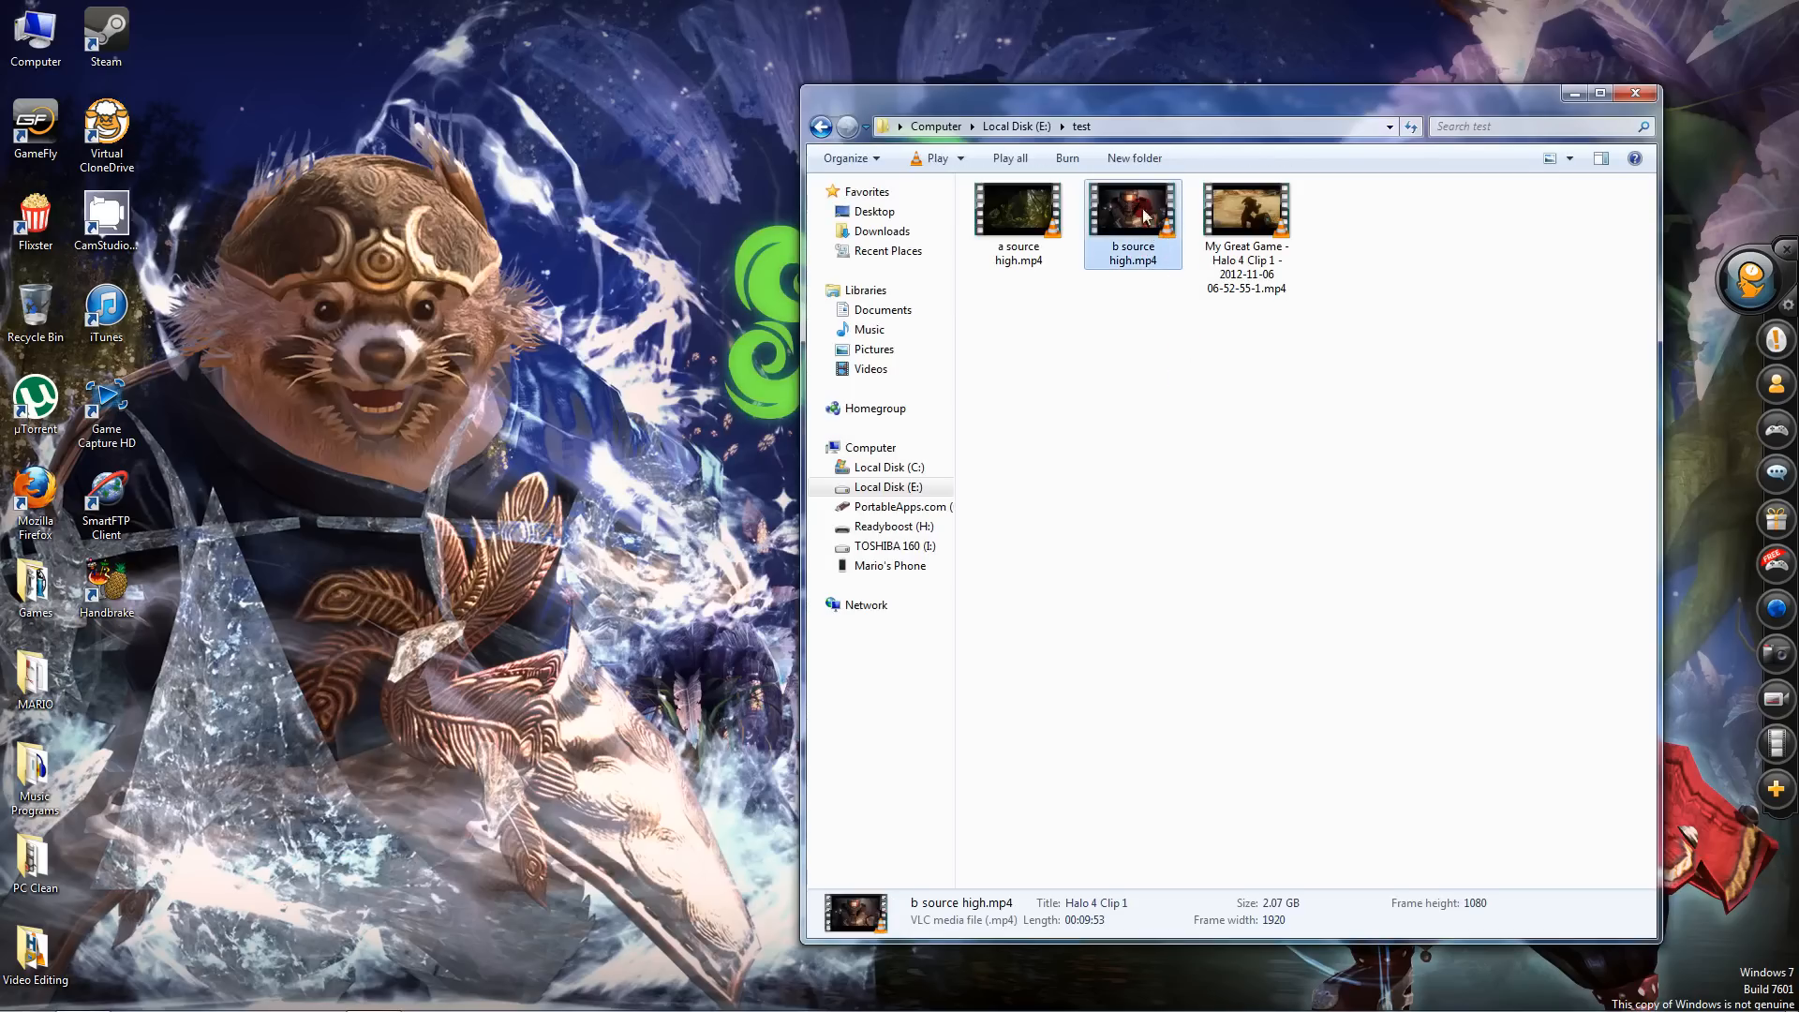
mouse_move(1248, 953)
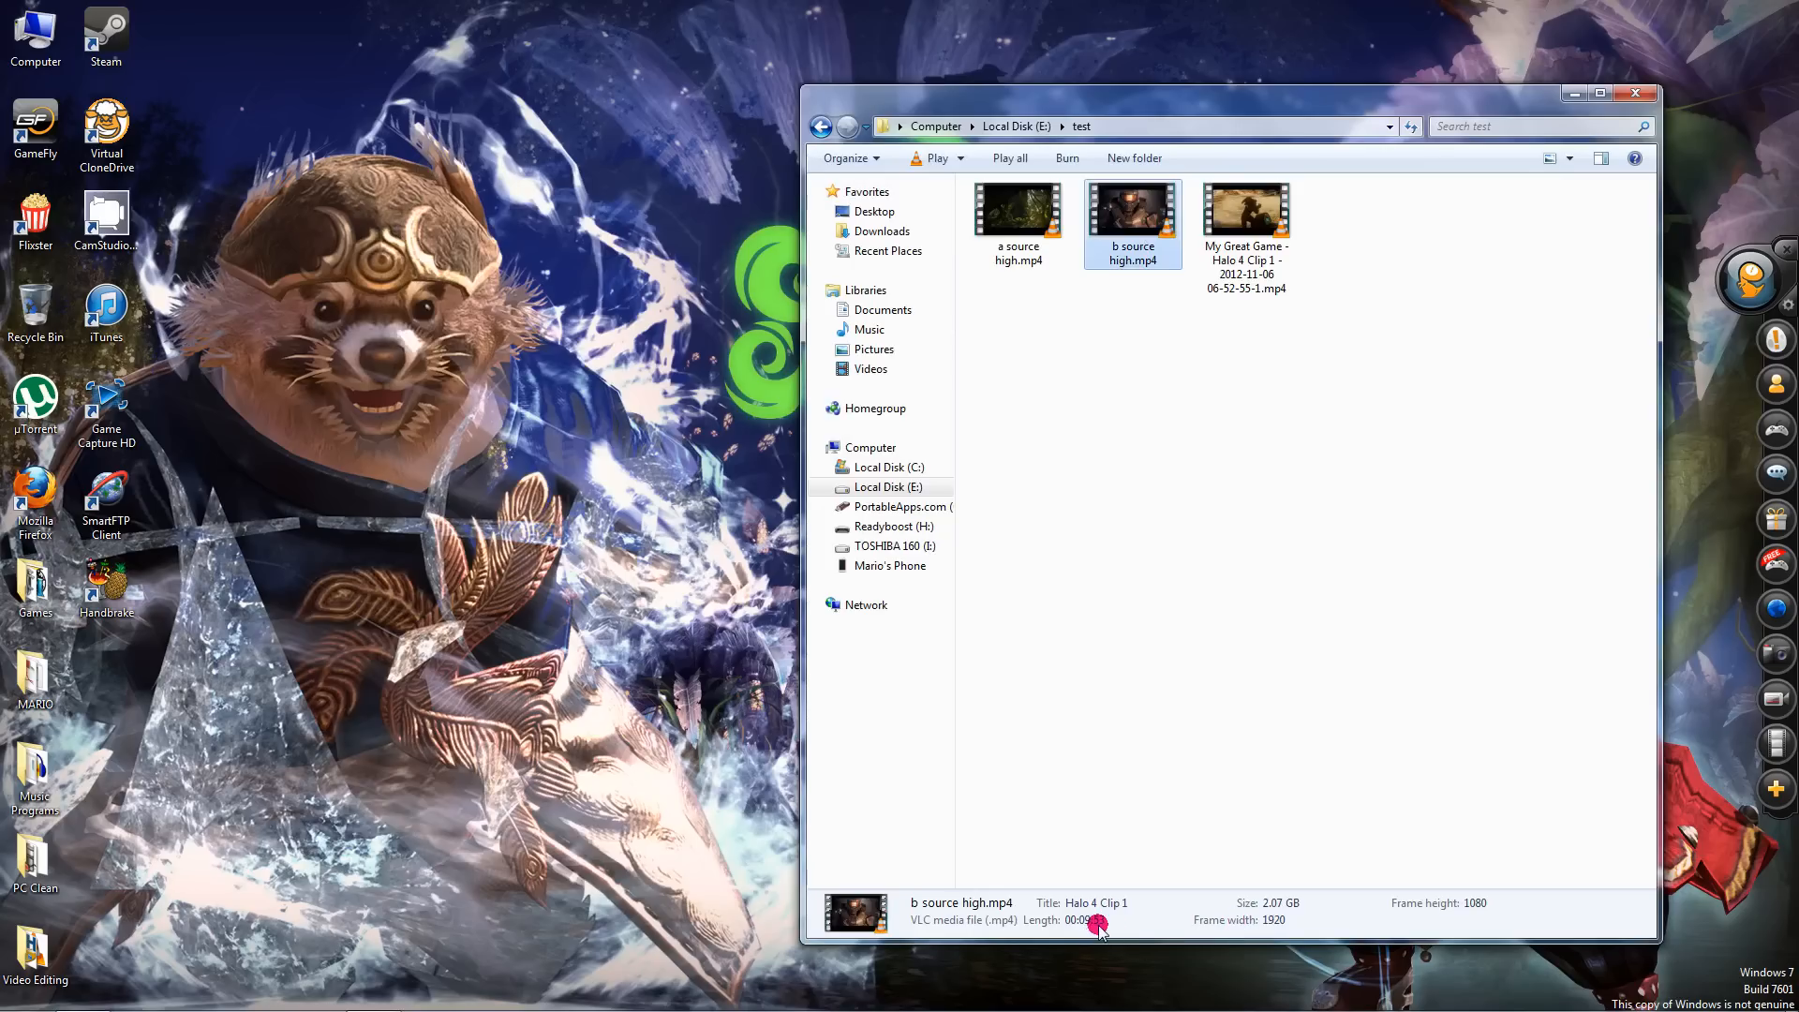
mouse_move(1451, 913)
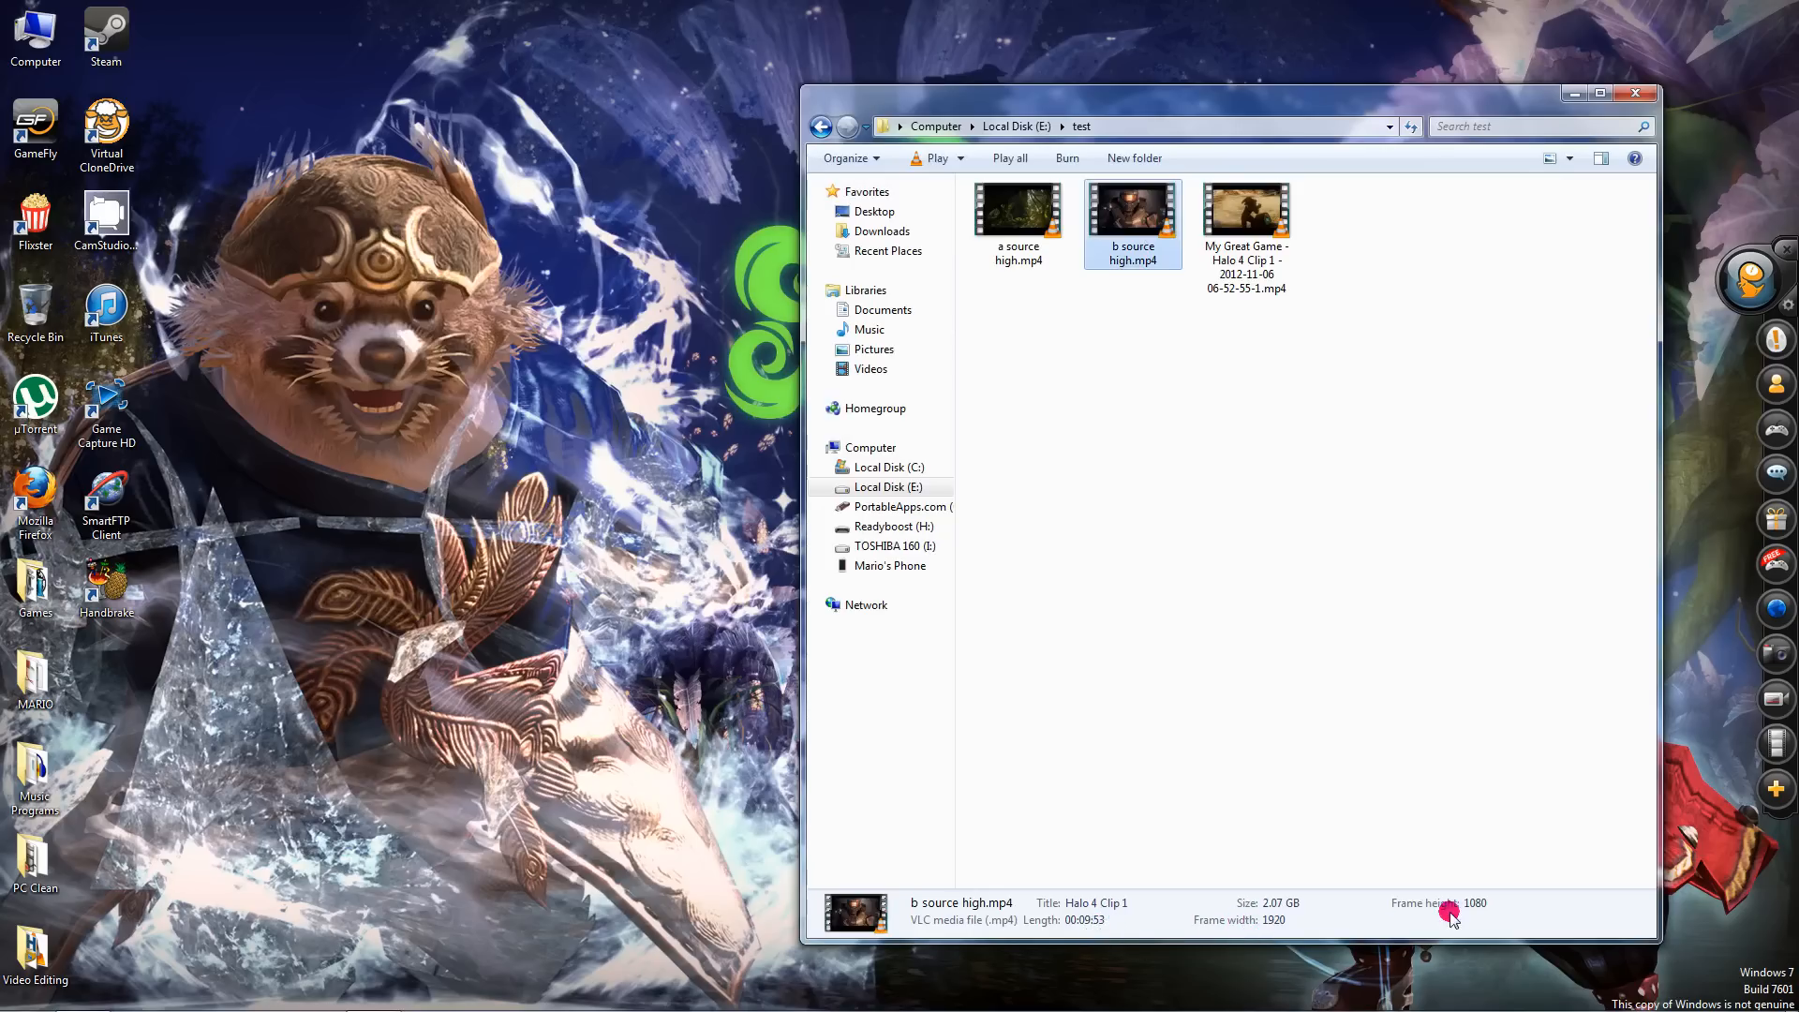
mouse_move(1338, 416)
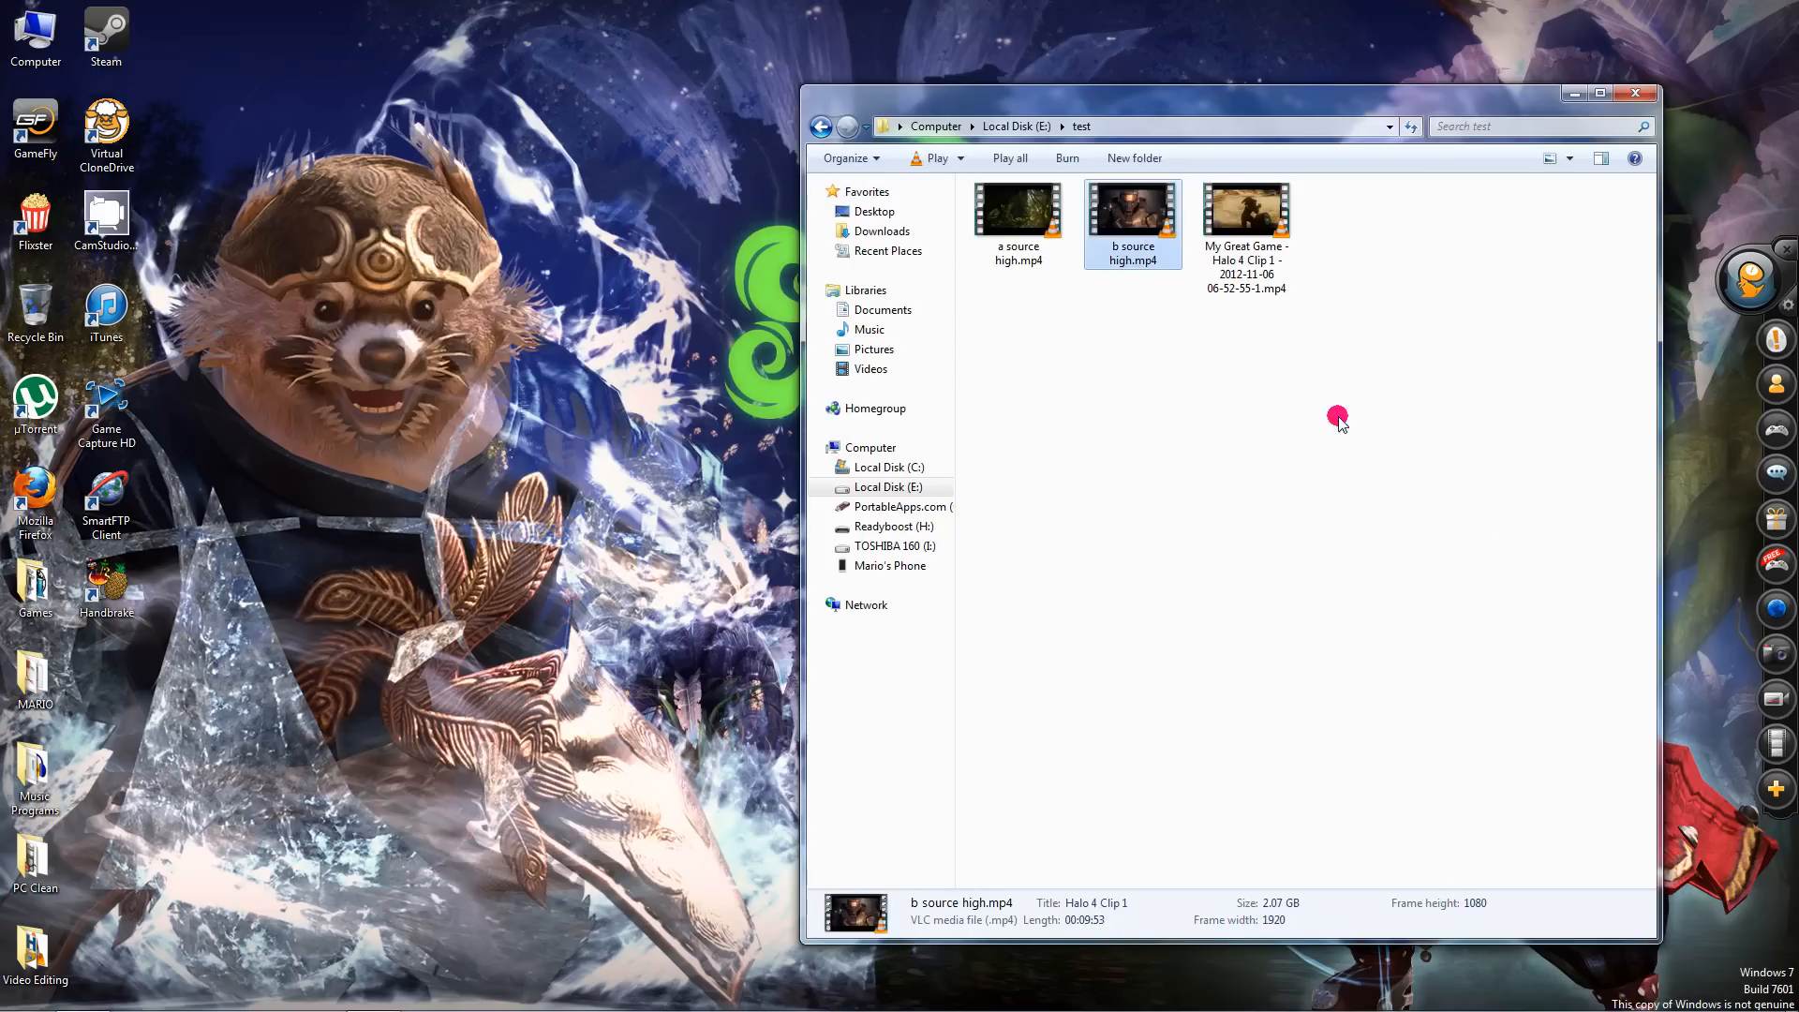
mouse_move(1260, 319)
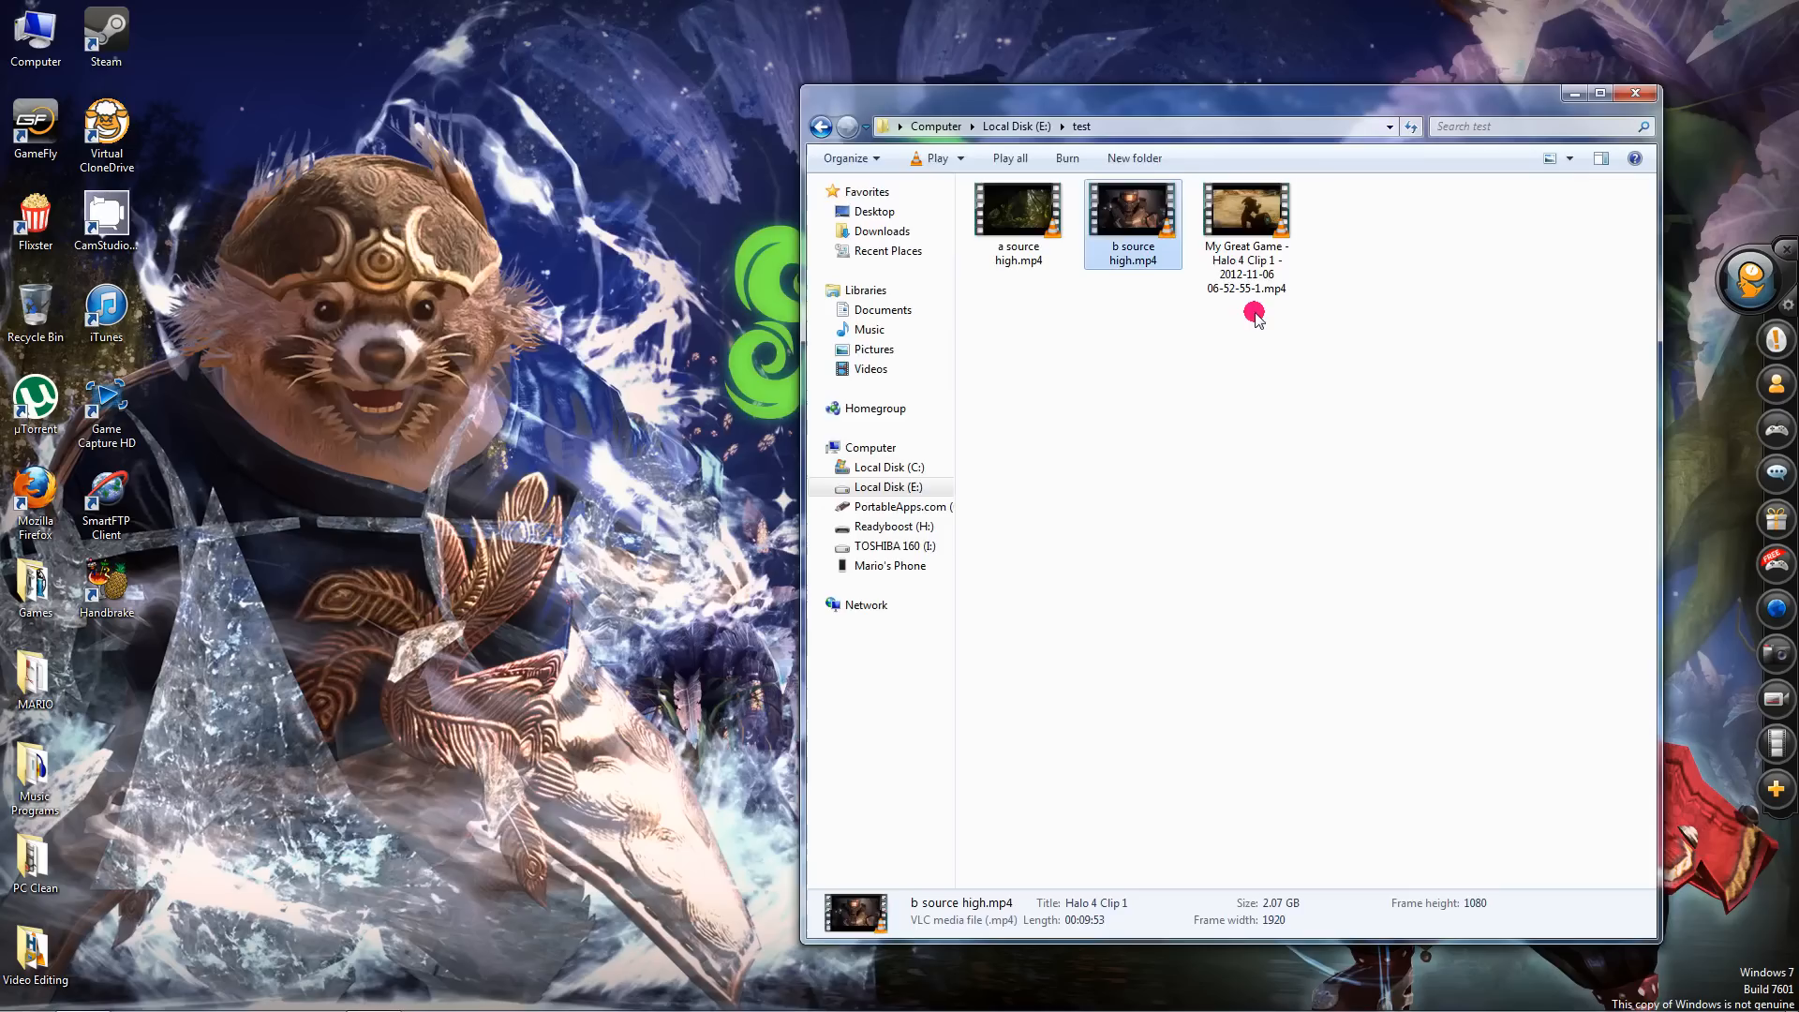
left_click(1247, 212)
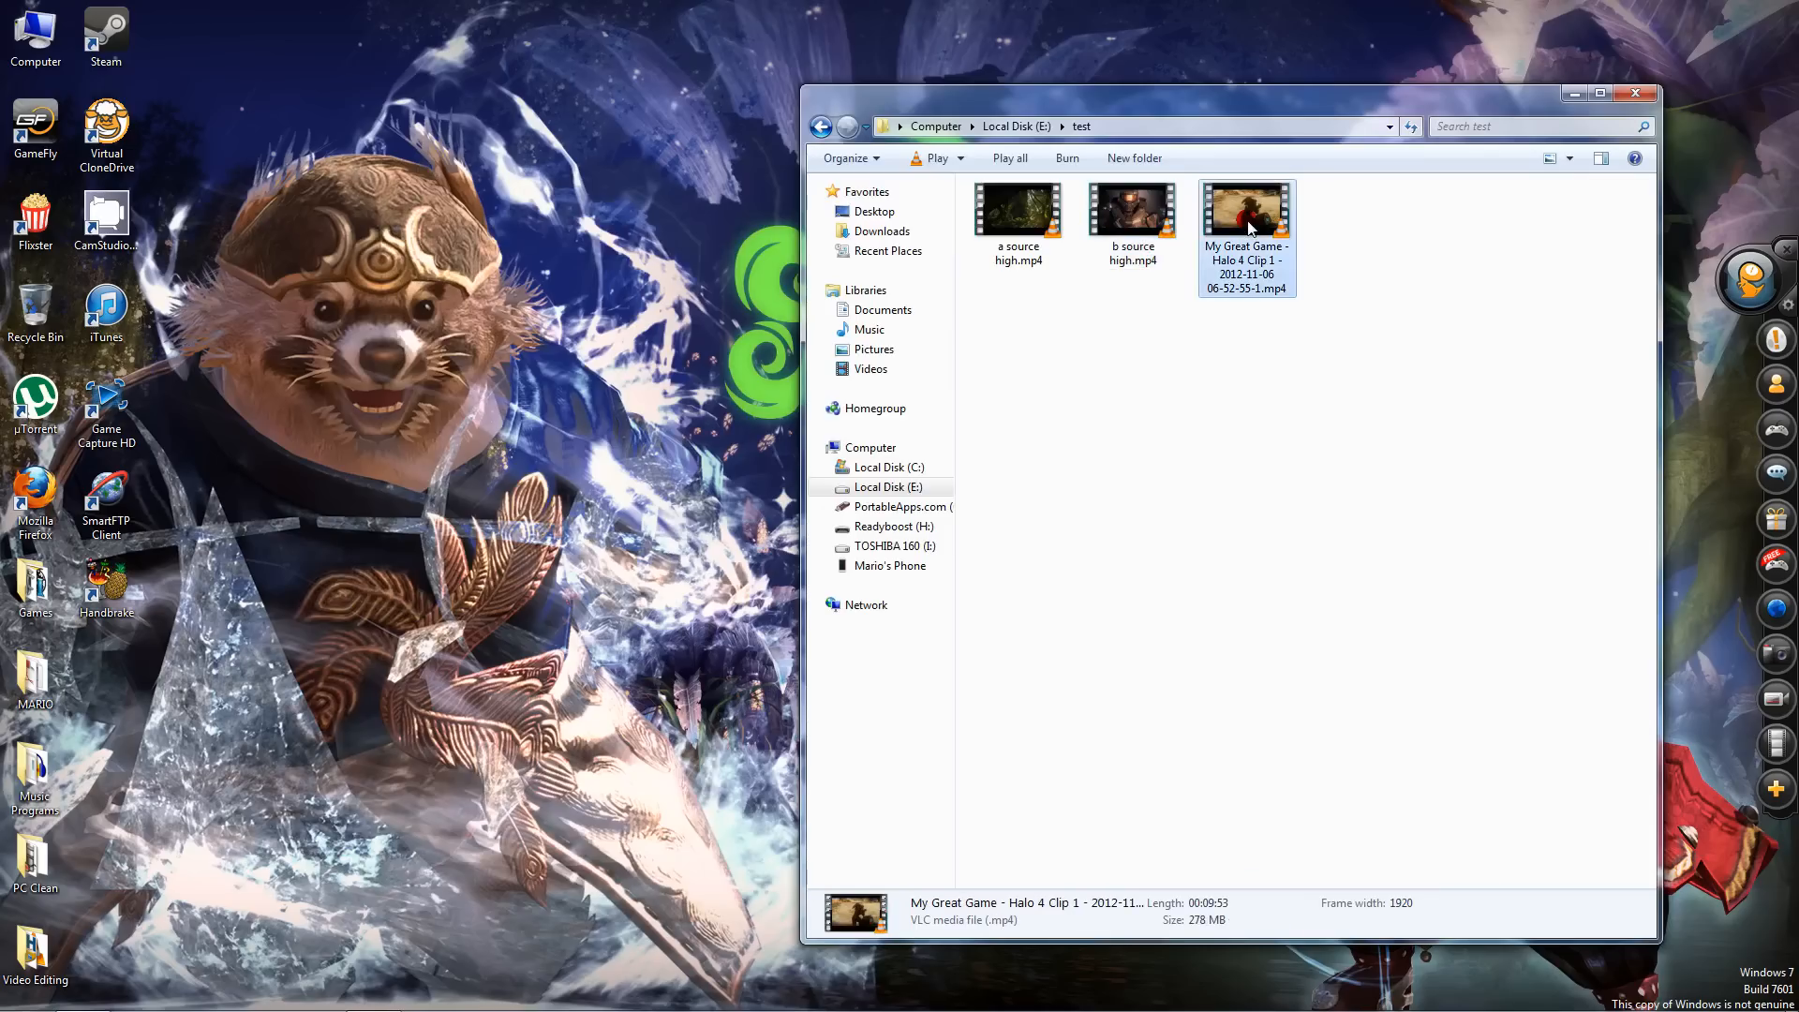
mouse_move(1216, 915)
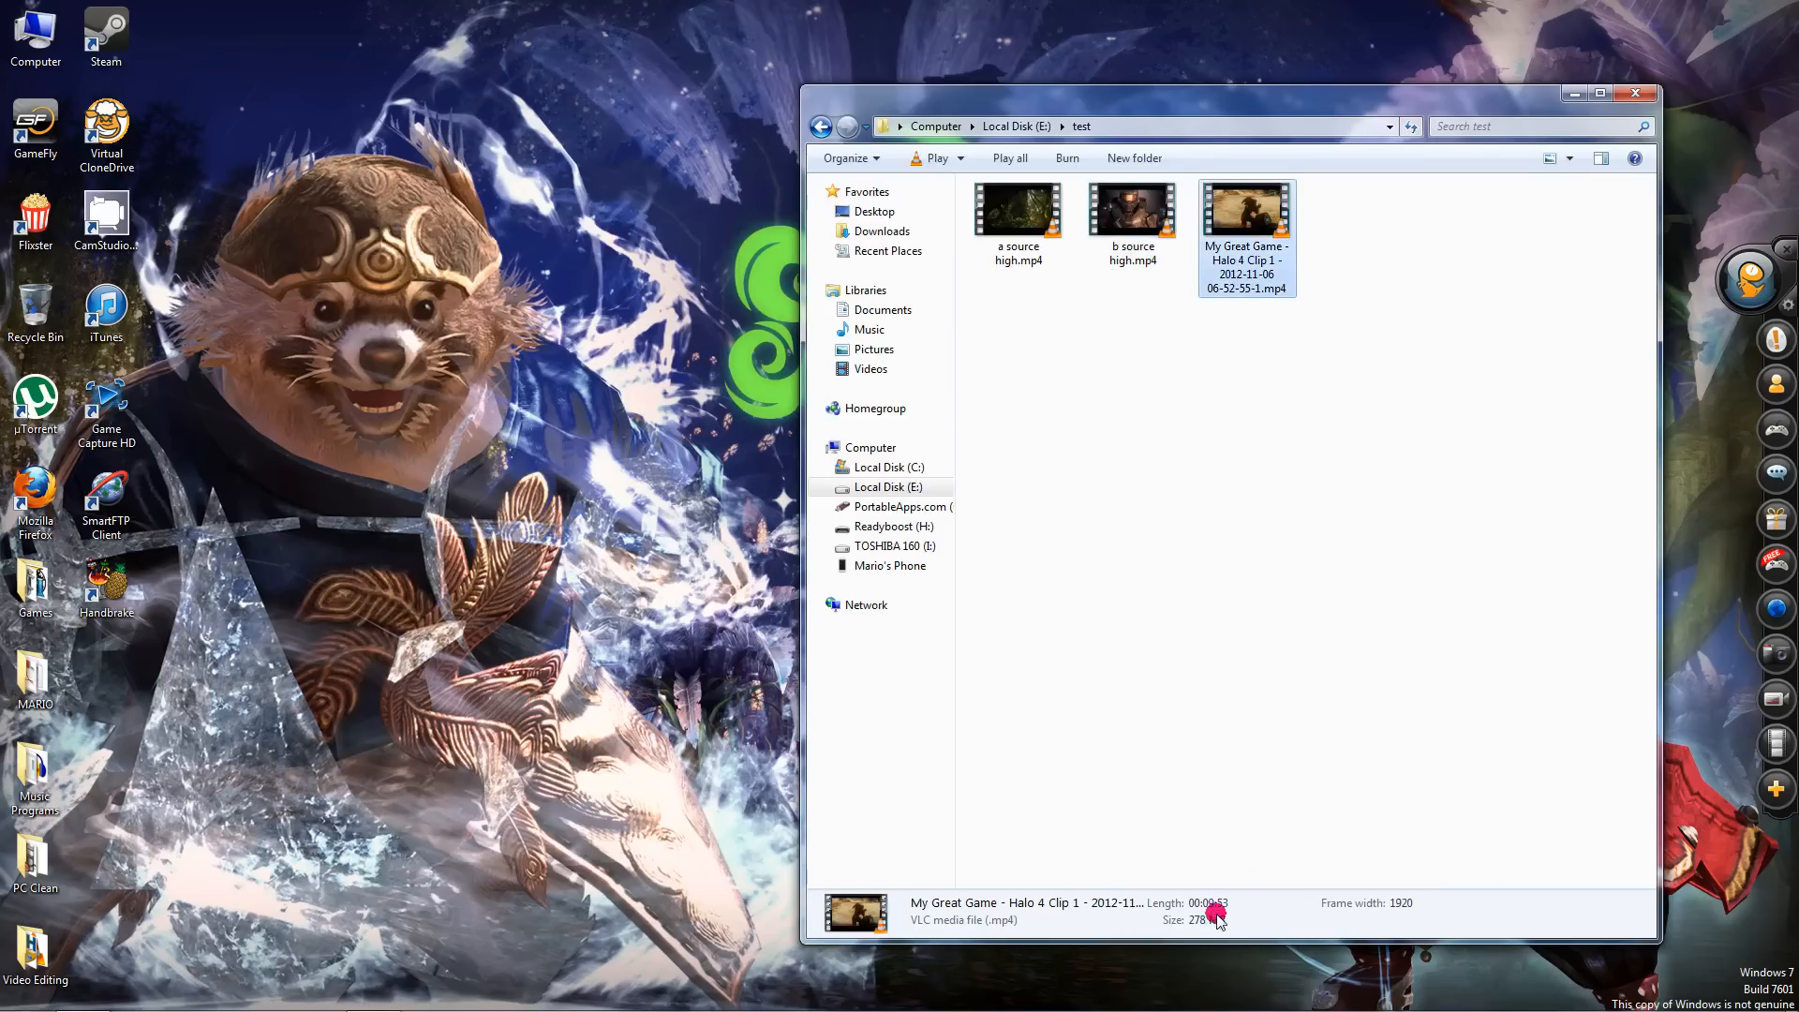
mouse_move(1194, 924)
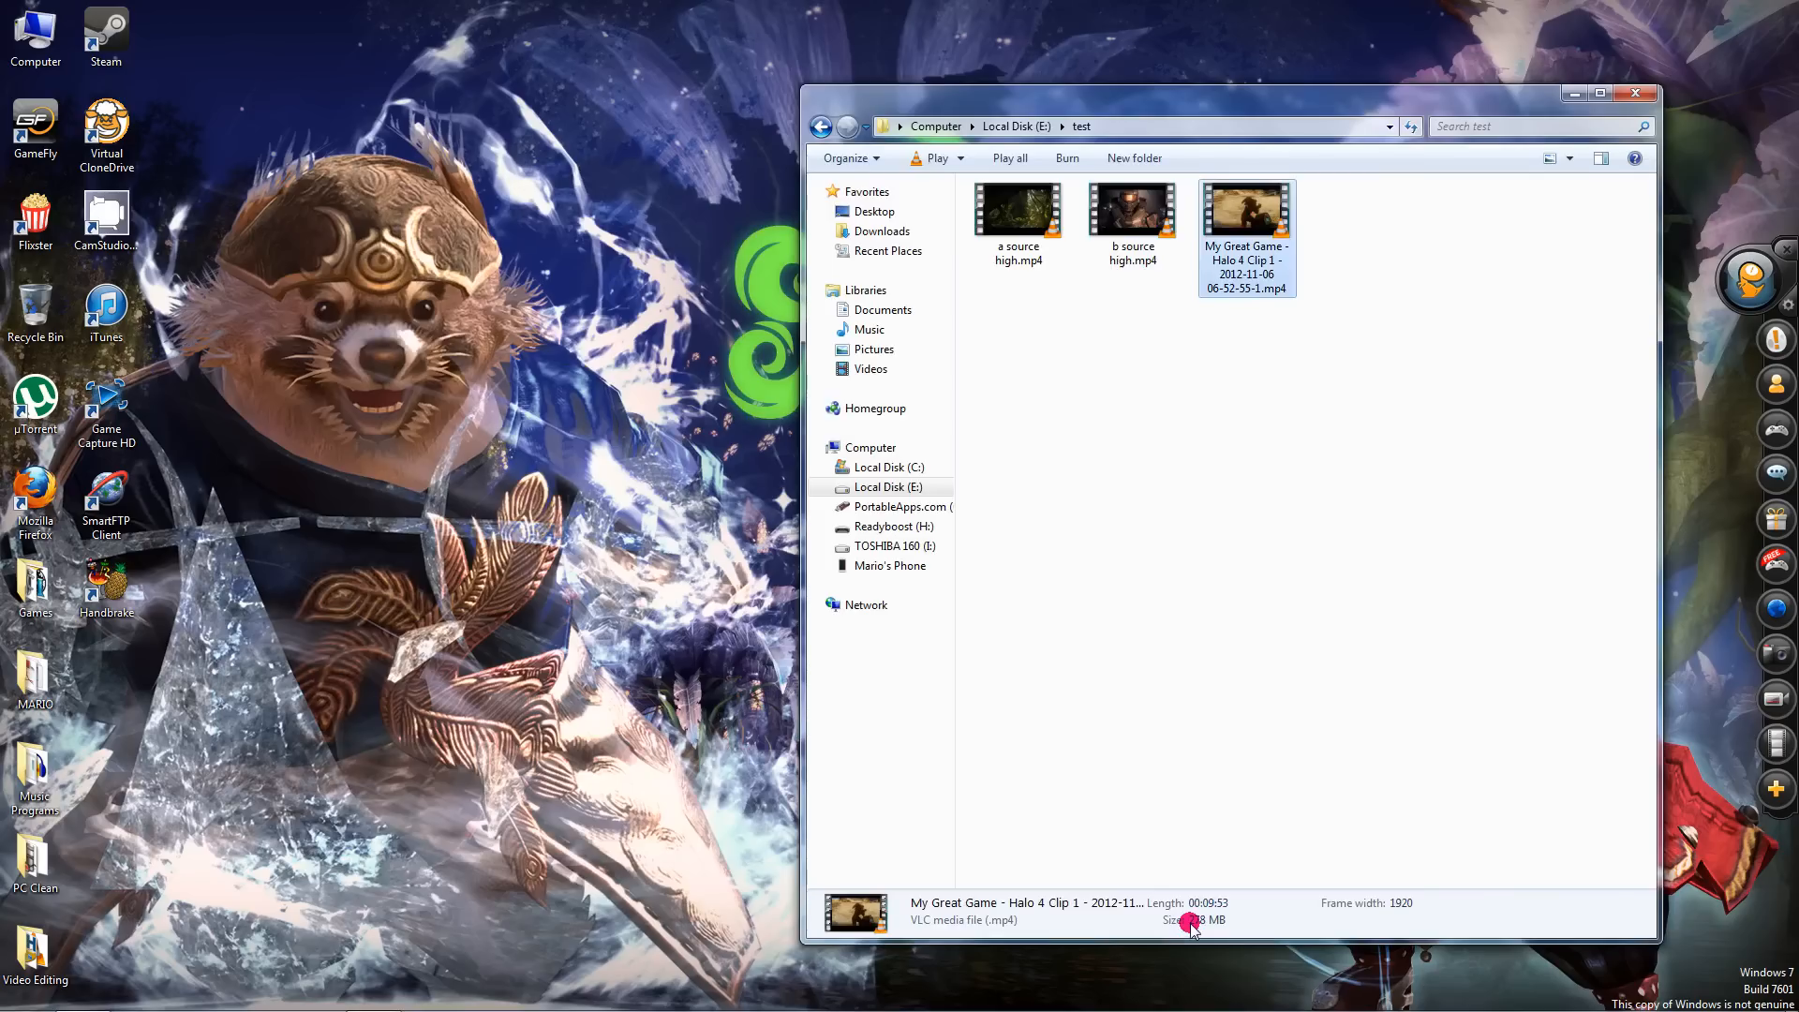
mouse_move(1316, 602)
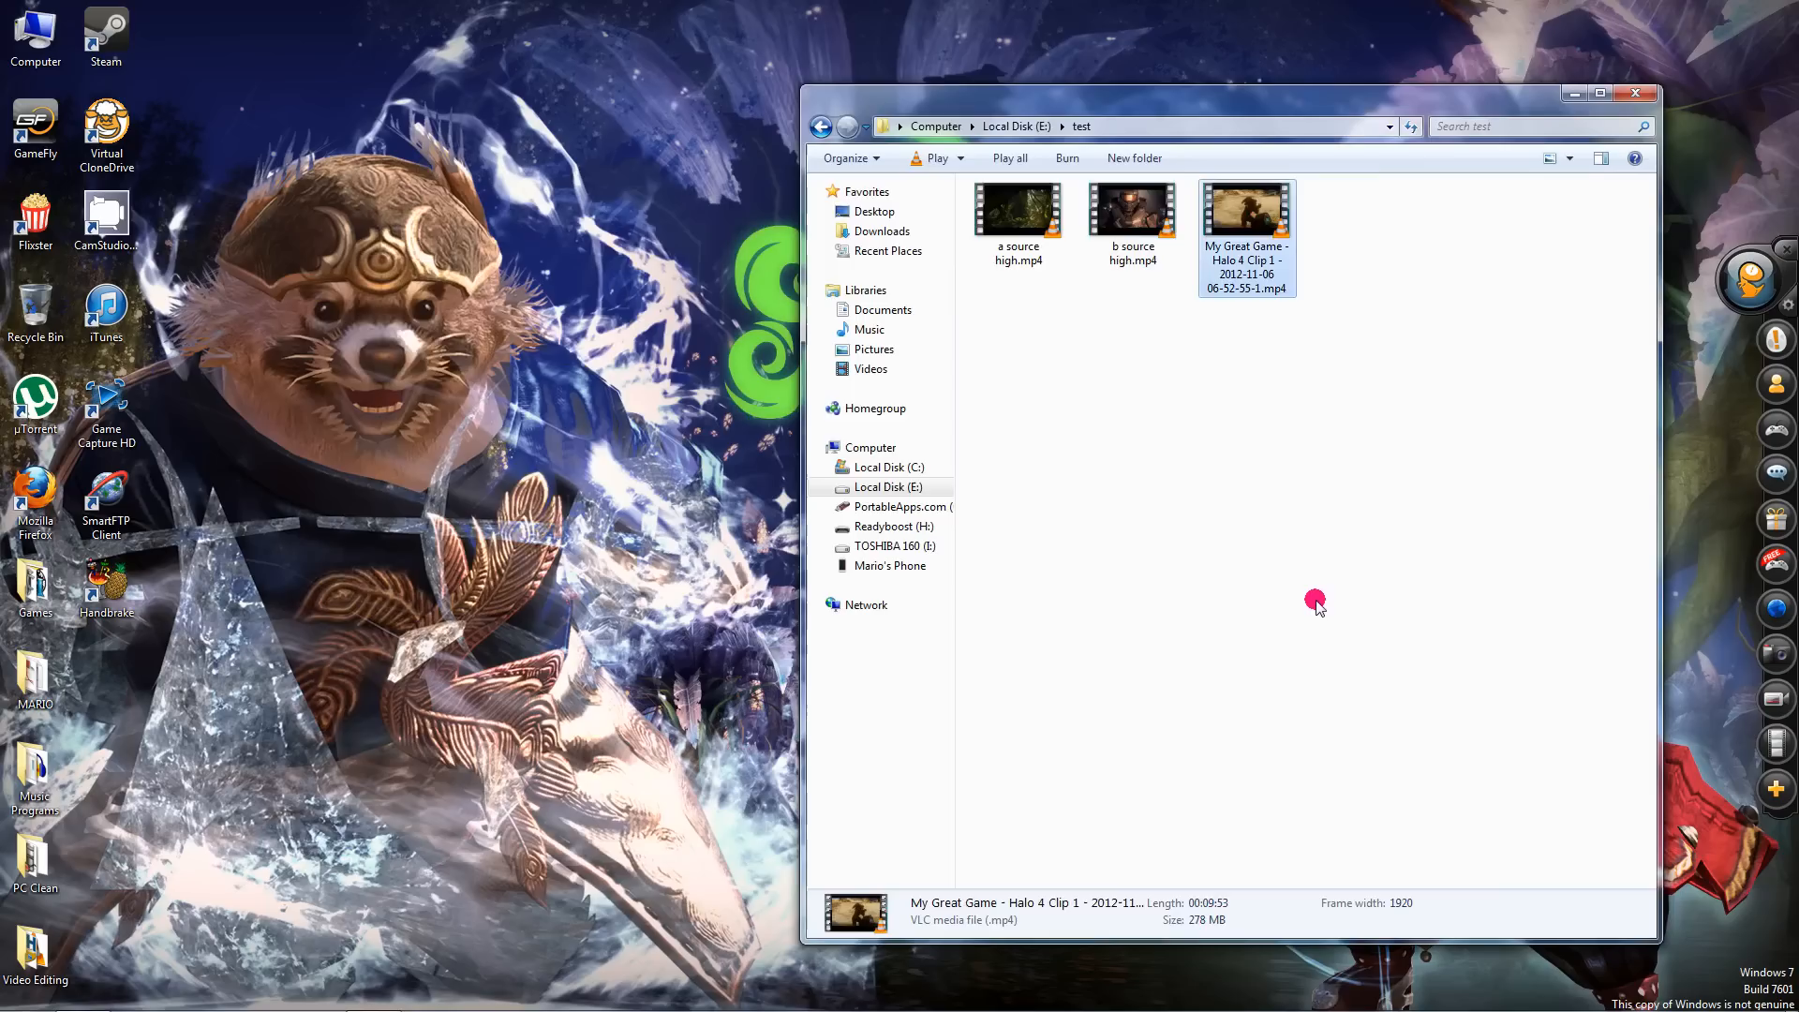
mouse_move(1310, 605)
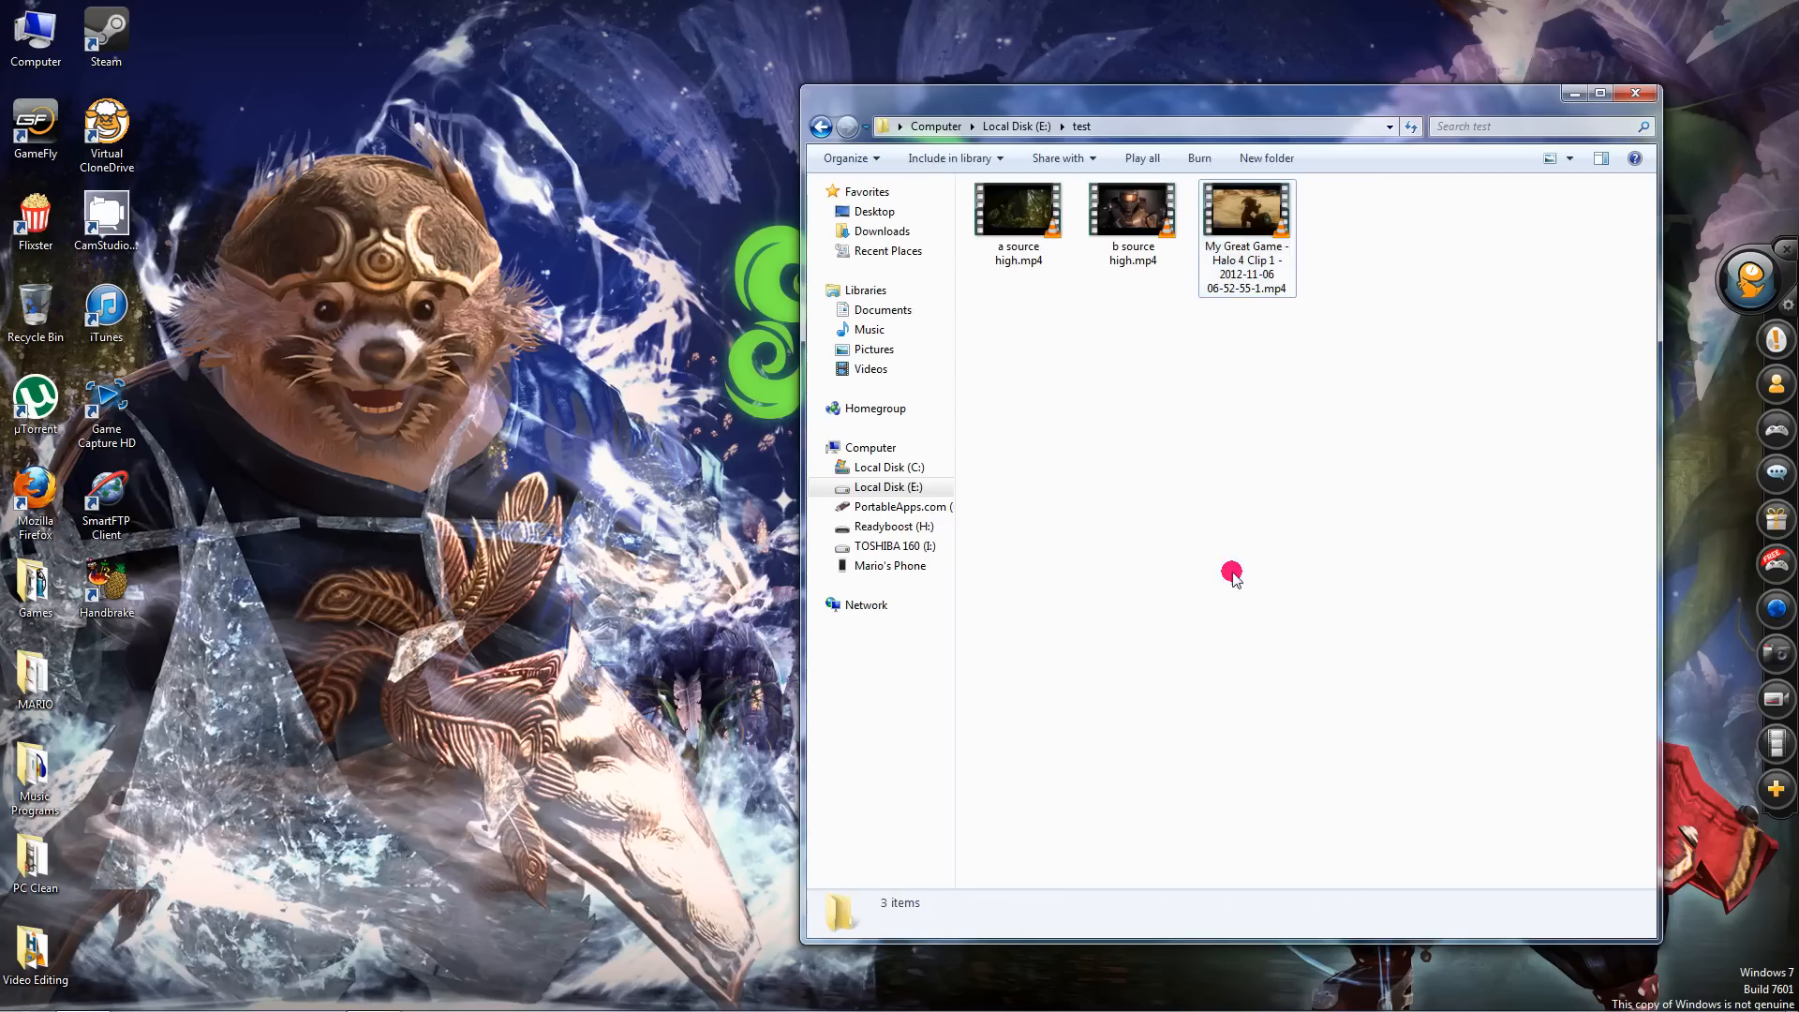
left_click(1132, 209)
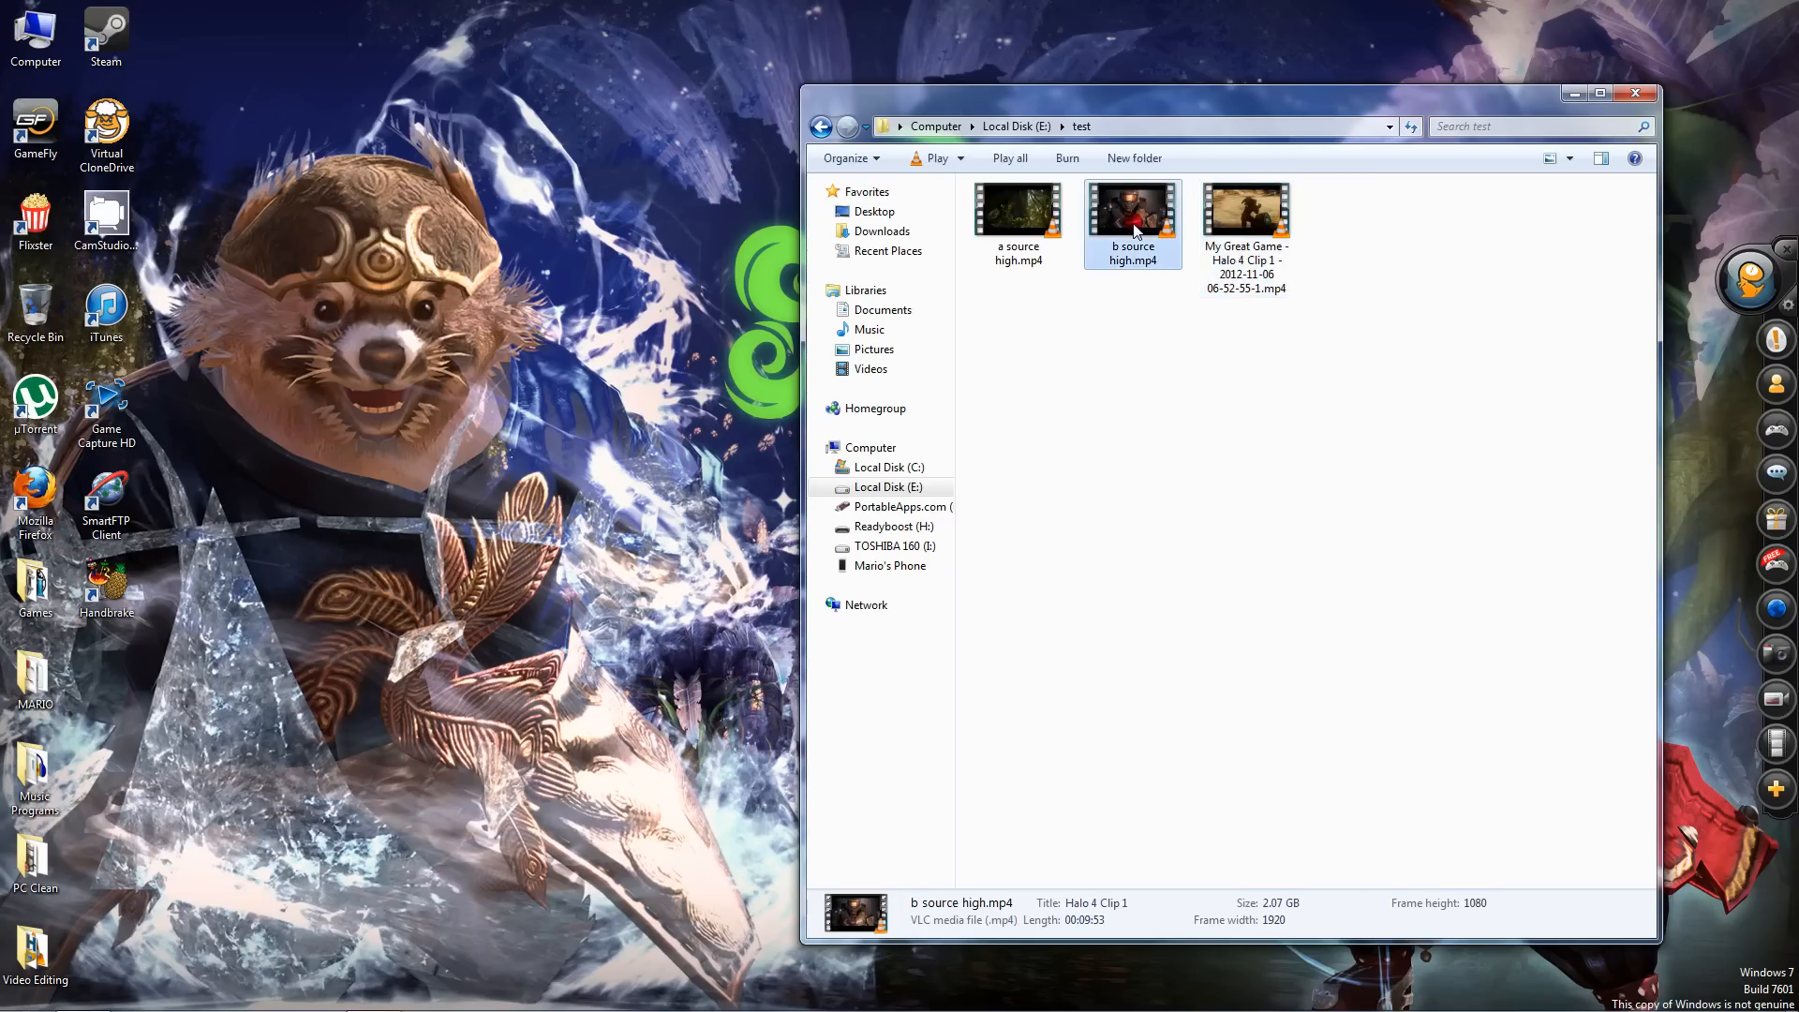
double_click(1132, 212)
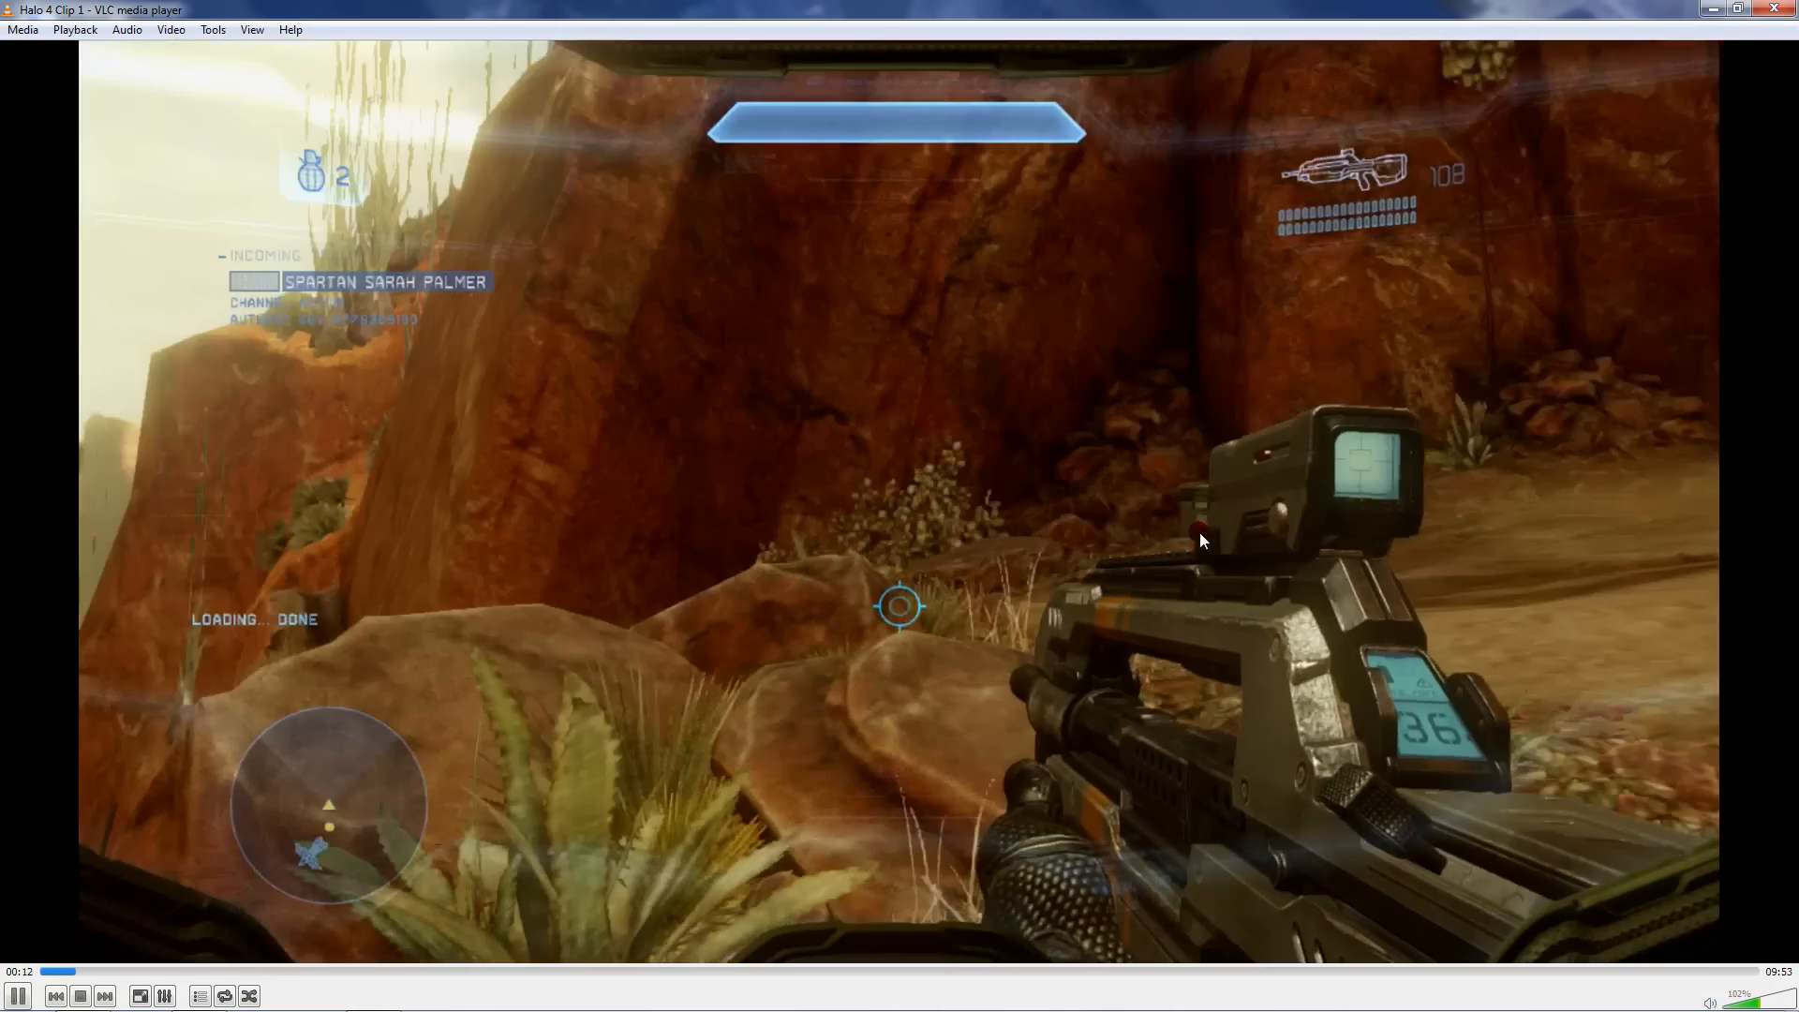
mouse_move(1525, 349)
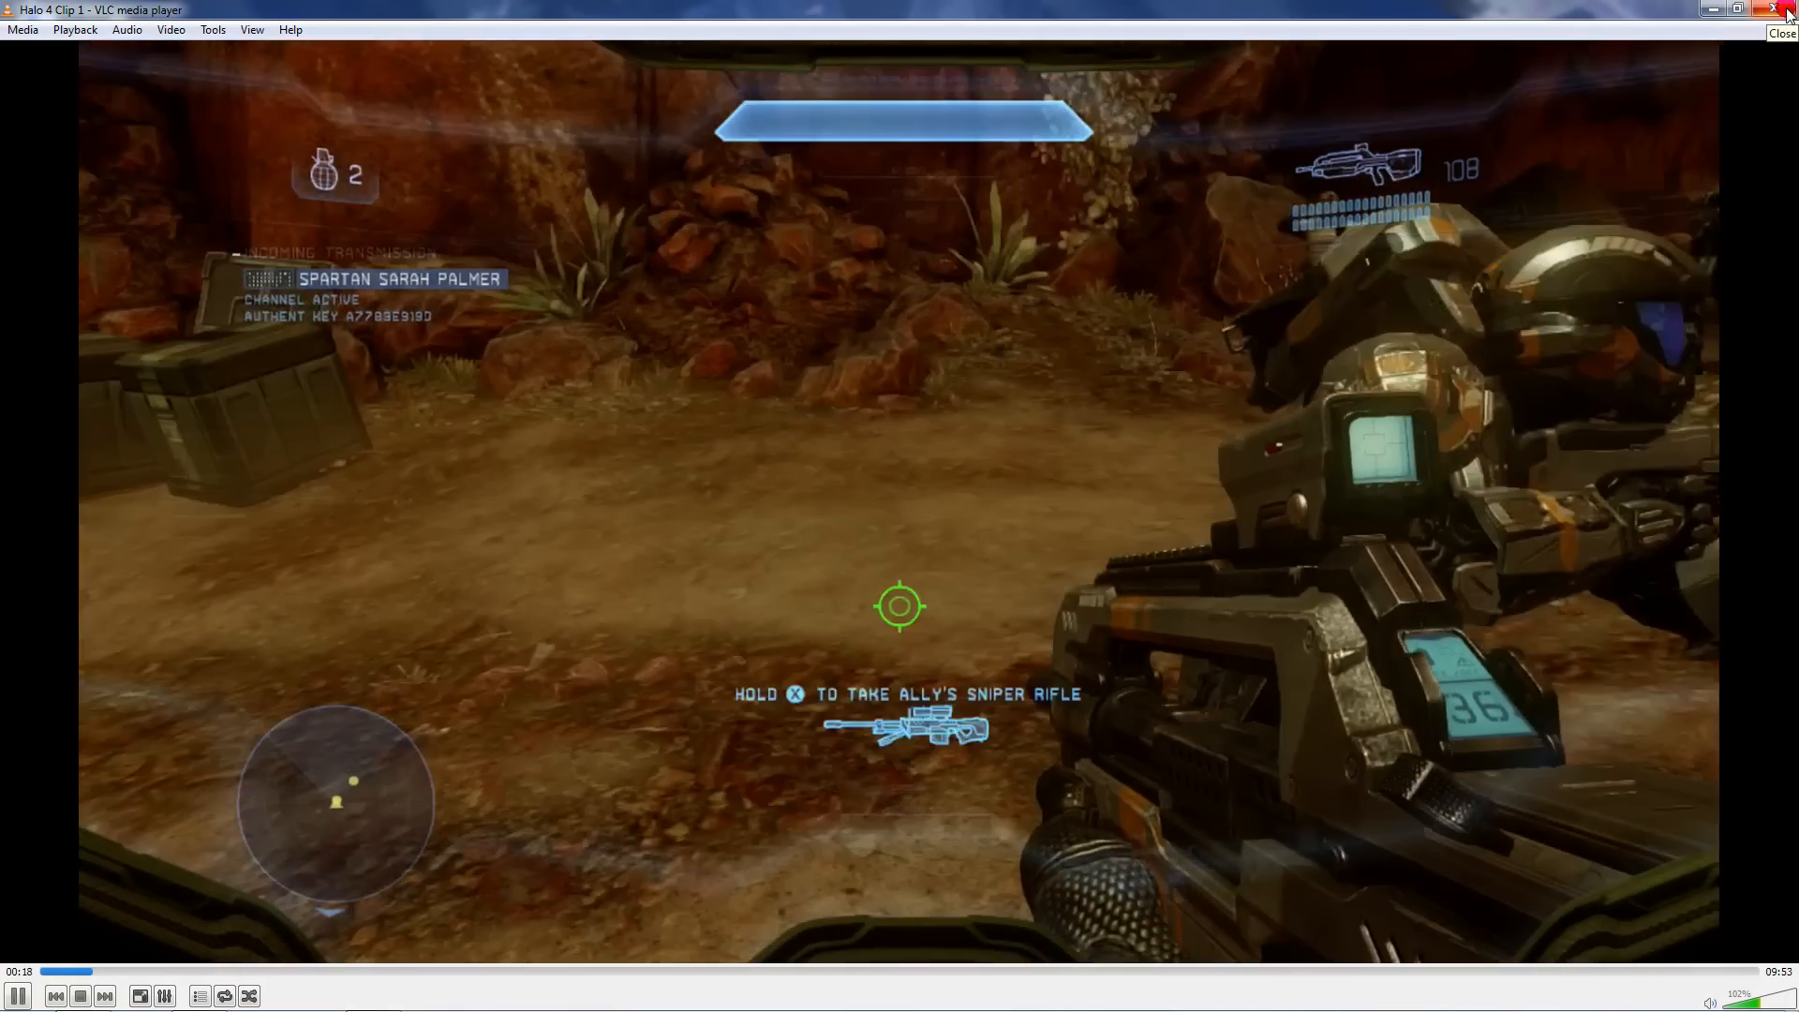
left_click(1782, 32)
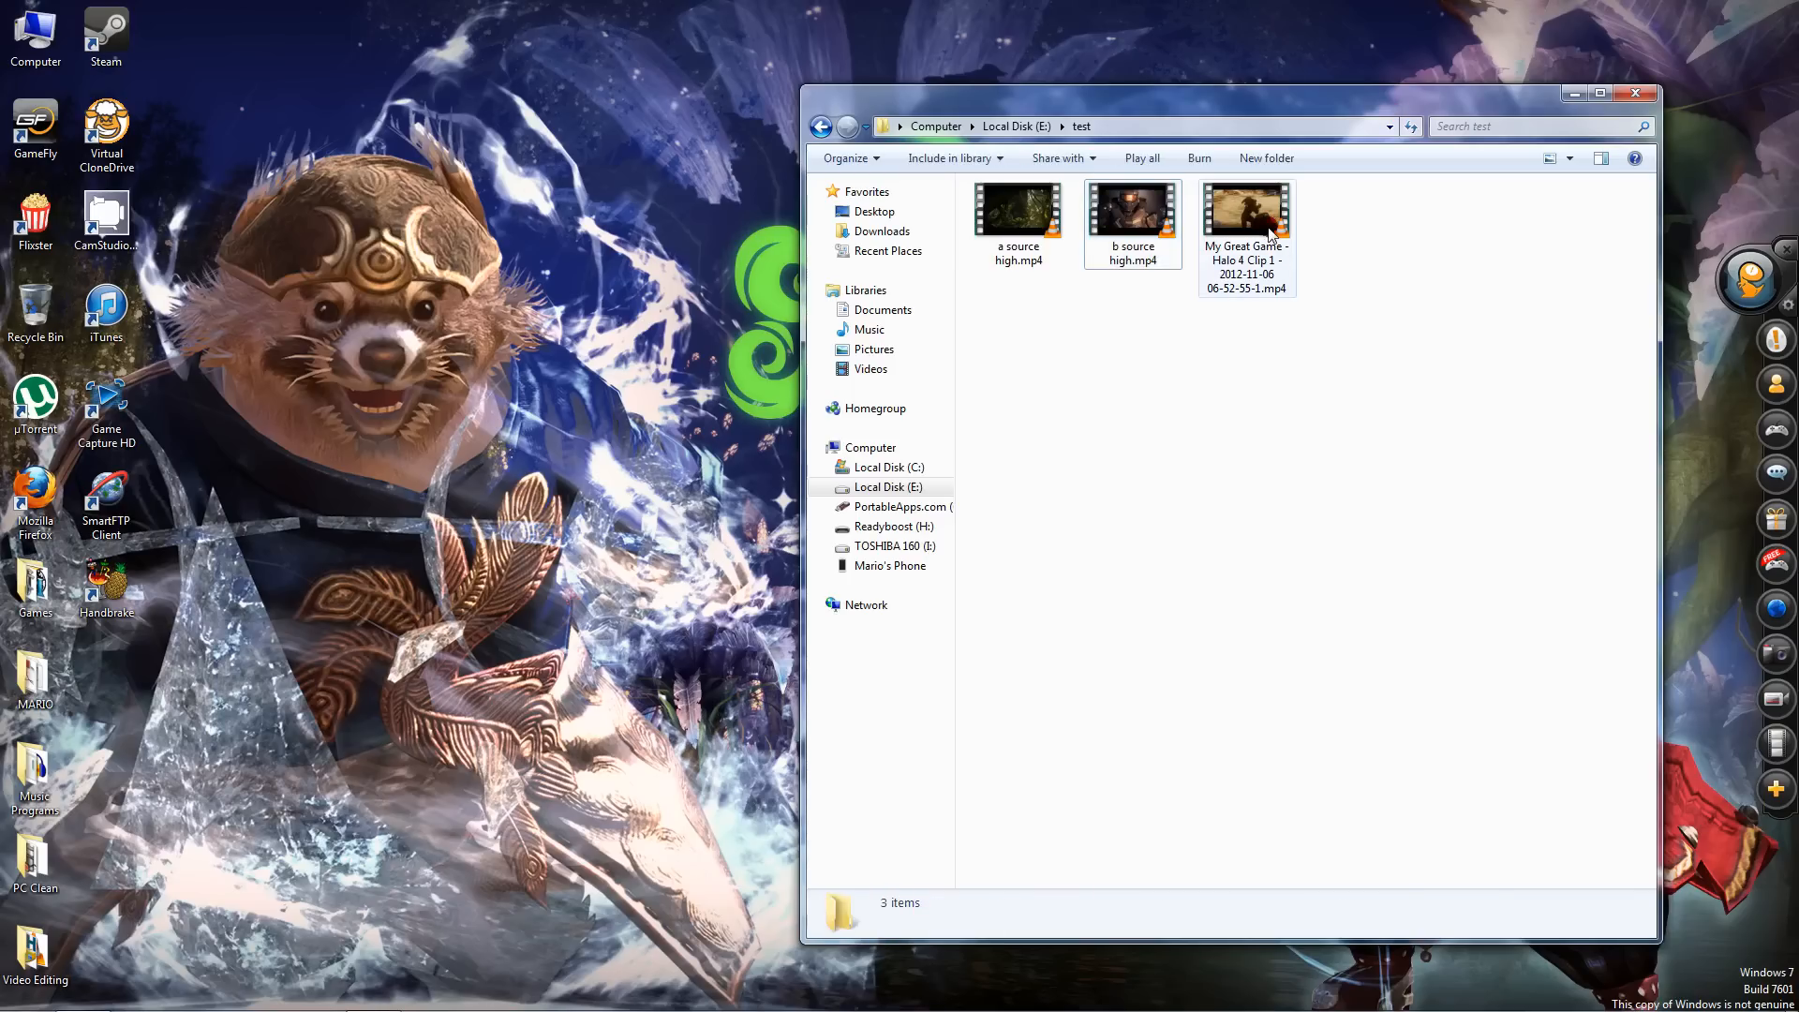
left_click(1246, 218)
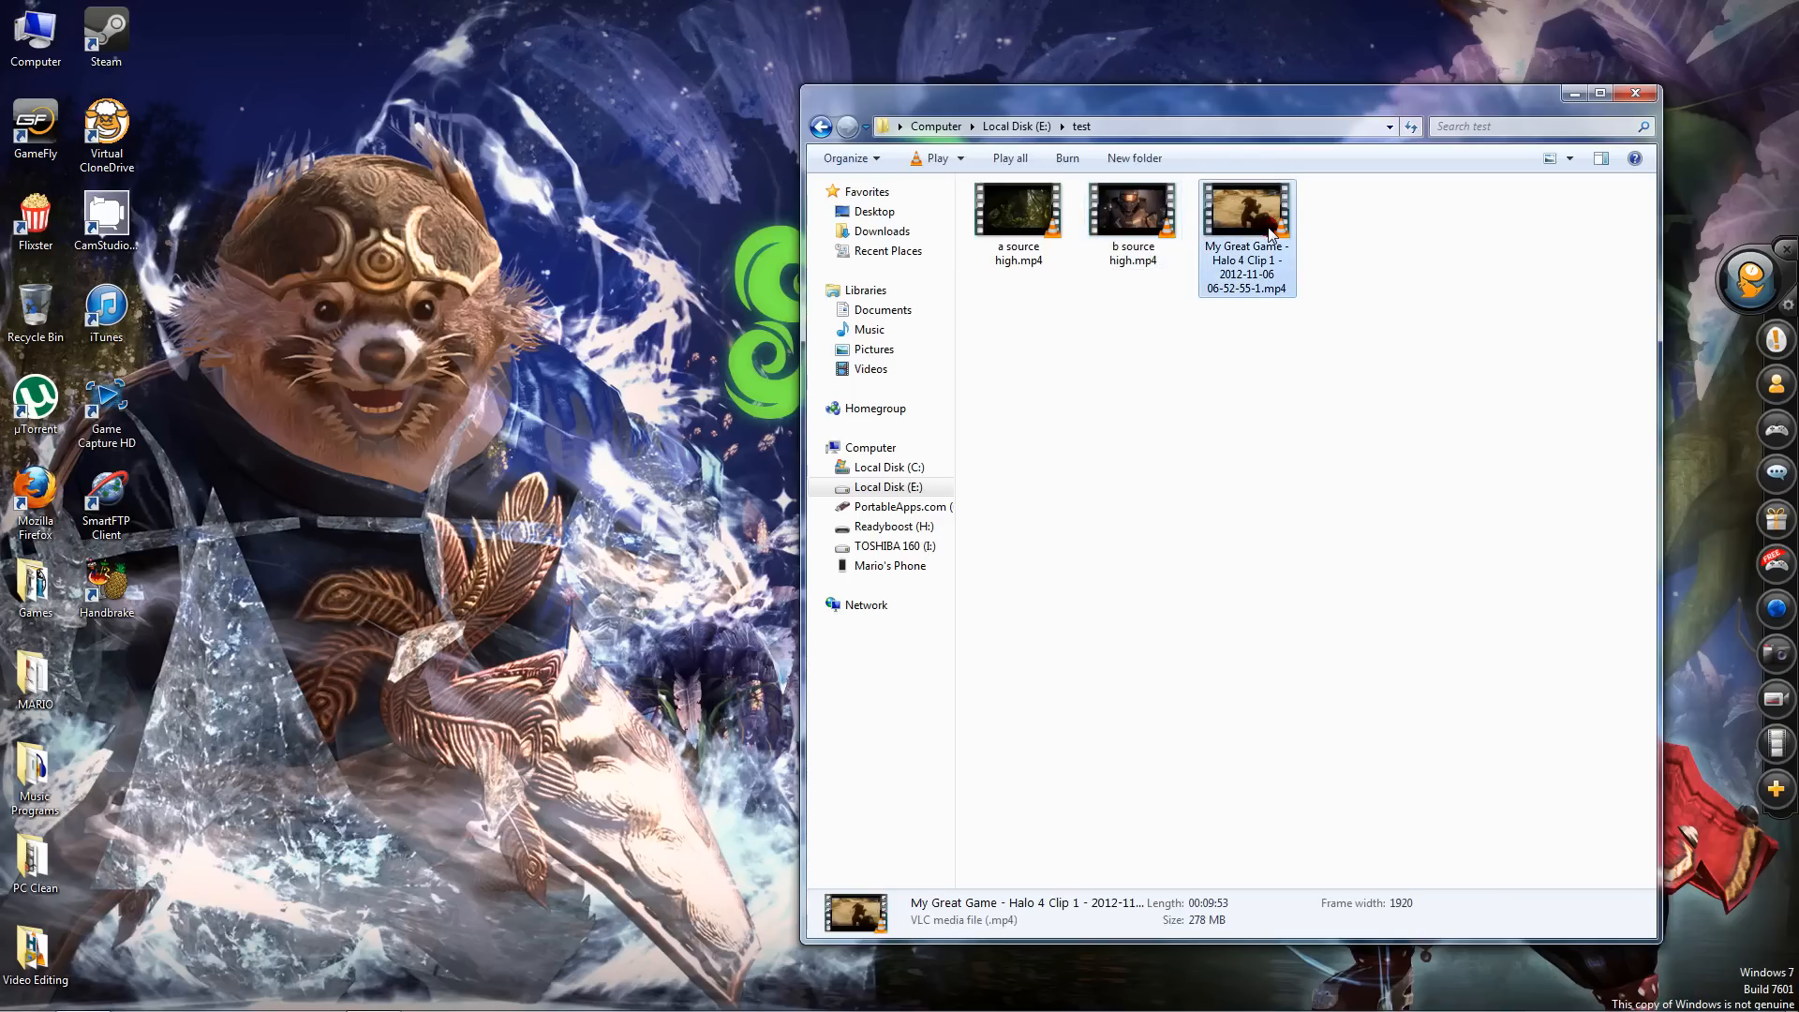
Play the compressed 278 MB Halo 4 clip in VLC
double_click(1246, 208)
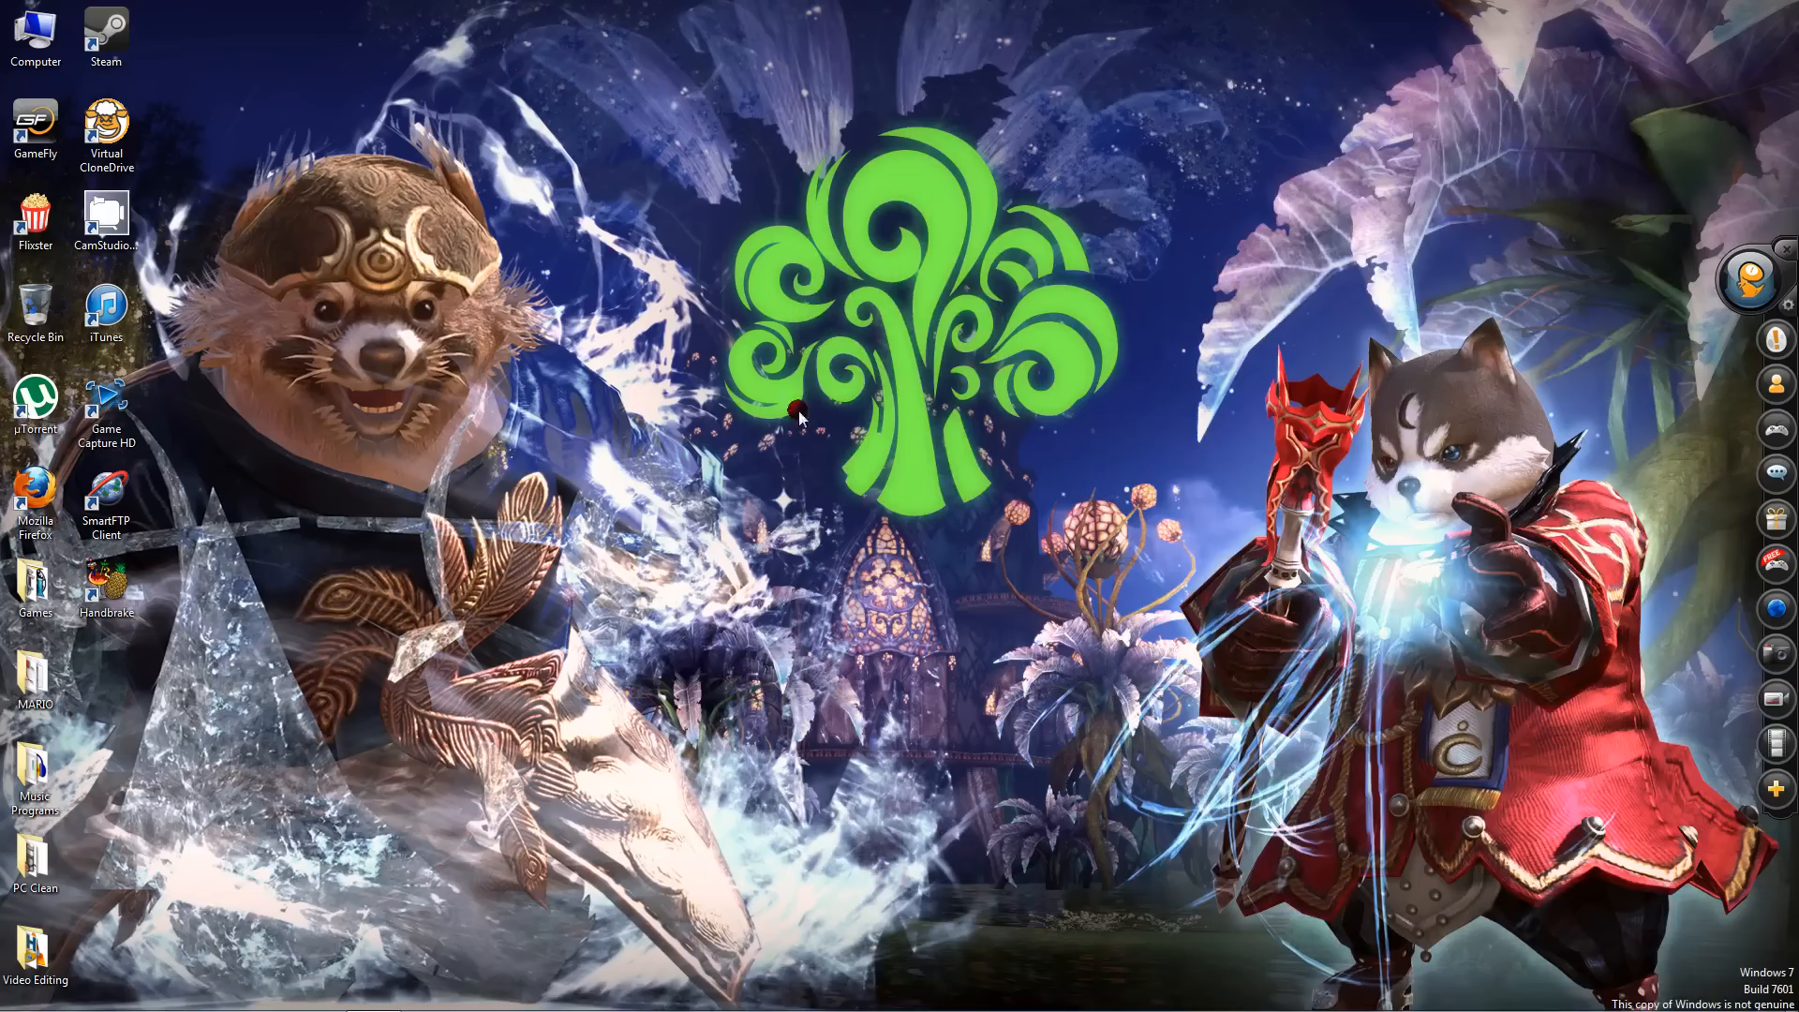
mouse_move(643, 494)
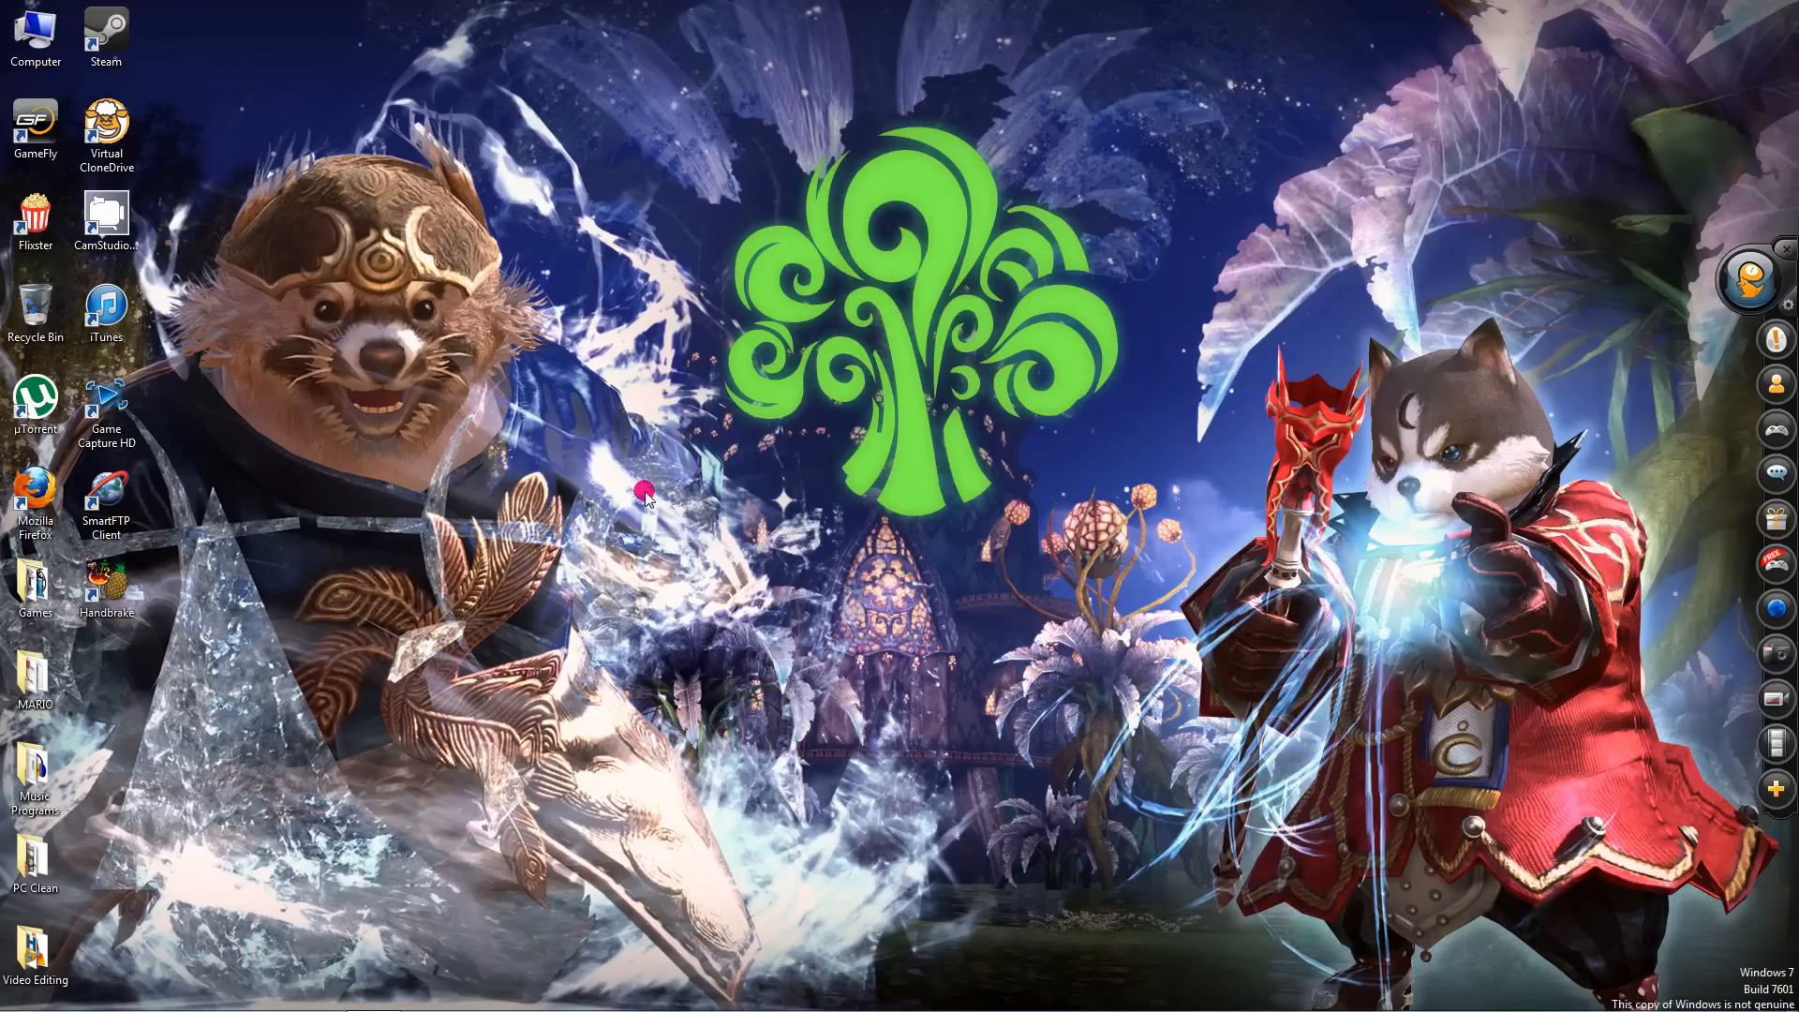
mouse_move(324, 298)
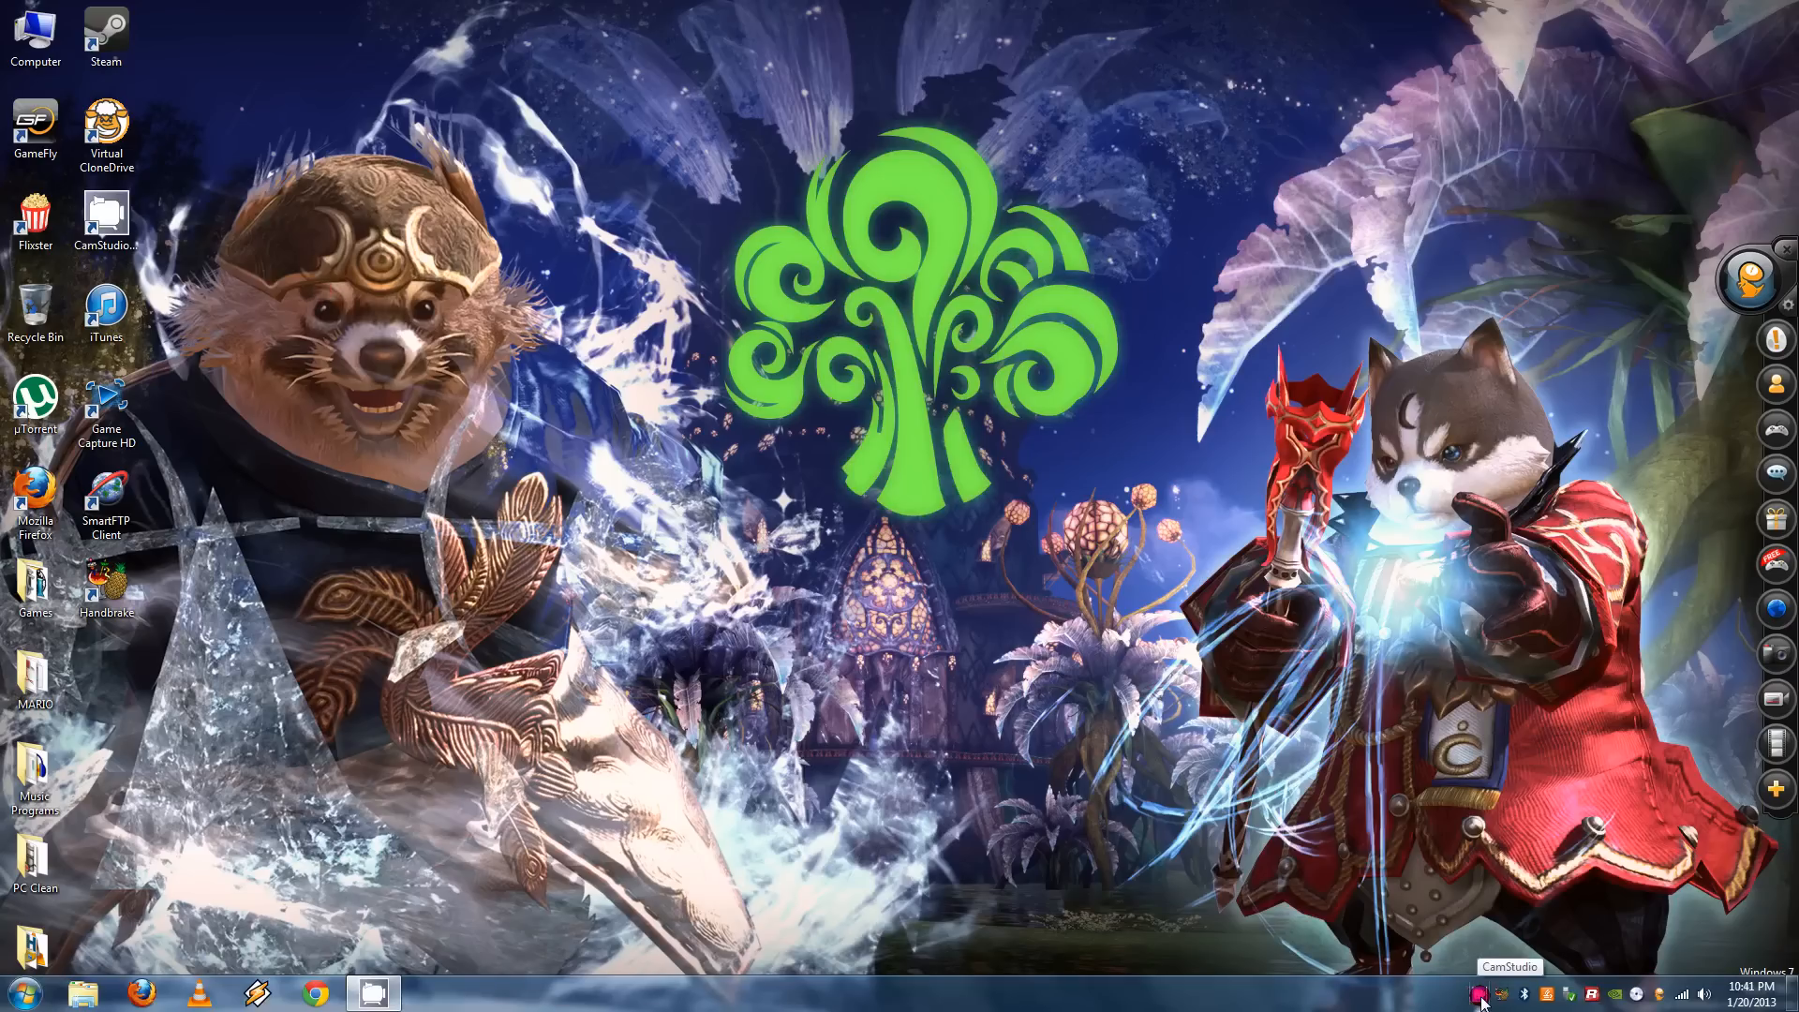
mouse_move(1480, 989)
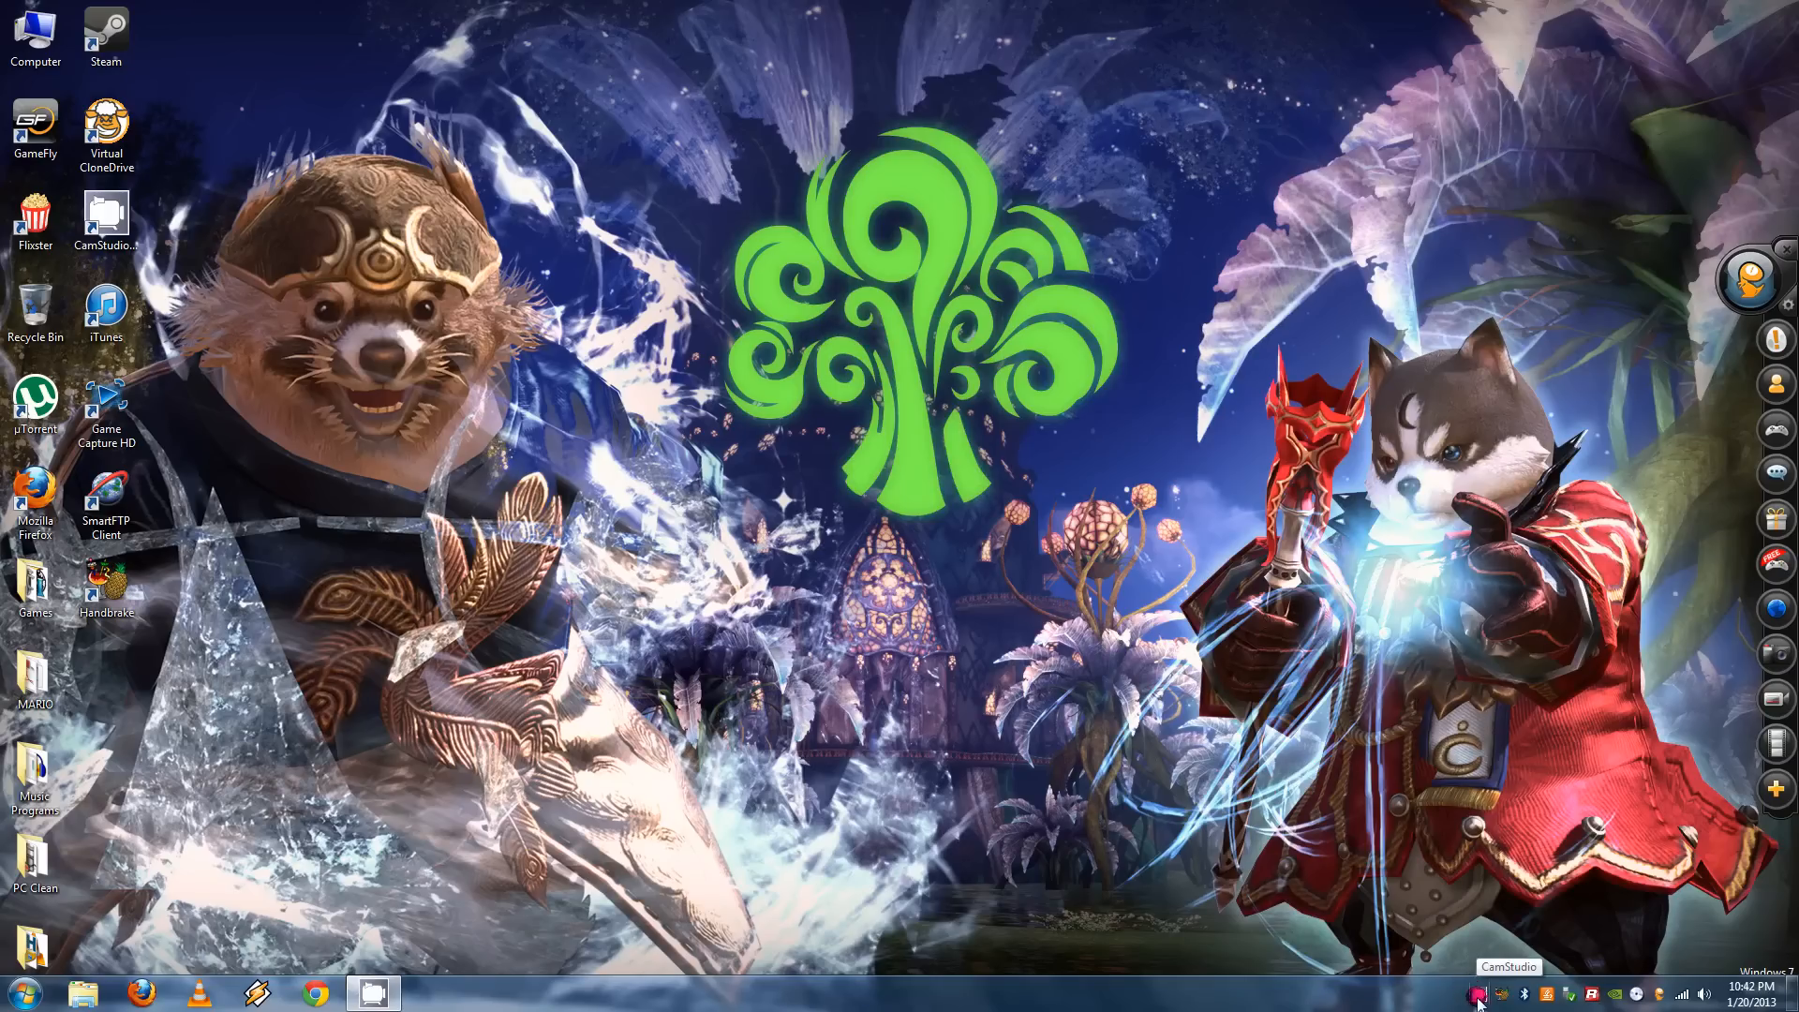
mouse_move(1495, 996)
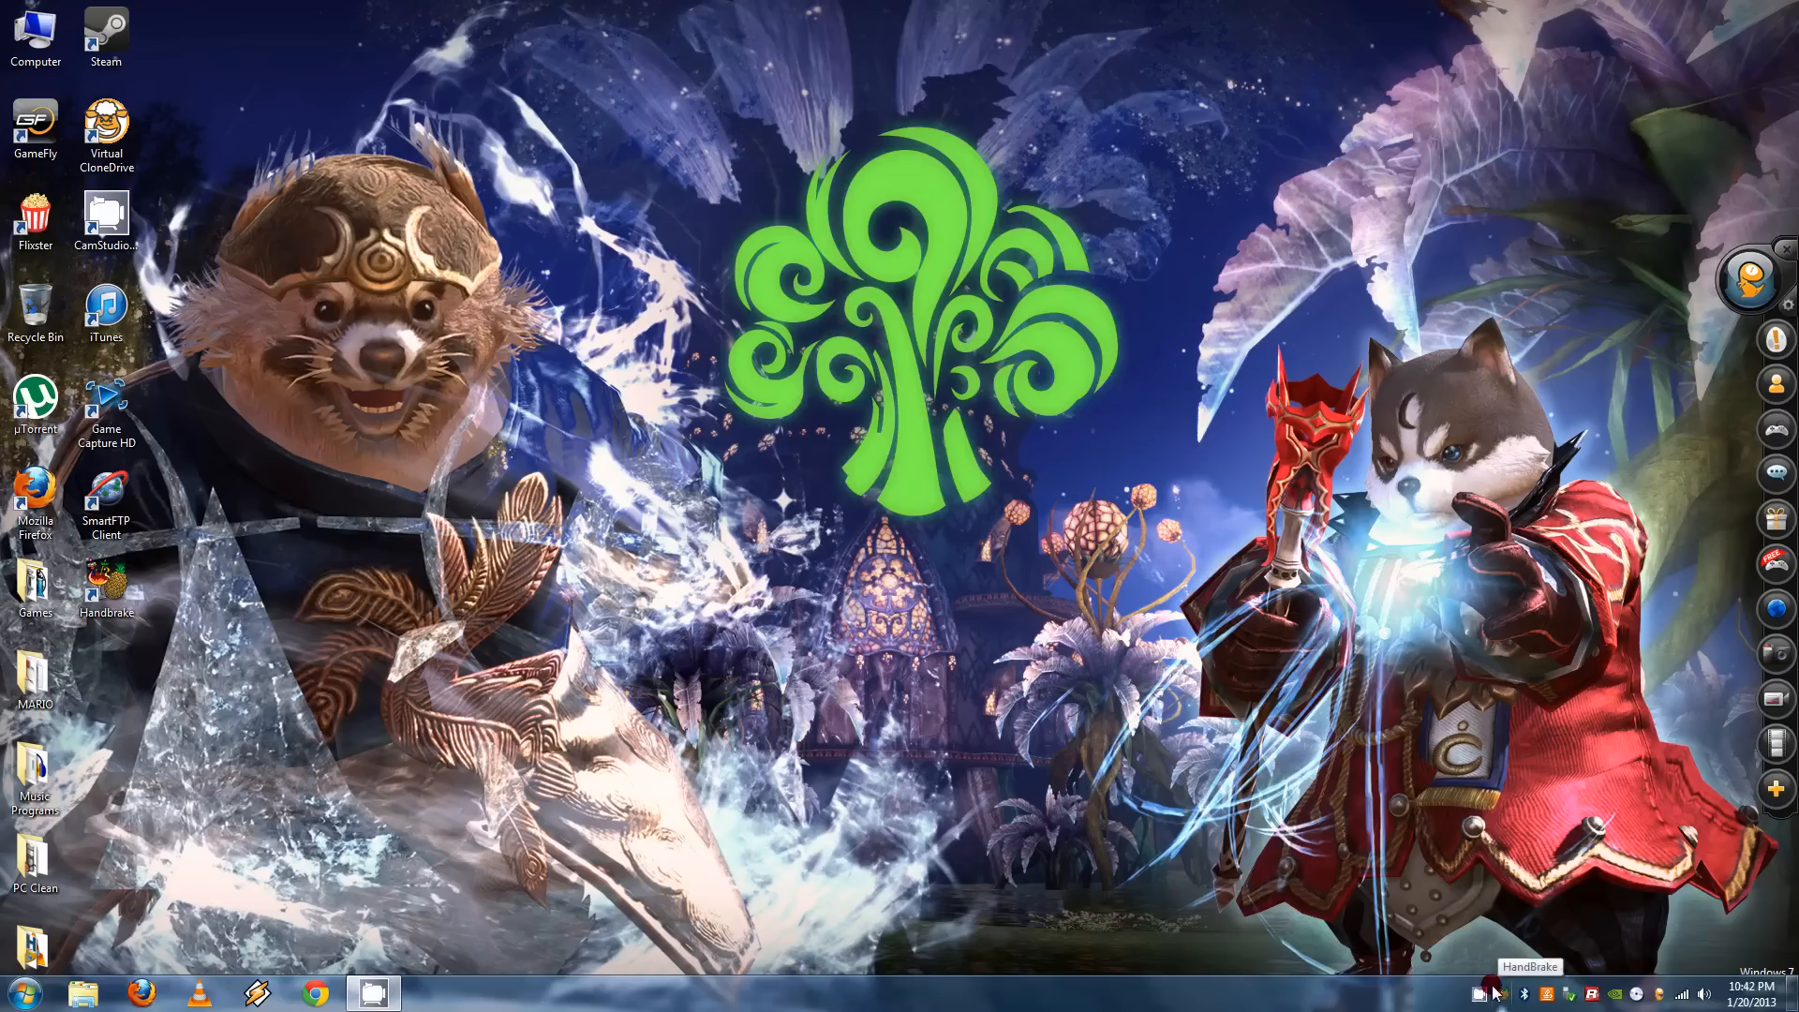